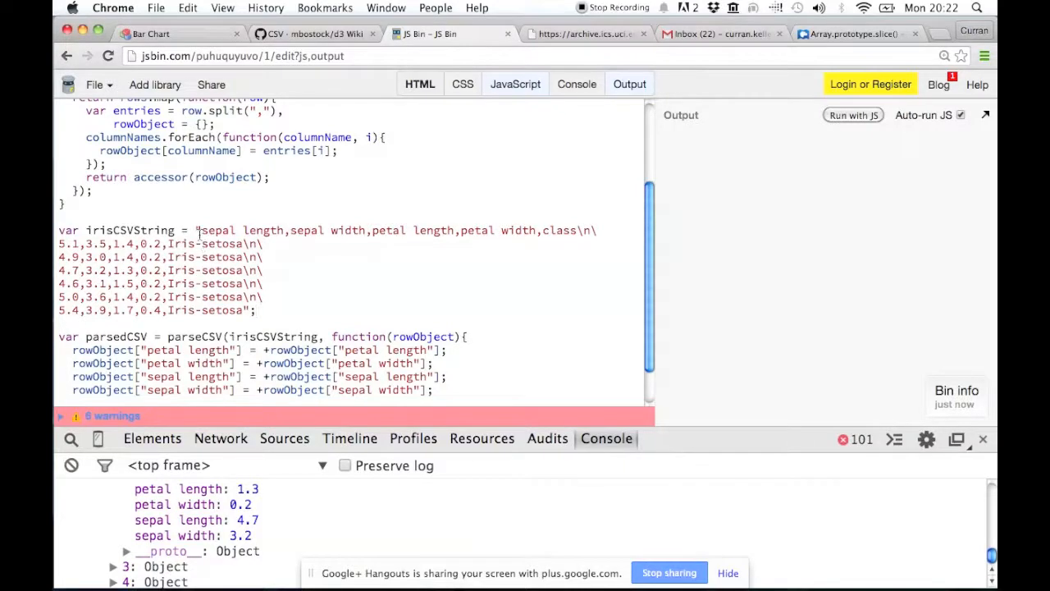
Select the inline iris CSV string in JS Bin, then open a new Chrome tab to search 'ajax'.
left_click_drag(197, 230, 250, 310)
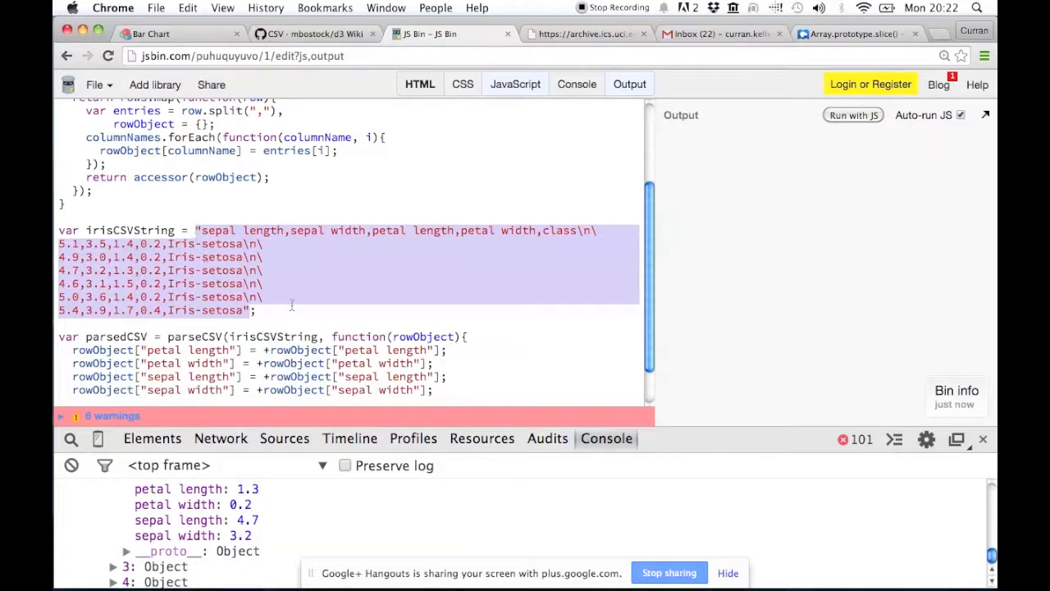
key("Cmd+Tab")
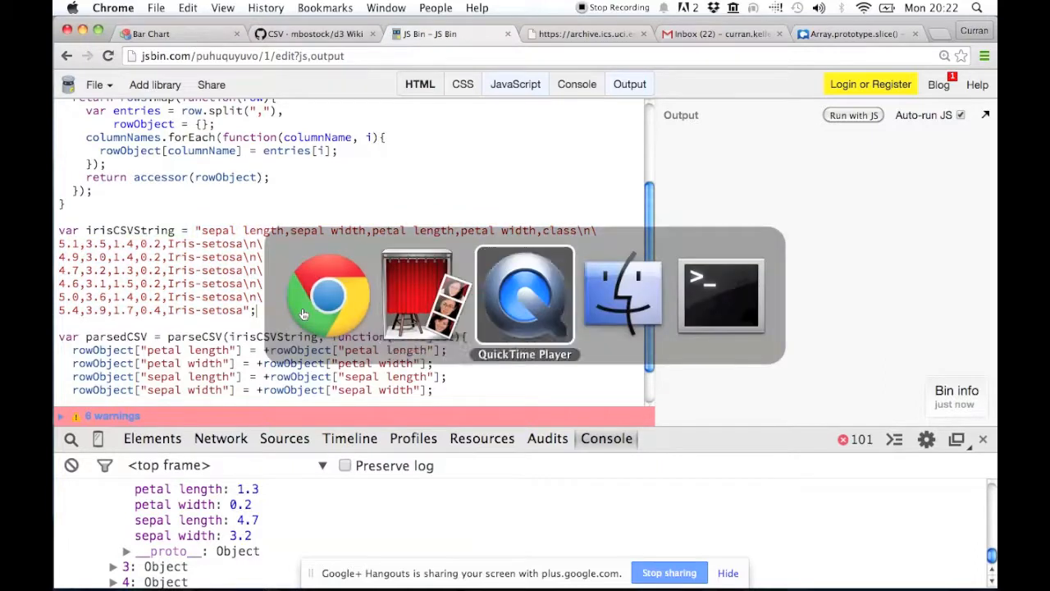
left_click(721, 295)
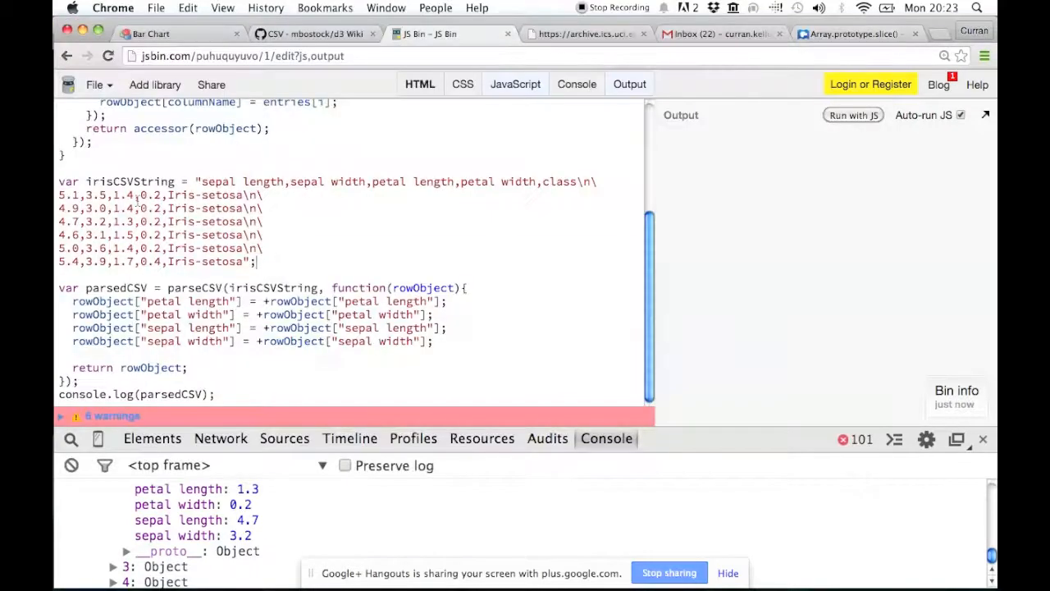
left_click_drag(59, 181, 256, 261)
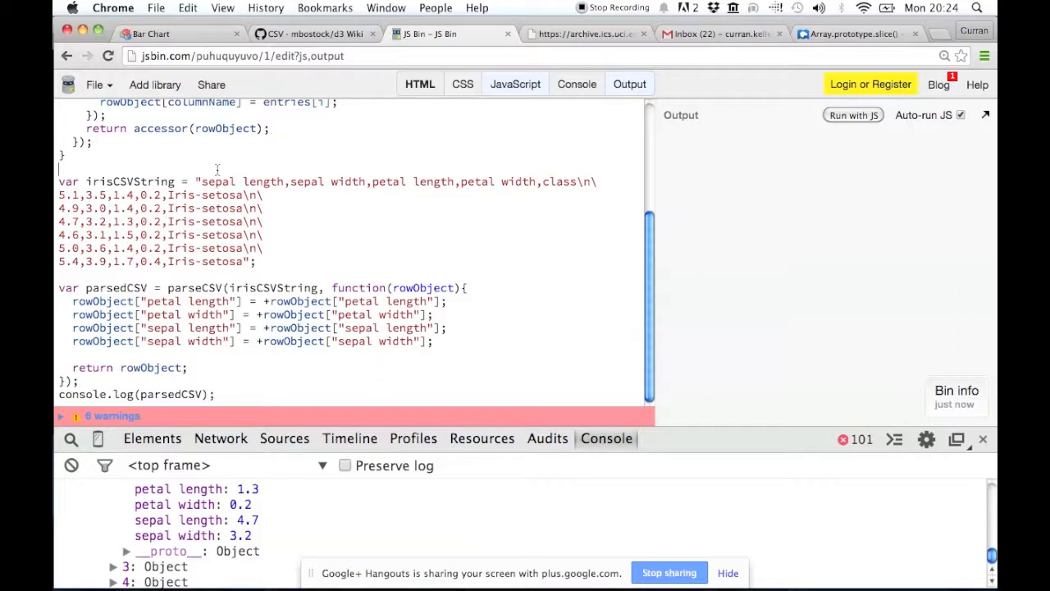
left_click(940, 34)
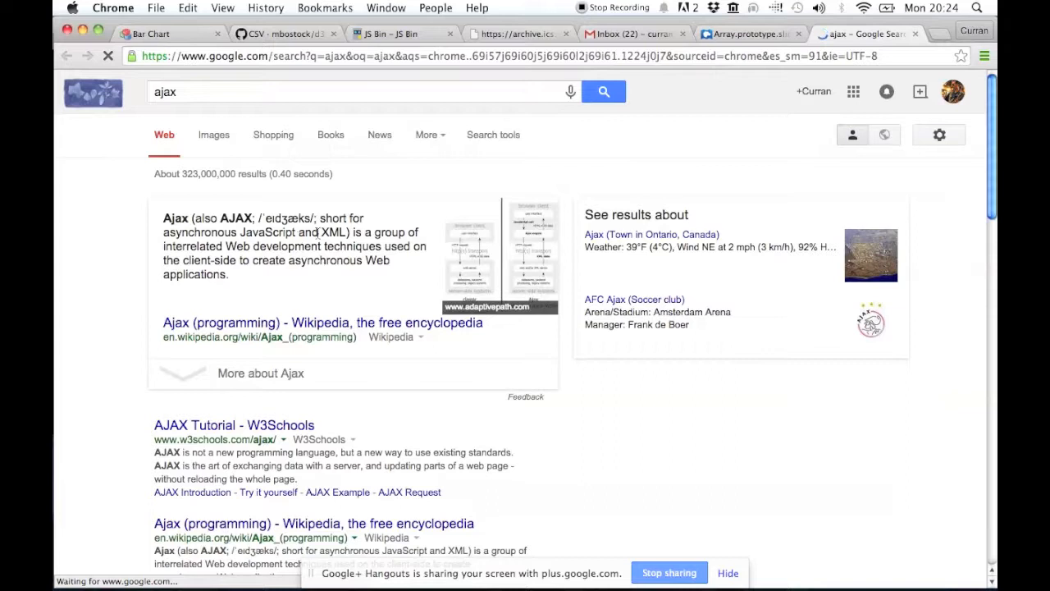
Open the Ajax (programming) Wikipedia article and scroll down to its Example section.
double_click(326, 233)
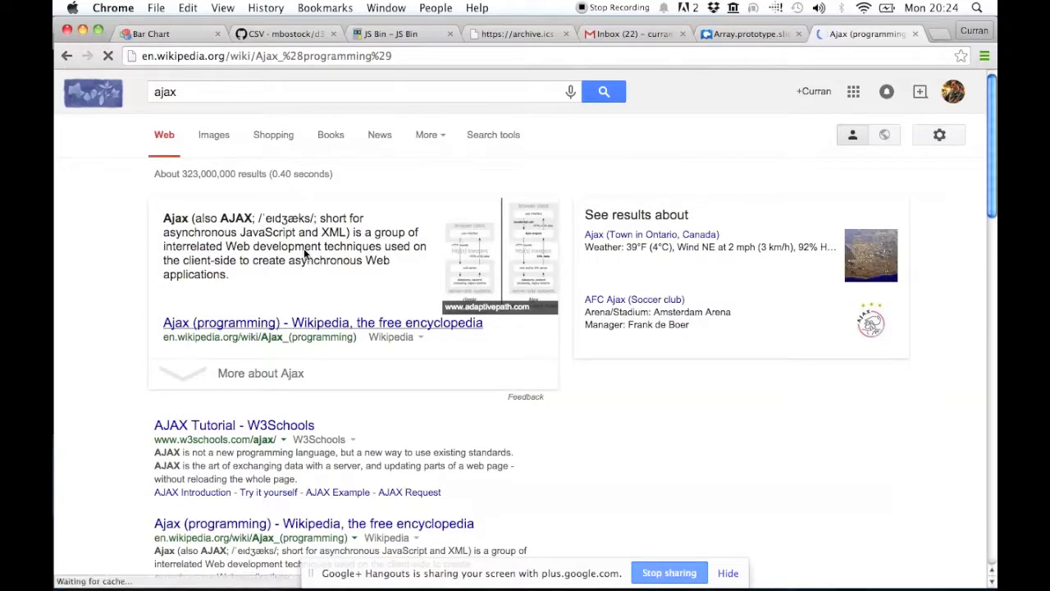
mouse_move(257, 331)
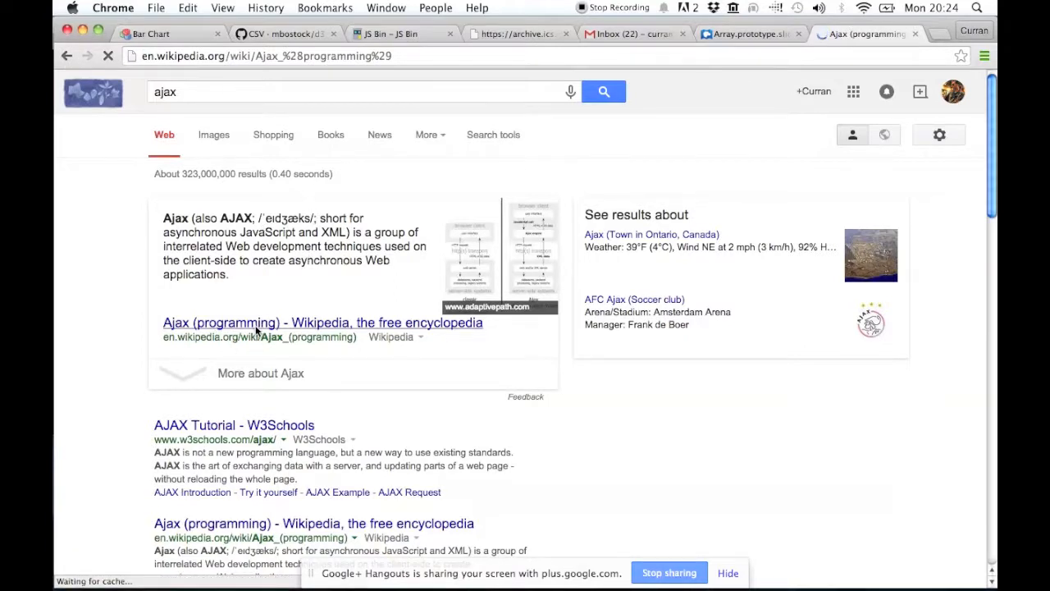
left_click(322, 321)
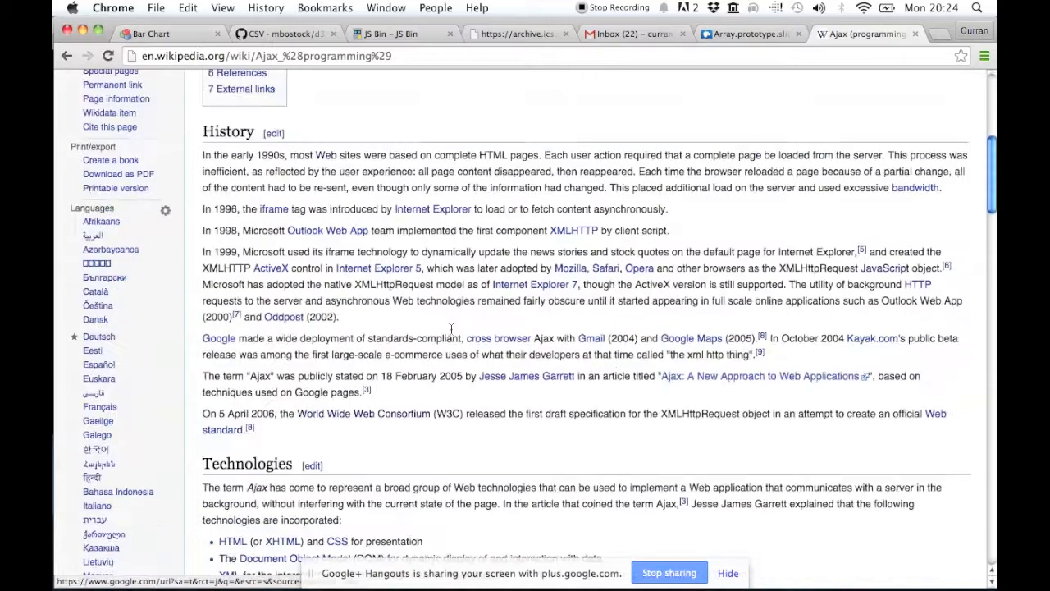
scroll("down", 3)
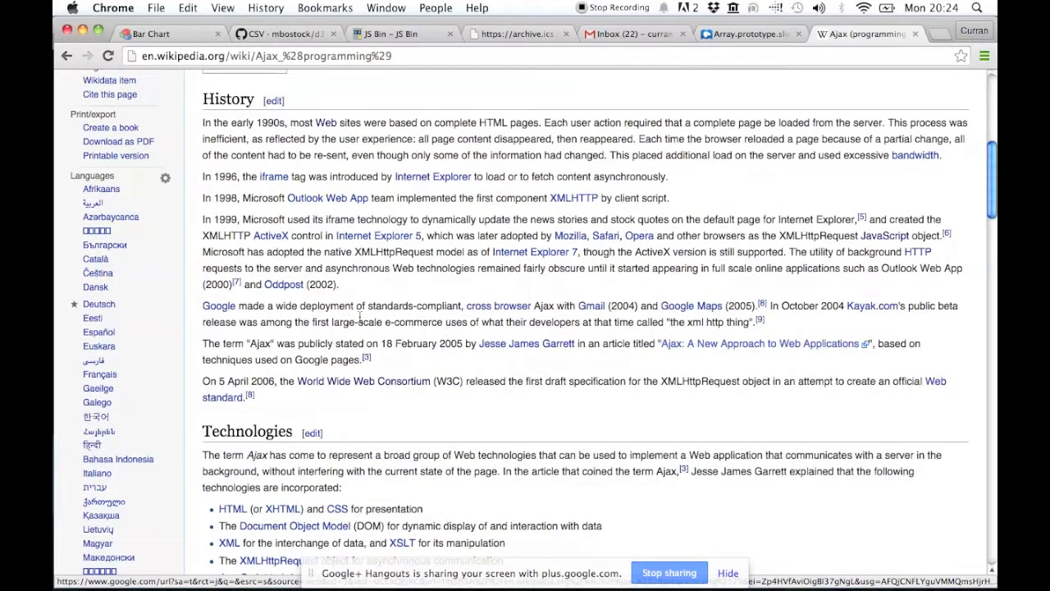
scroll("down", 3)
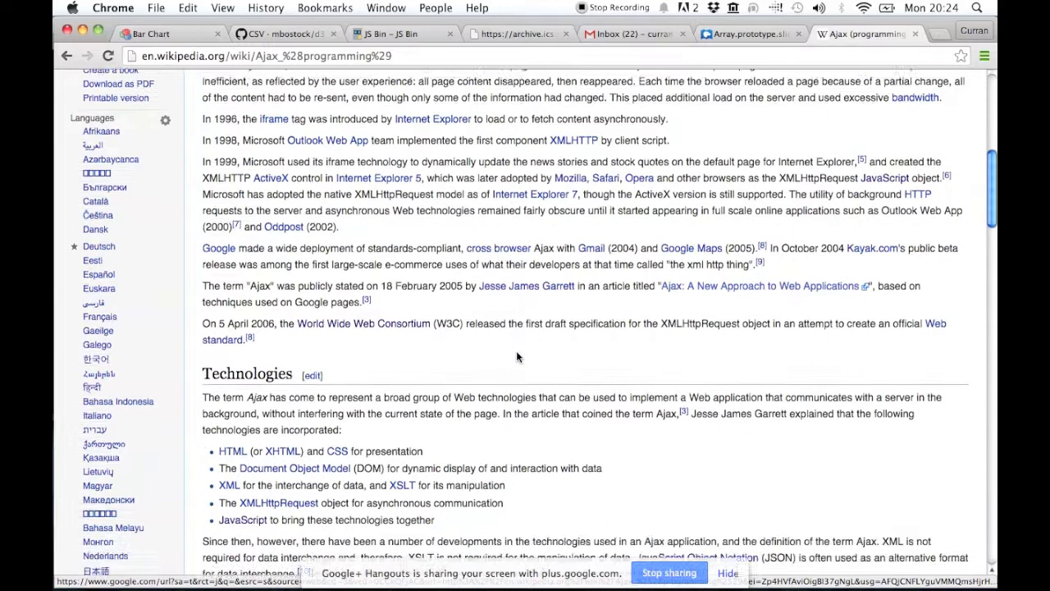
scroll("down", 3)
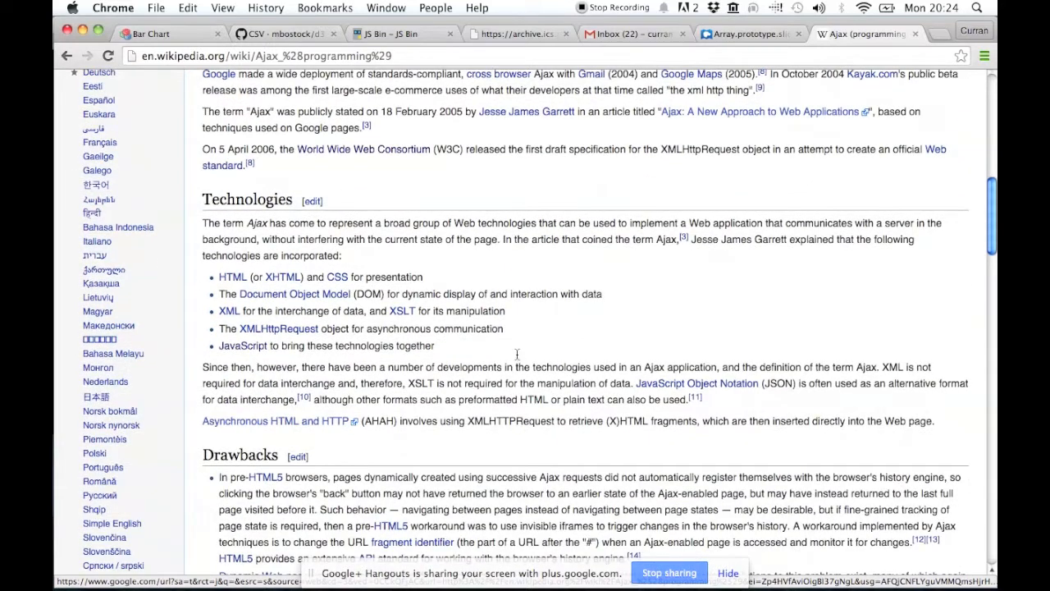
scroll("down", 3)
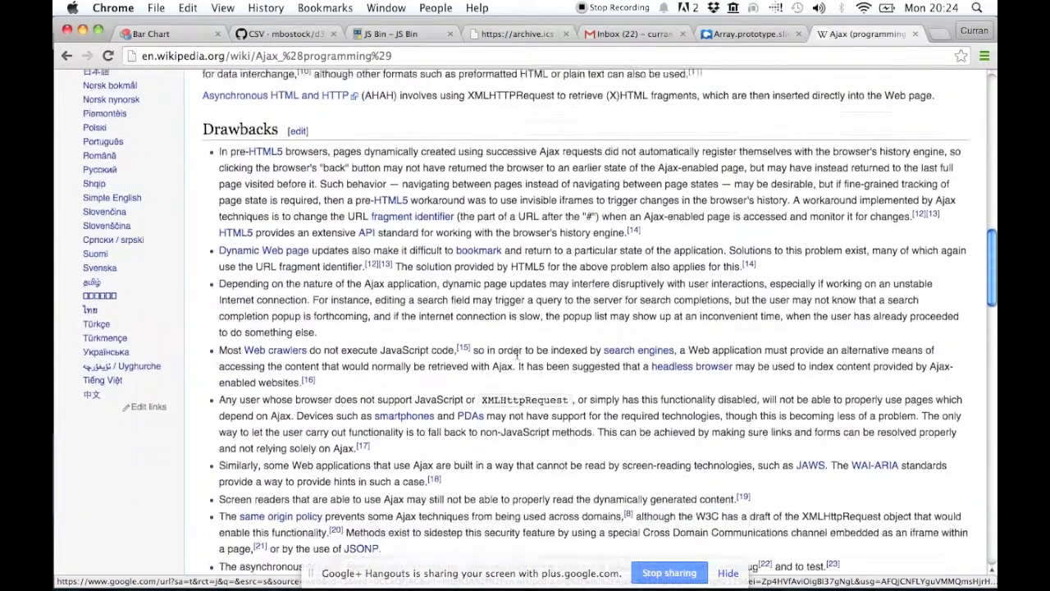
scroll("down", 3)
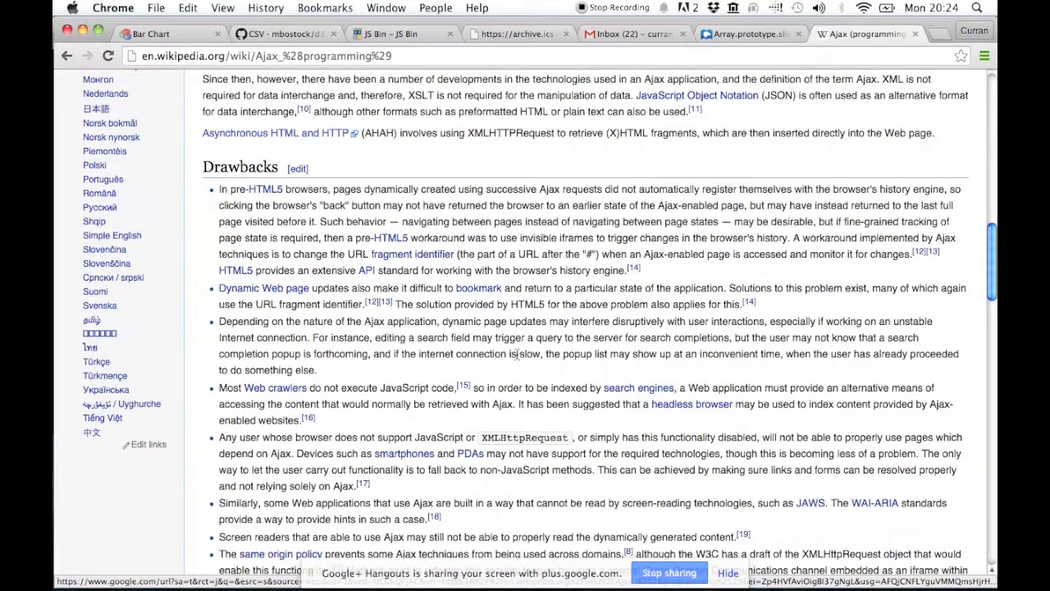
scroll("down", 3)
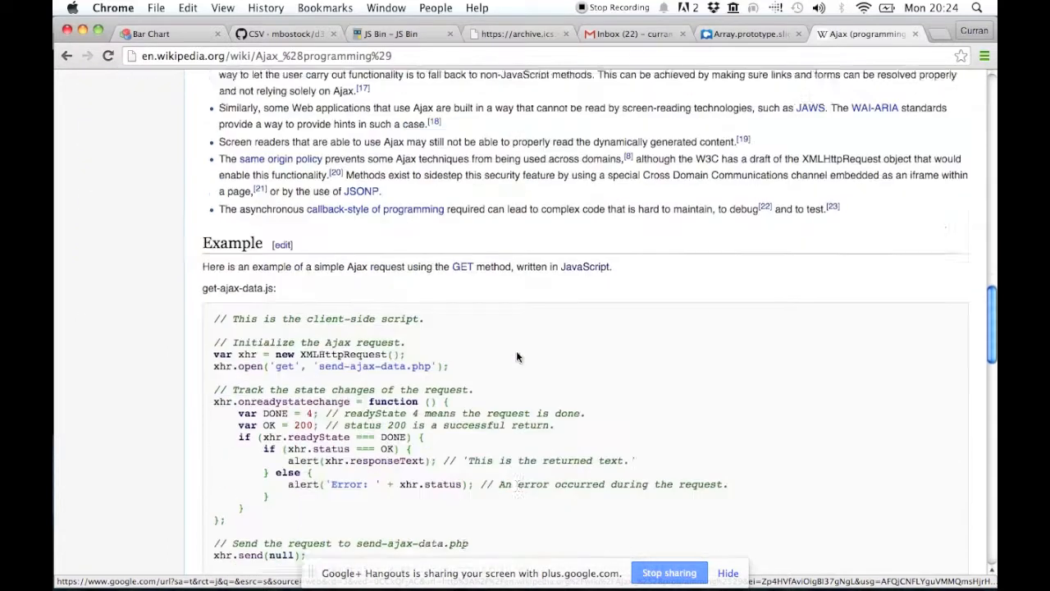
scroll("down", 3)
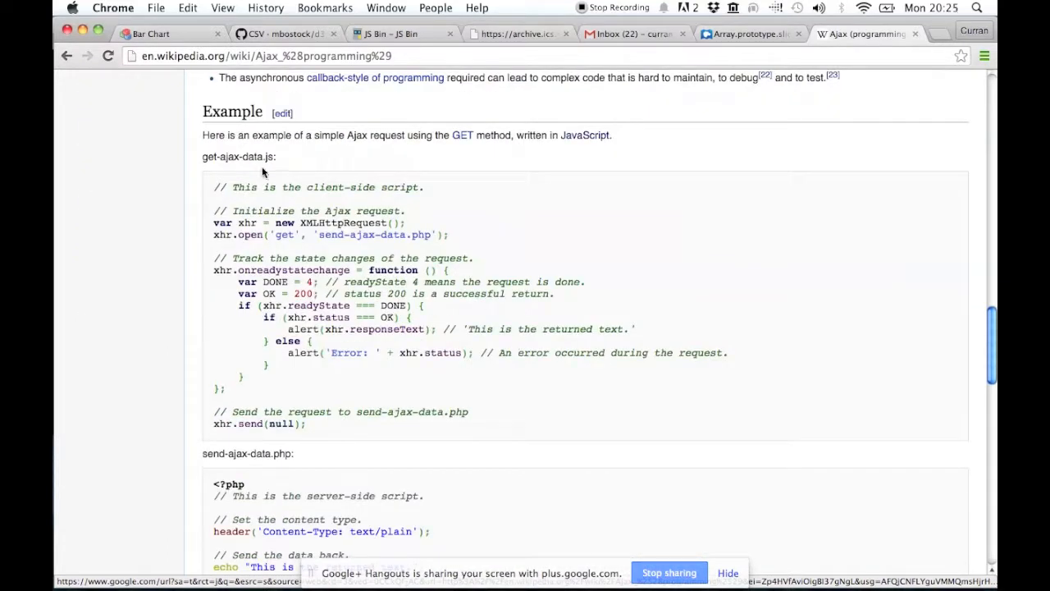
scroll("down", 3)
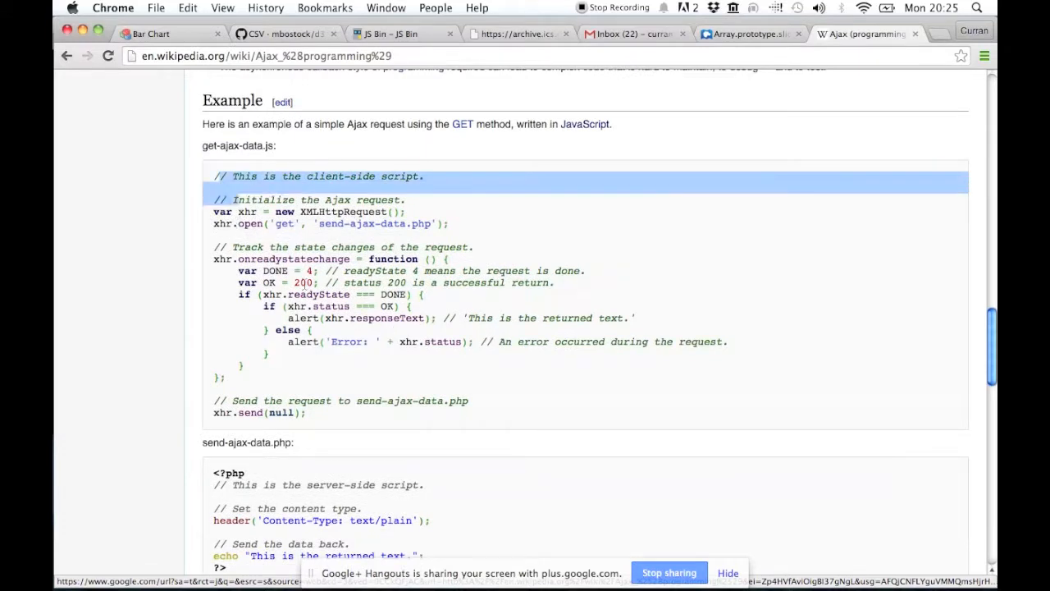
Select the whole client-side get-ajax-data.js example script.
left_click(320, 201)
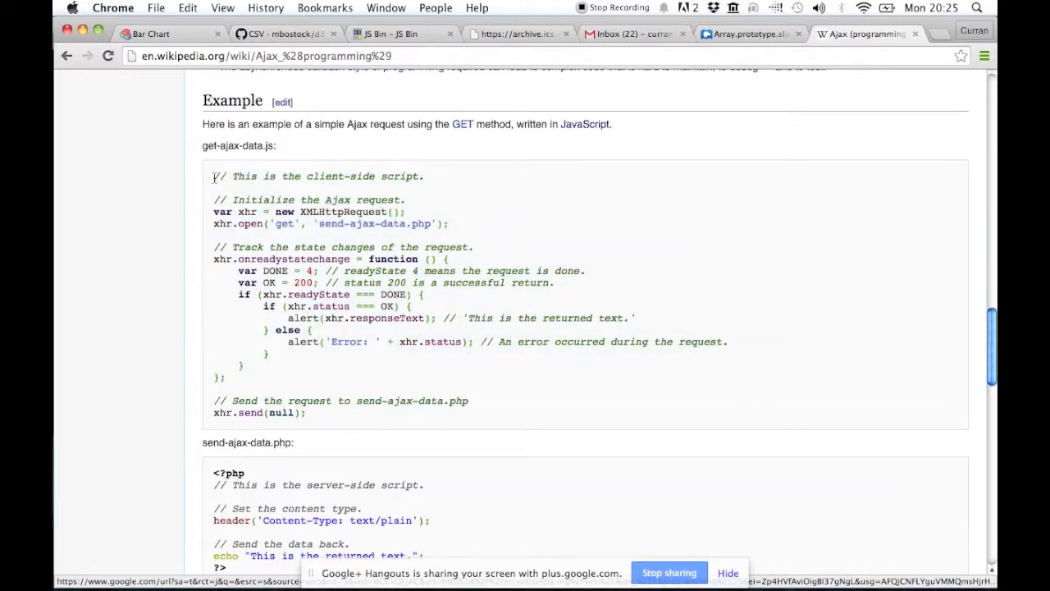
left_click_drag(213, 175, 381, 413)
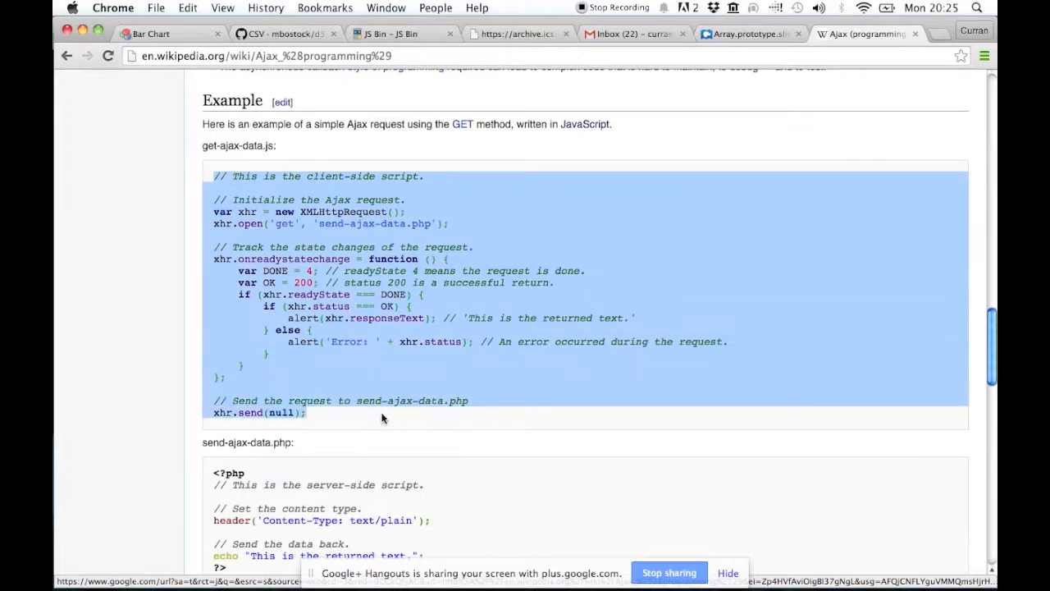
left_click(382, 418)
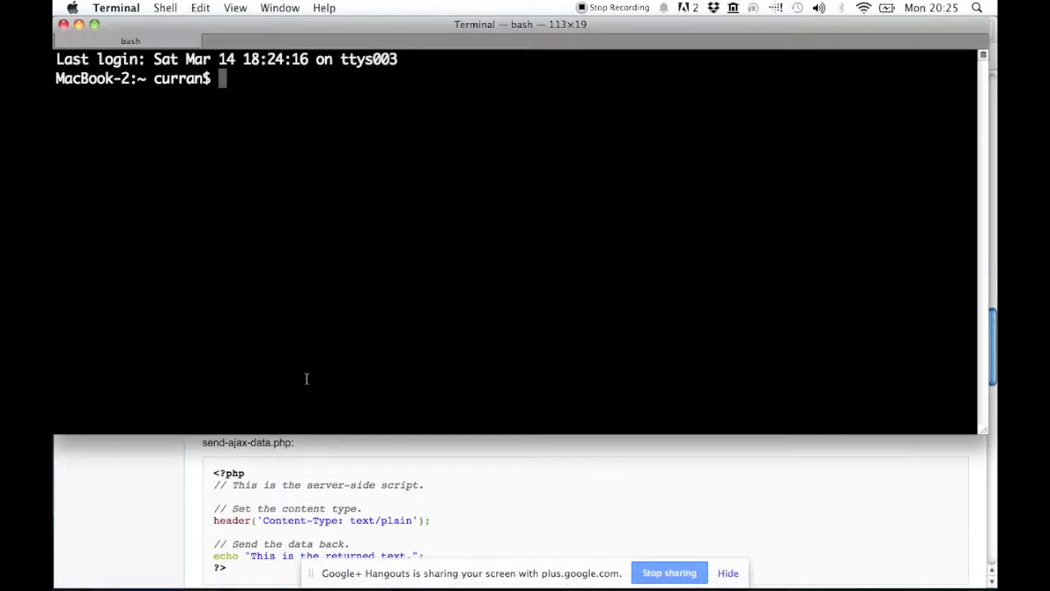
Create a csvTest folder inside repos, enter it and confirm the path with pwd.
type("c")
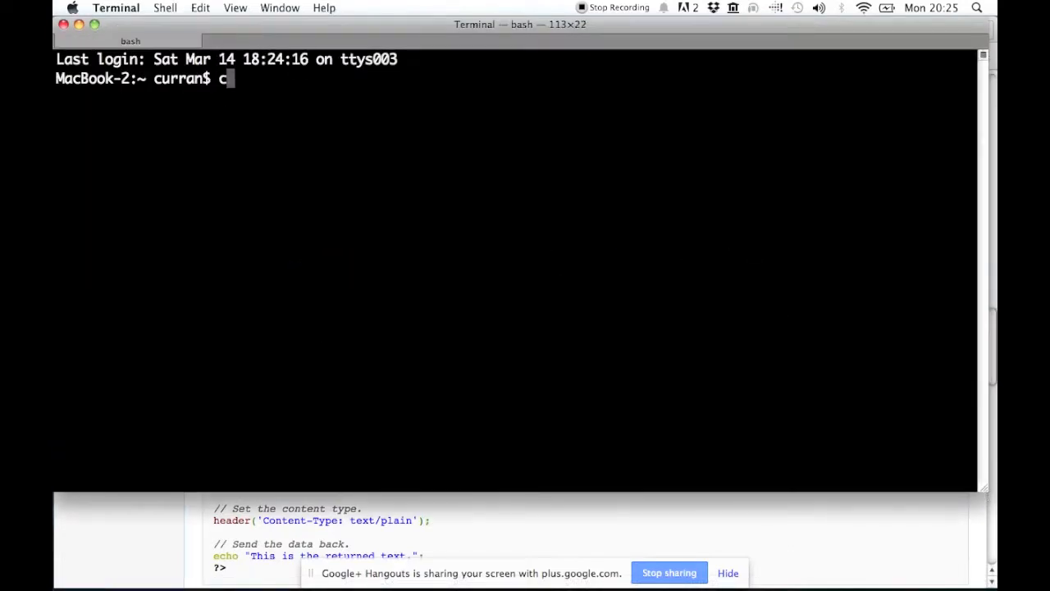
type("d repos/")
type("mkdir csvTest")
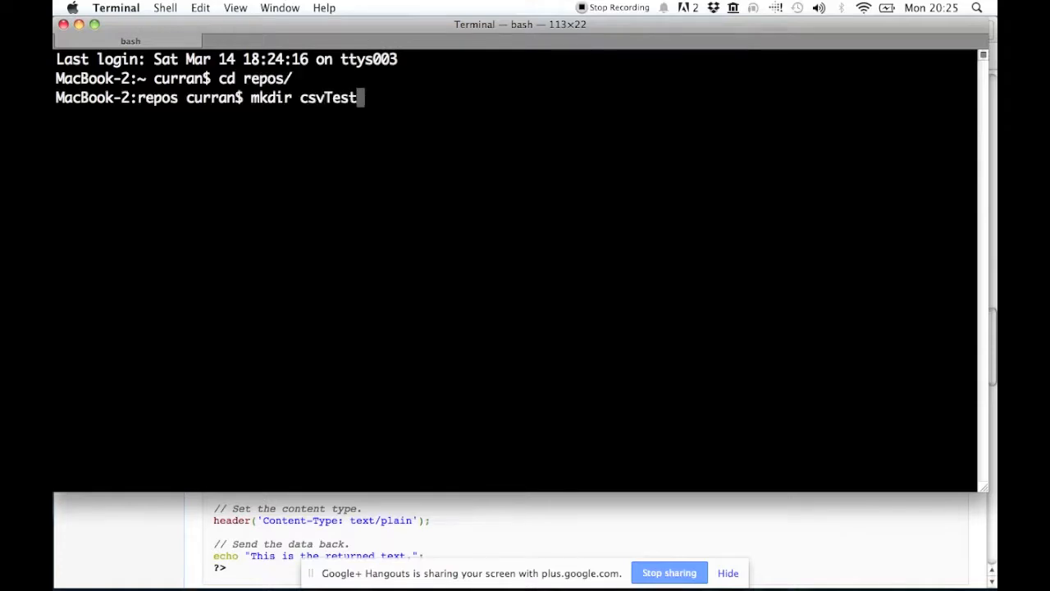
type("cd csvTest/")
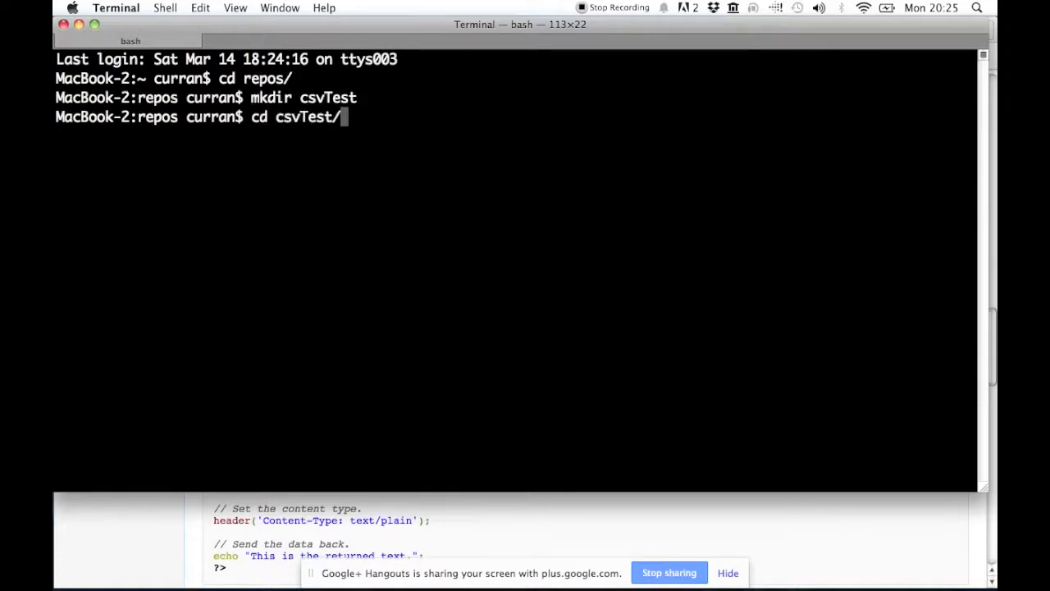
type("pwd")
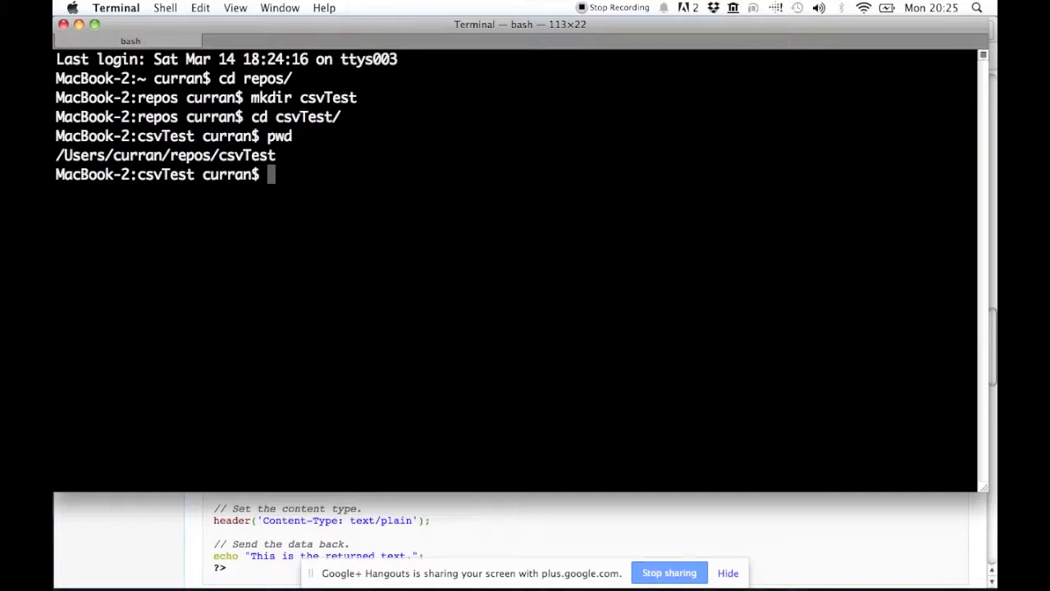
Copy server.js from ../screencasts into csvTest and open it in vim.
type("cp ../")
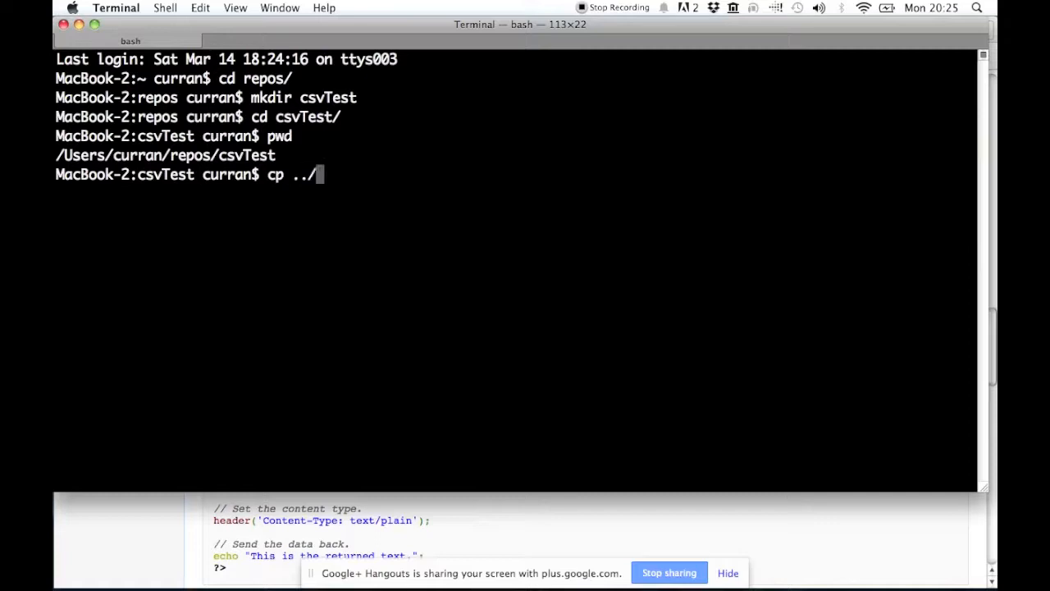
type("screencasts/server.js ./")
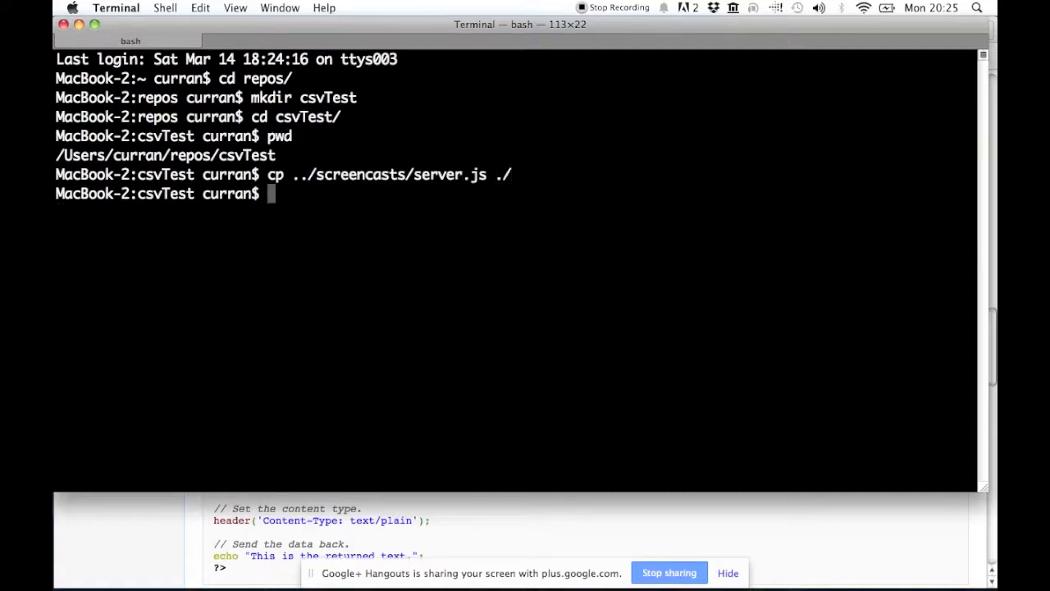
type("vim s")
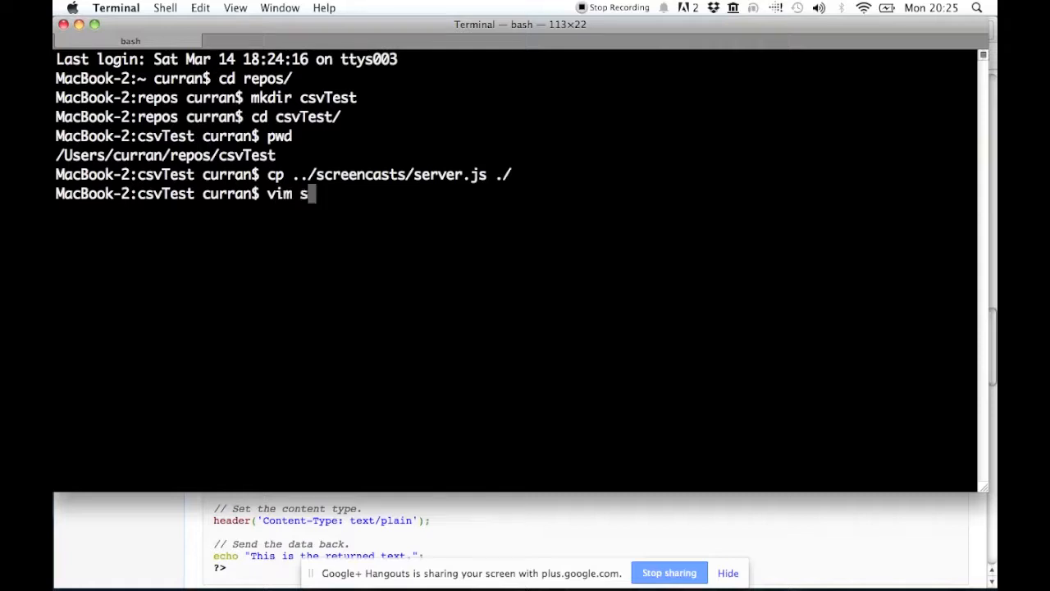
type("erver.js")
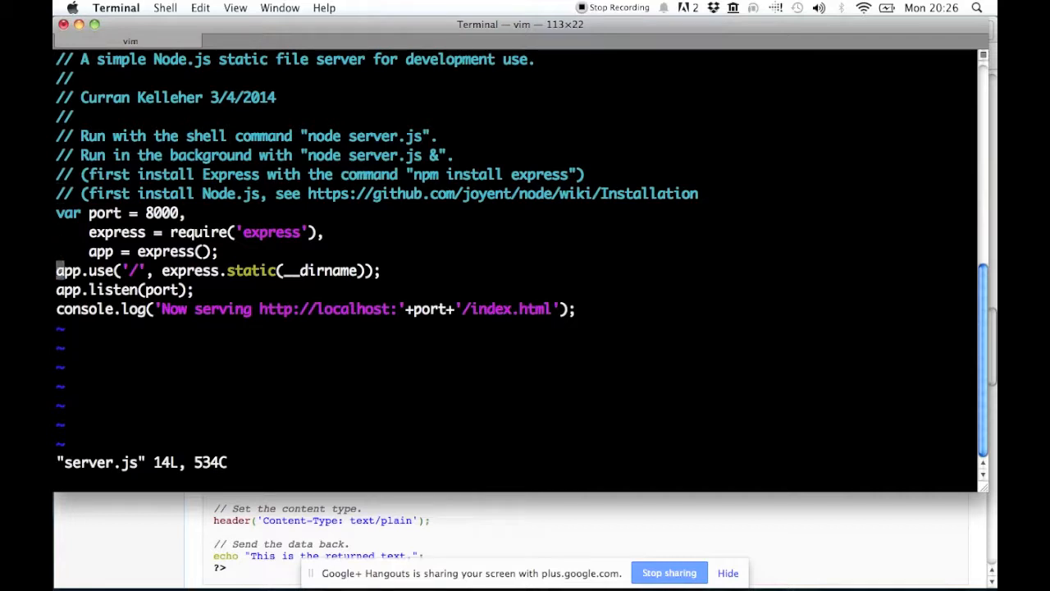
Quit vim, saving server.js with :wq.
key("V")
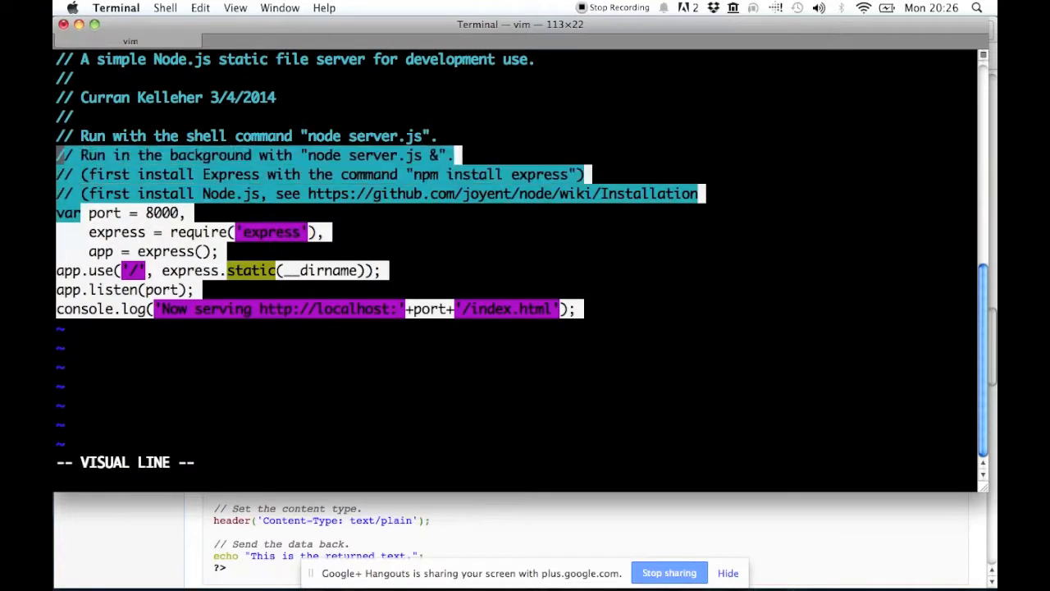
key("Escape")
type(":")
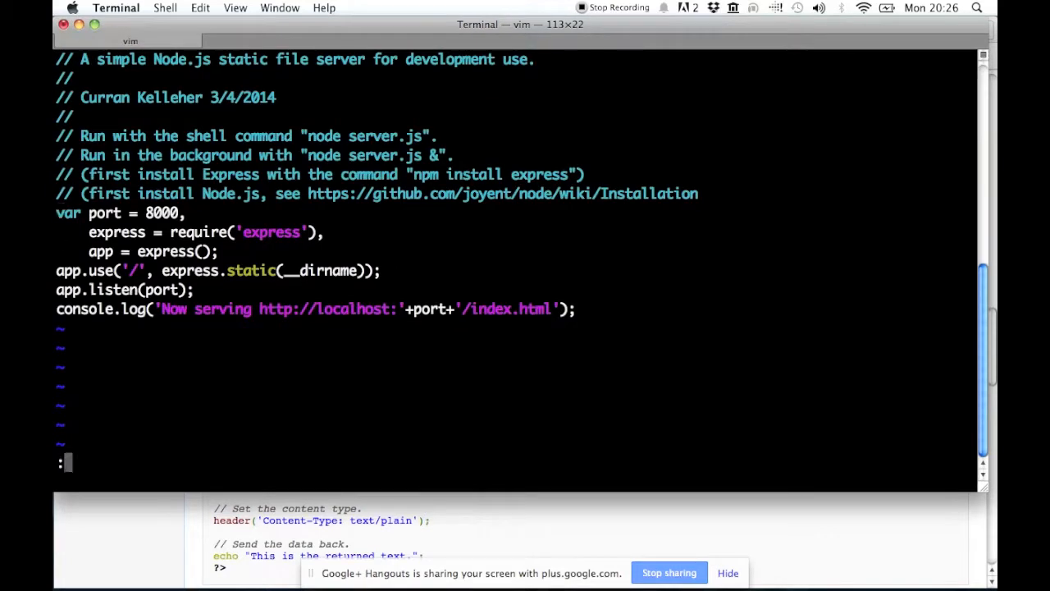
type("wq")
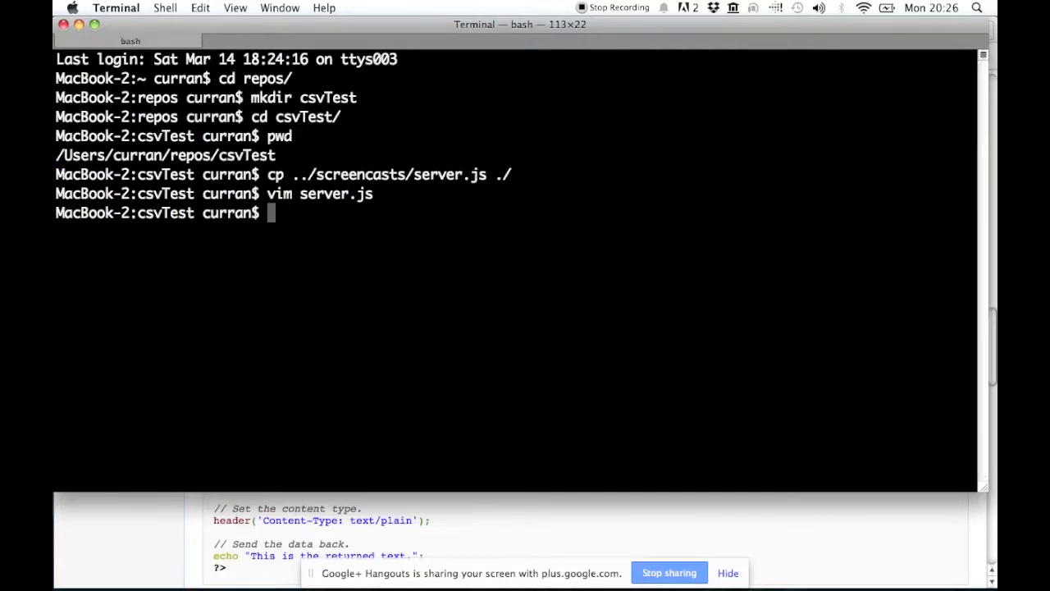
Start server.js with node, then relaunch it in the background with 'node server.js &'.
type("node server.js")
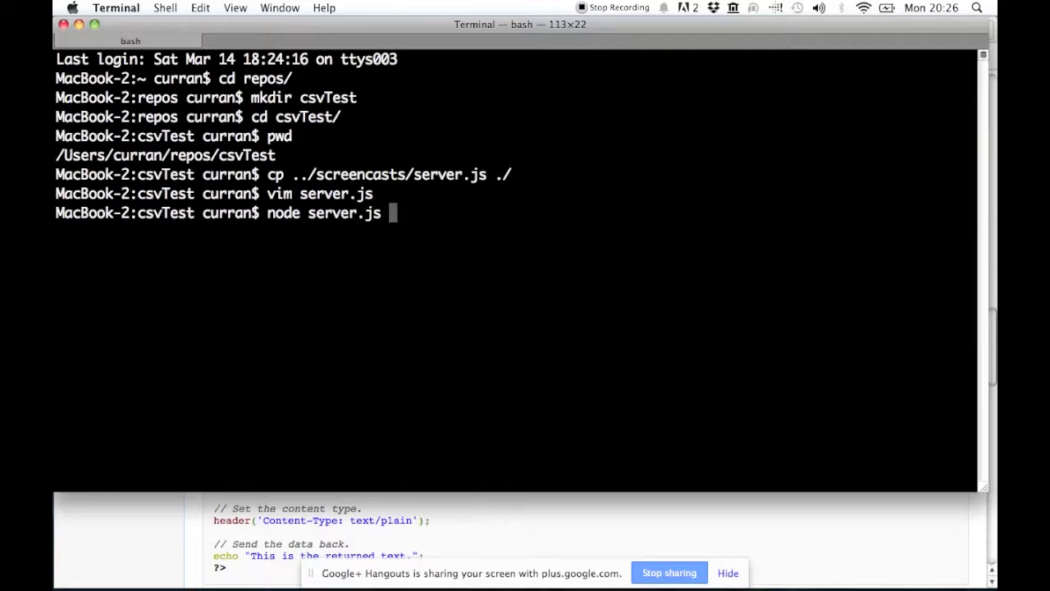
key("enter")
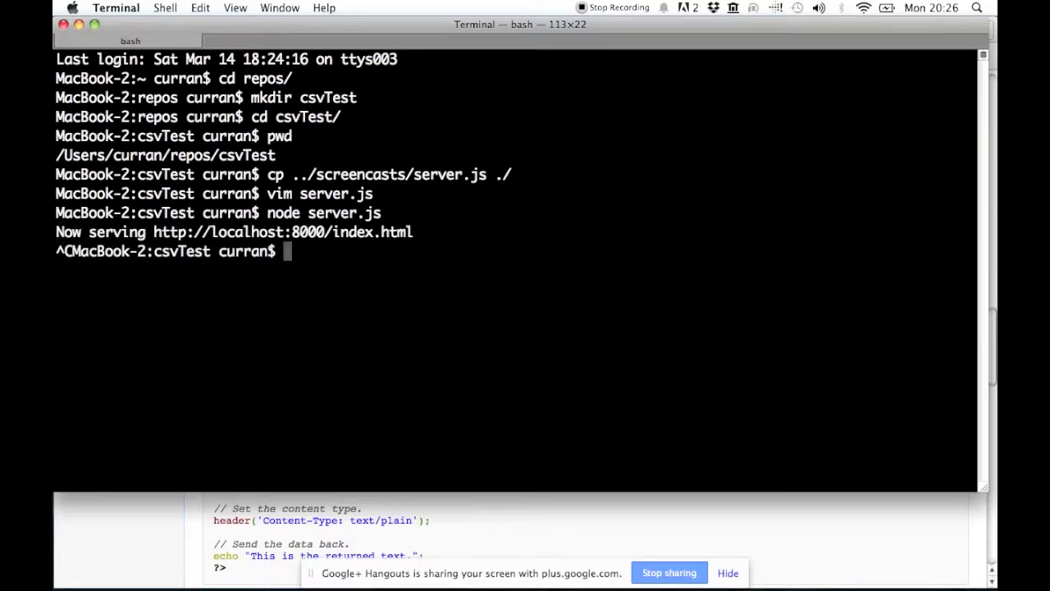
type("node server.js &")
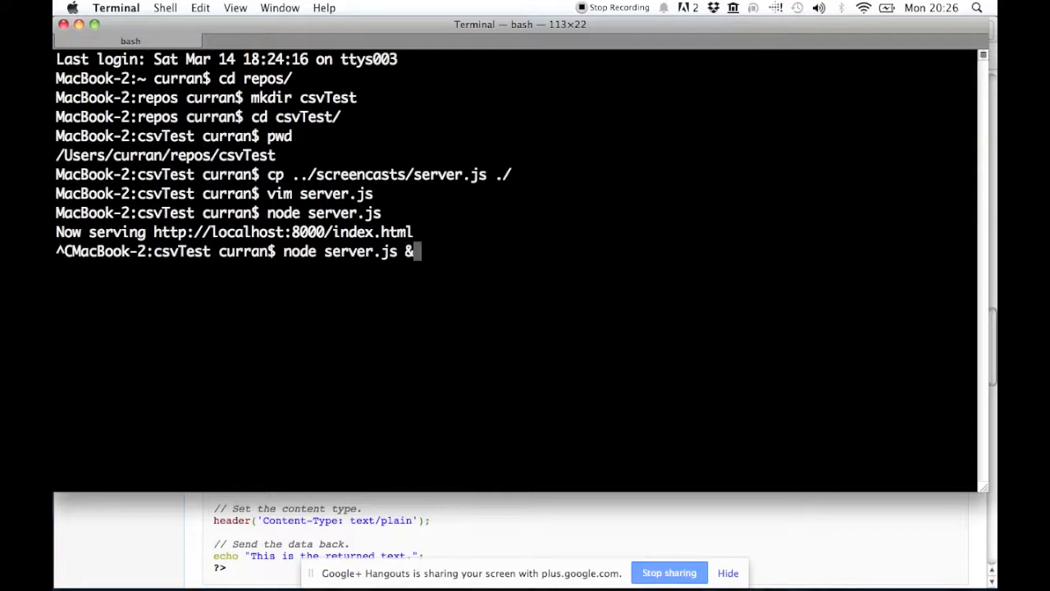
key("Return")
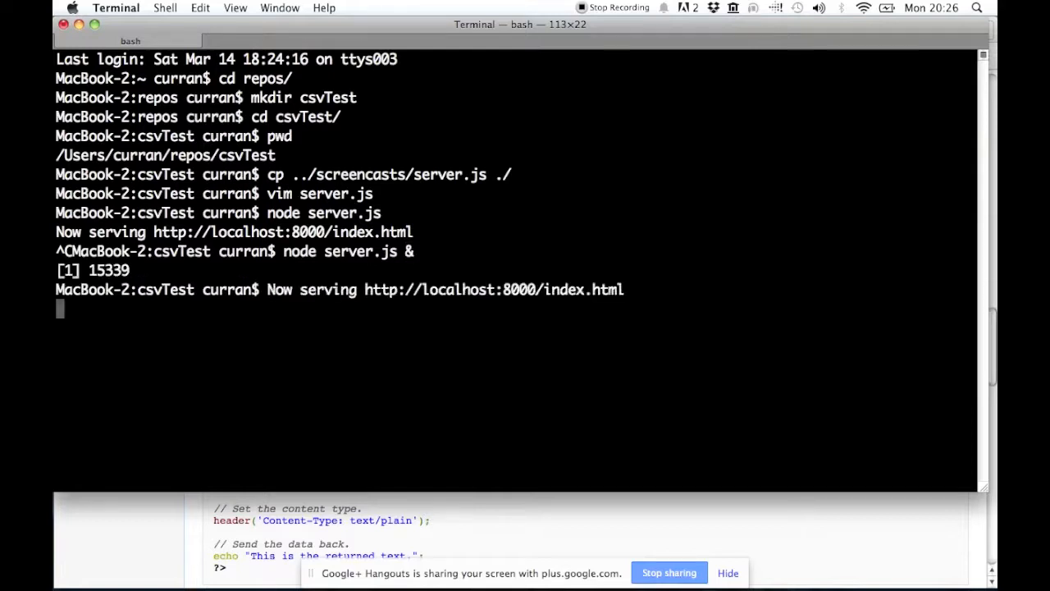
type("vi")
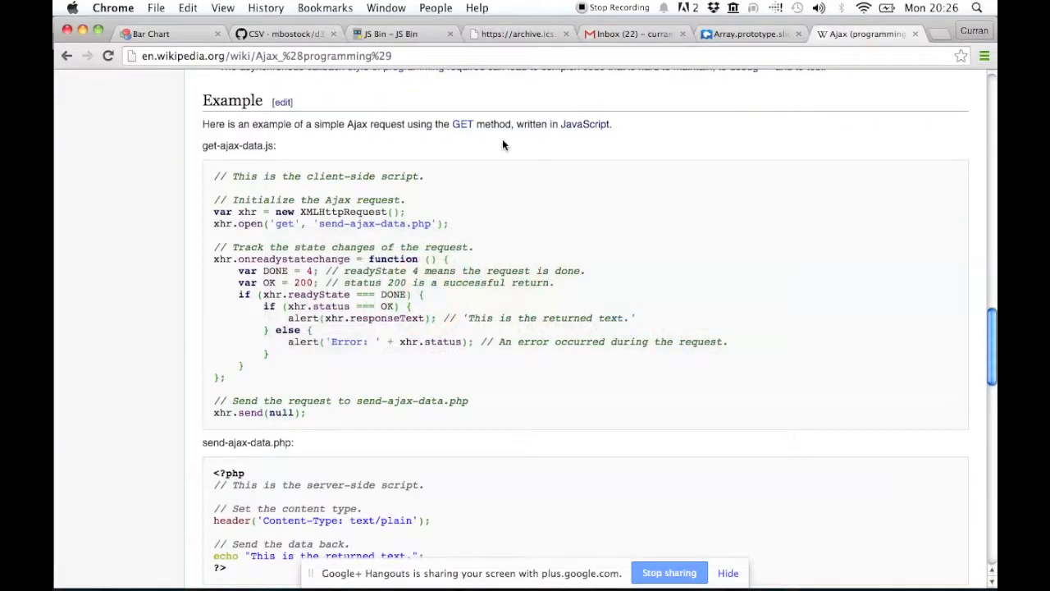
Retitle the JS Bin page from 'JS Bin' to 'CSV Test'.
left_click(398, 33)
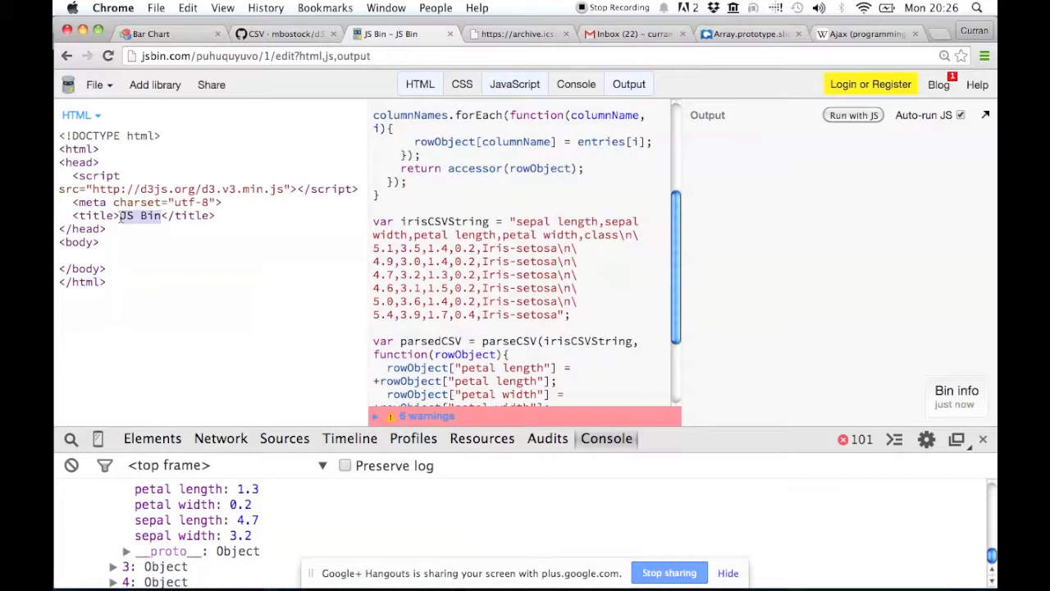
type("CSV Test</title>")
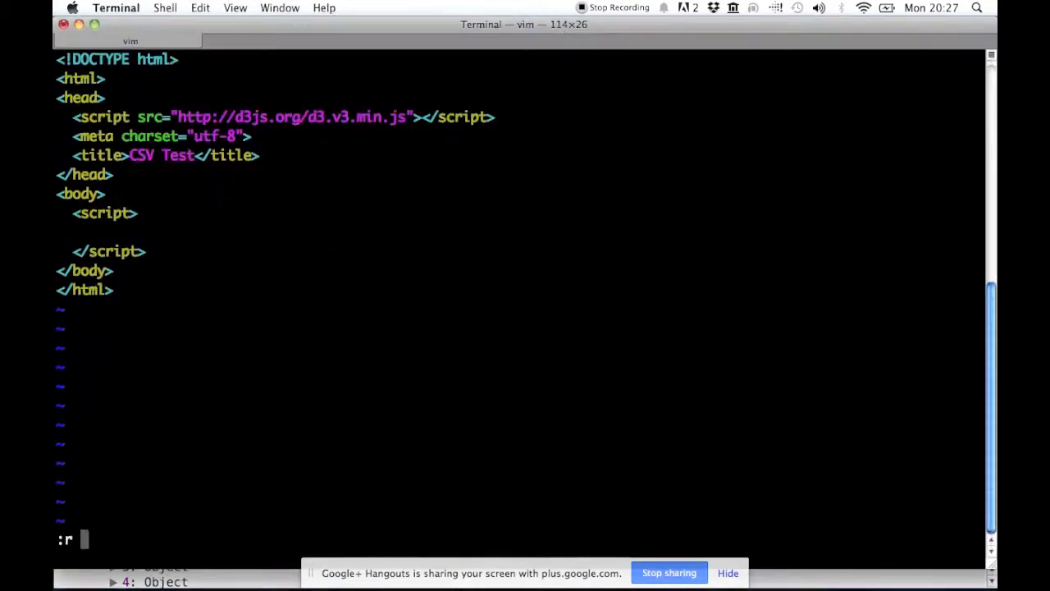
Paste the JS Bin CSV parsing and logging code into index.html's script block.
key("Return")
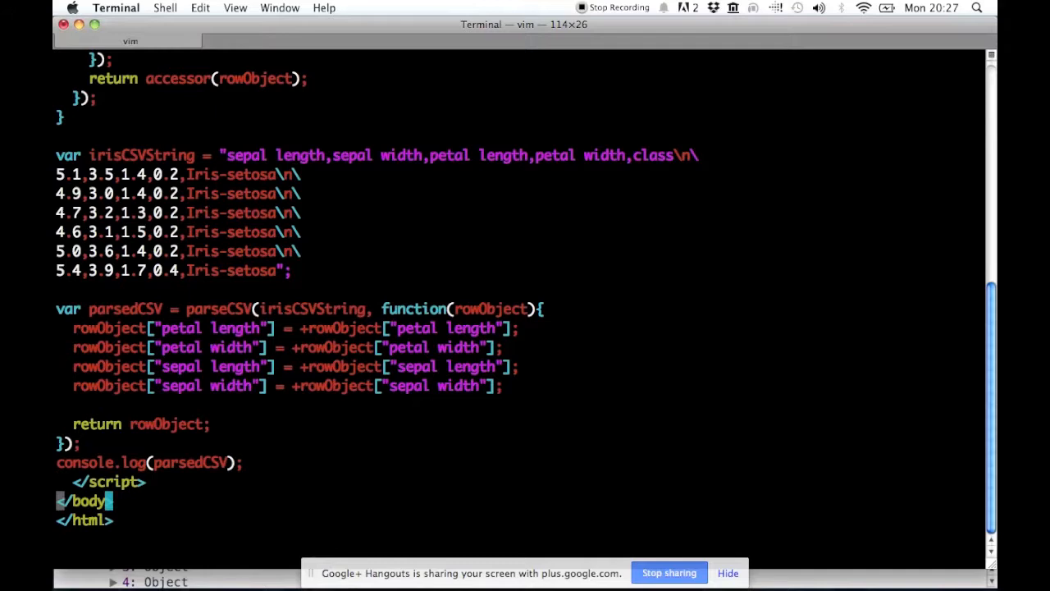
key("V")
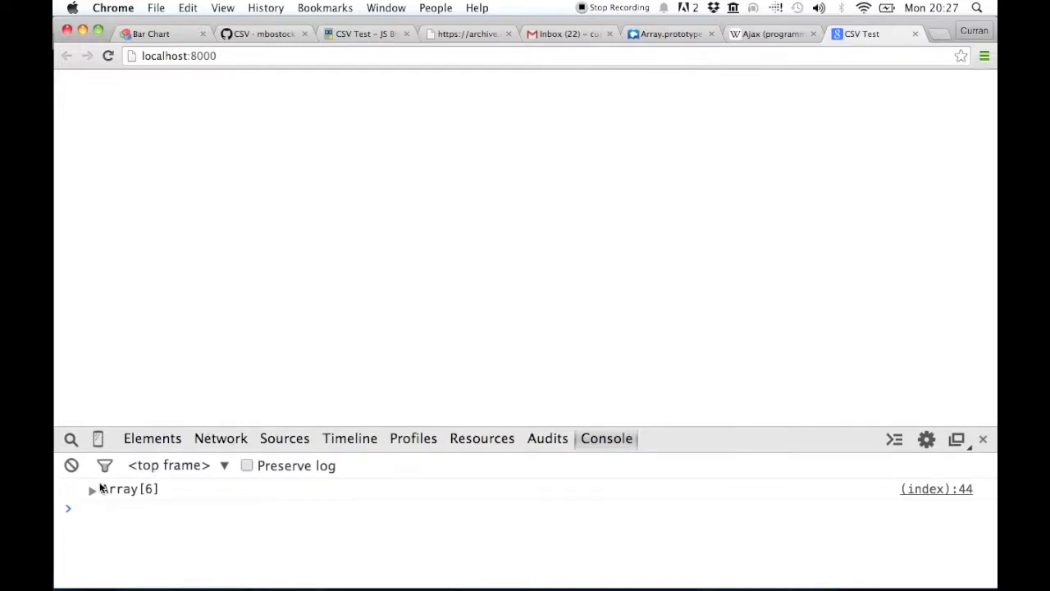
Expand the logged Array[6] of iris objects, then go back to the Wikipedia Ajax tab.
left_click(92, 488)
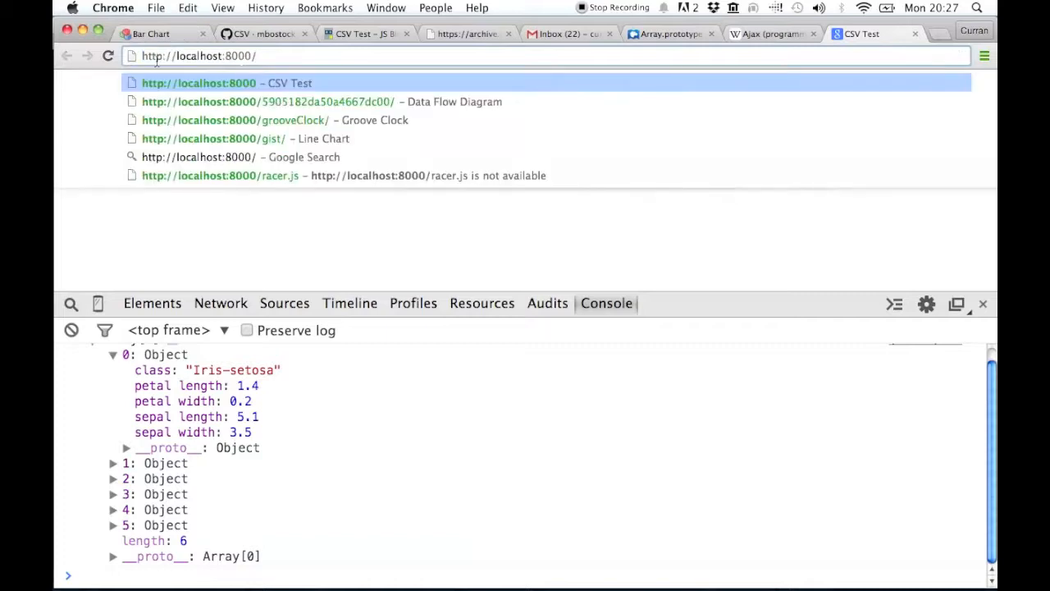
double_click(152, 56)
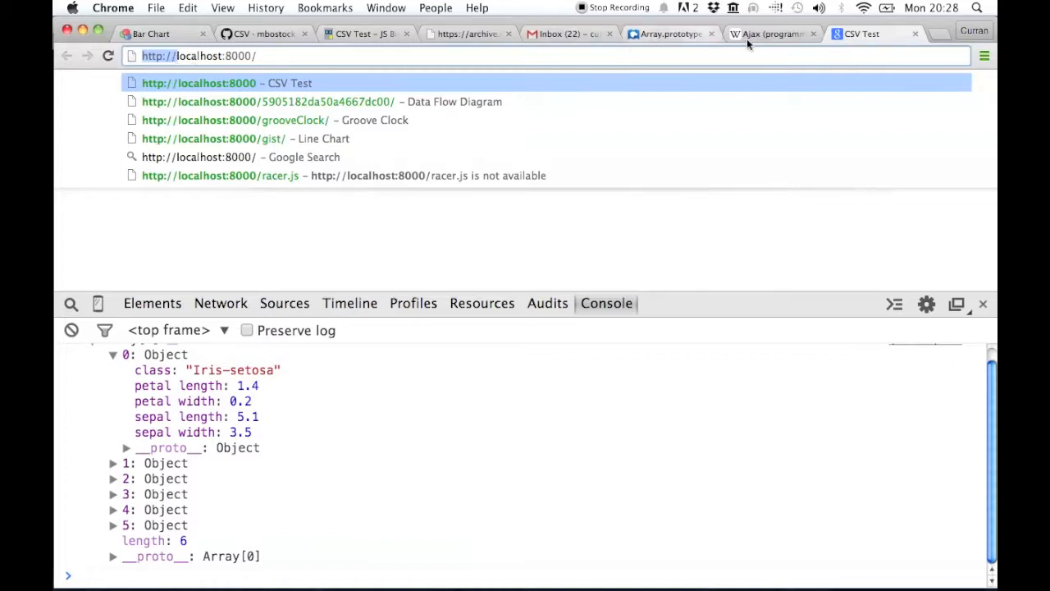
left_click(770, 34)
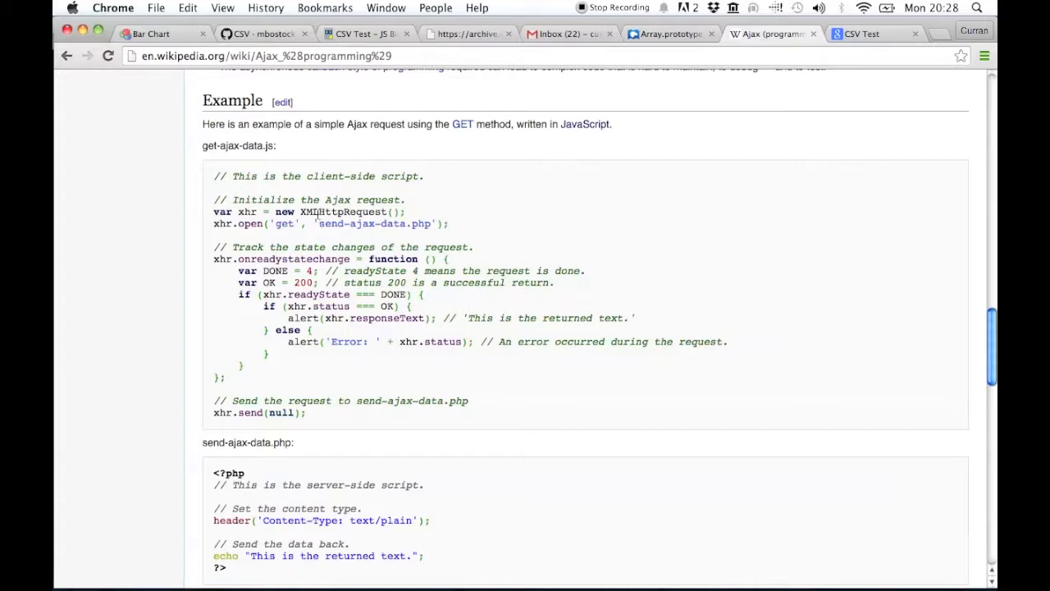
key("cmd+tab")
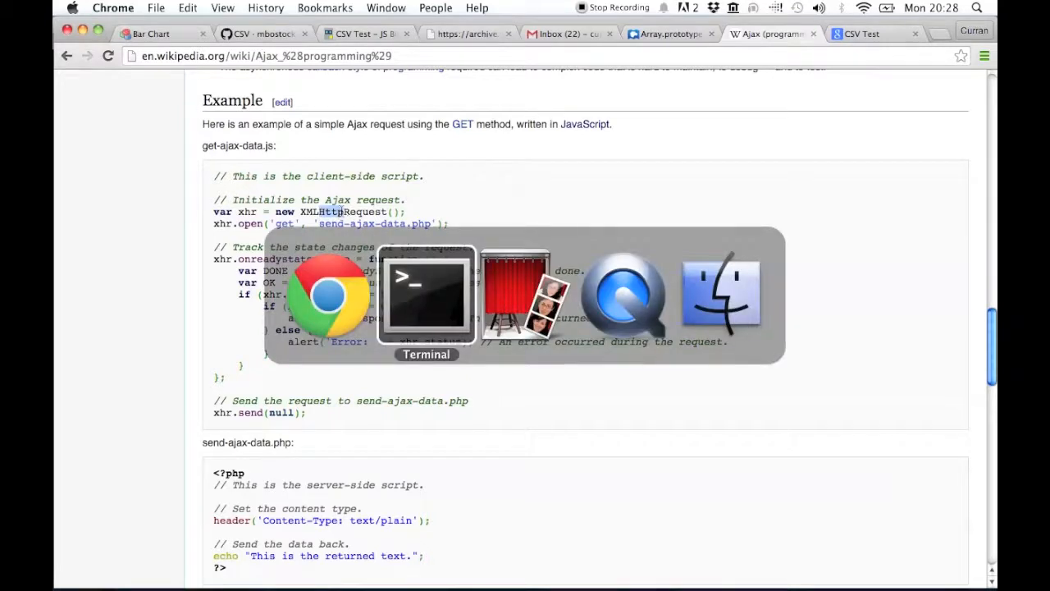
Run :!pwd in vim to show the csvTest folder path, then return to Chrome.
left_click(426, 296)
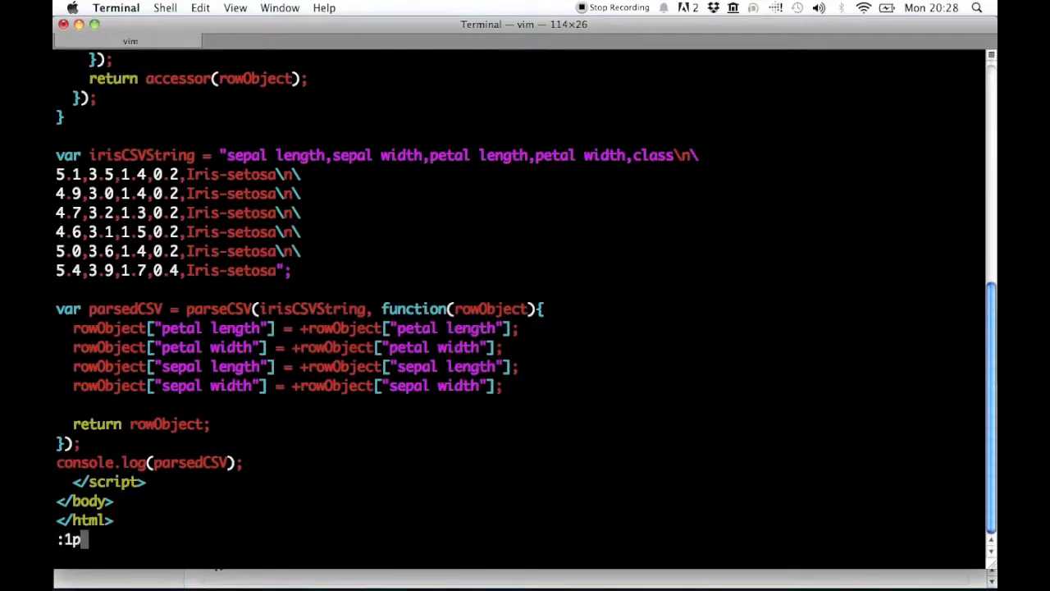
type("!")
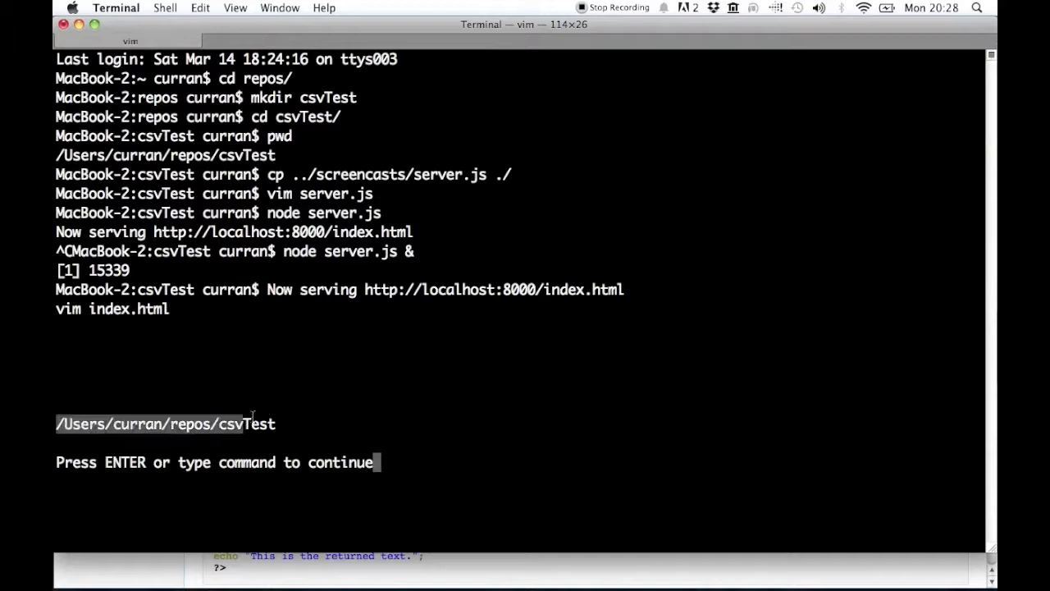
key("cmd+tab")
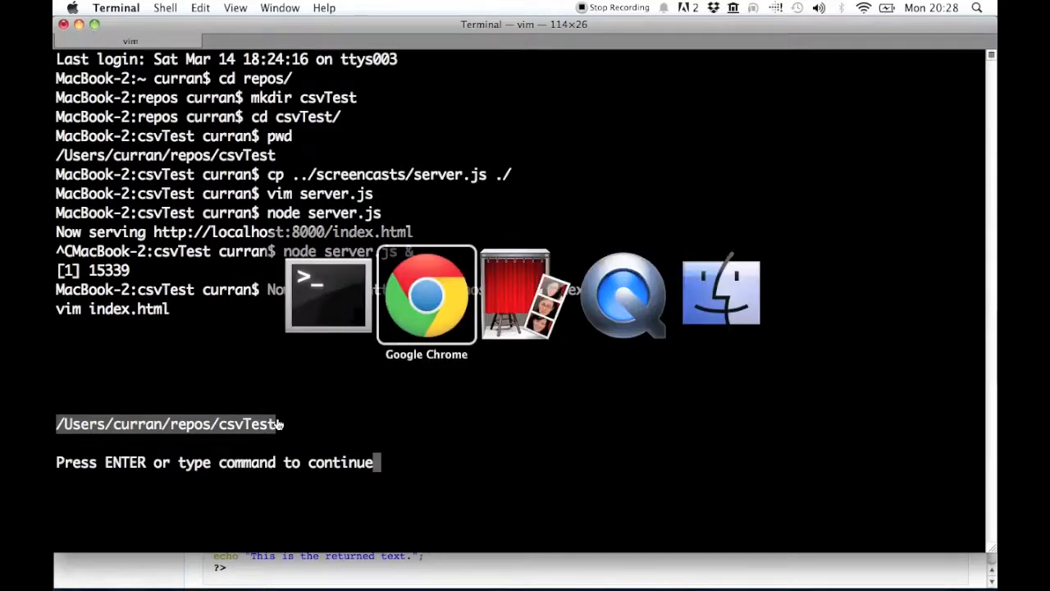
left_click(426, 293)
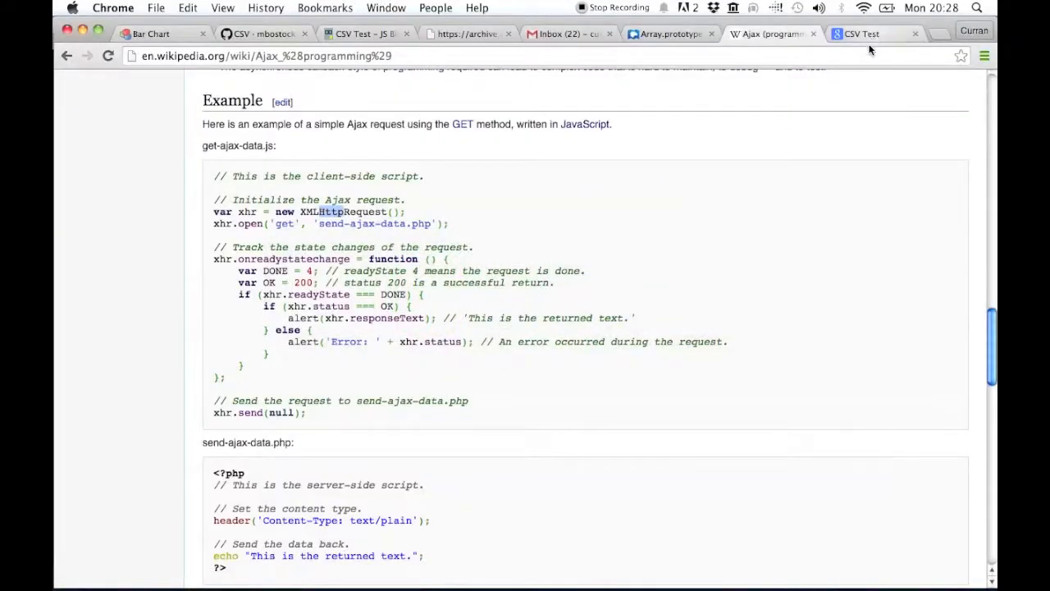
Load index.html by file path in a new tab and expand its logged Array[6].
left_click(861, 34)
type("/Users/curran/repos/csvTest/")
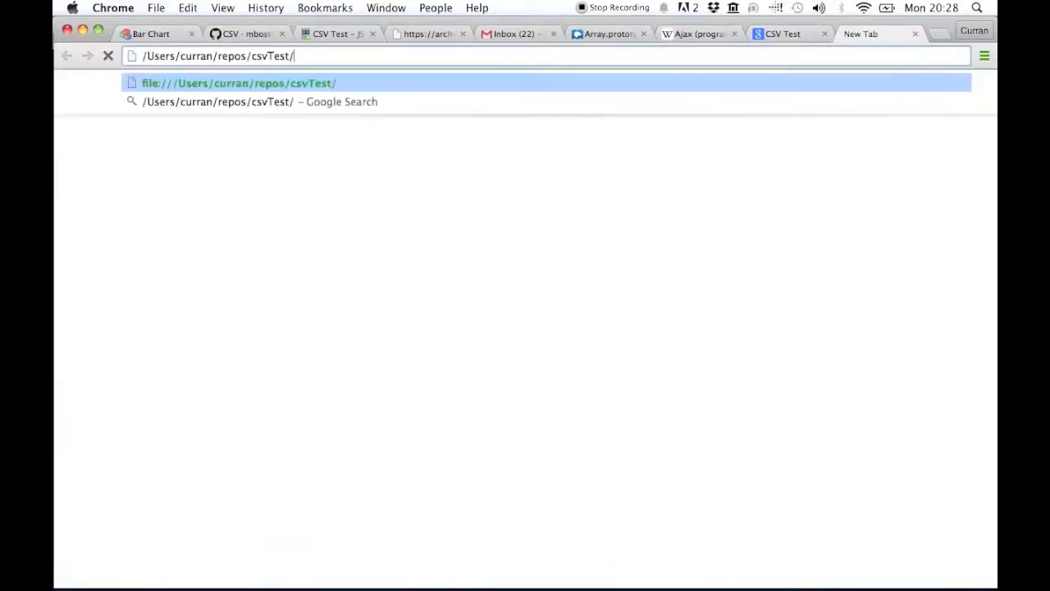
type("index.html")
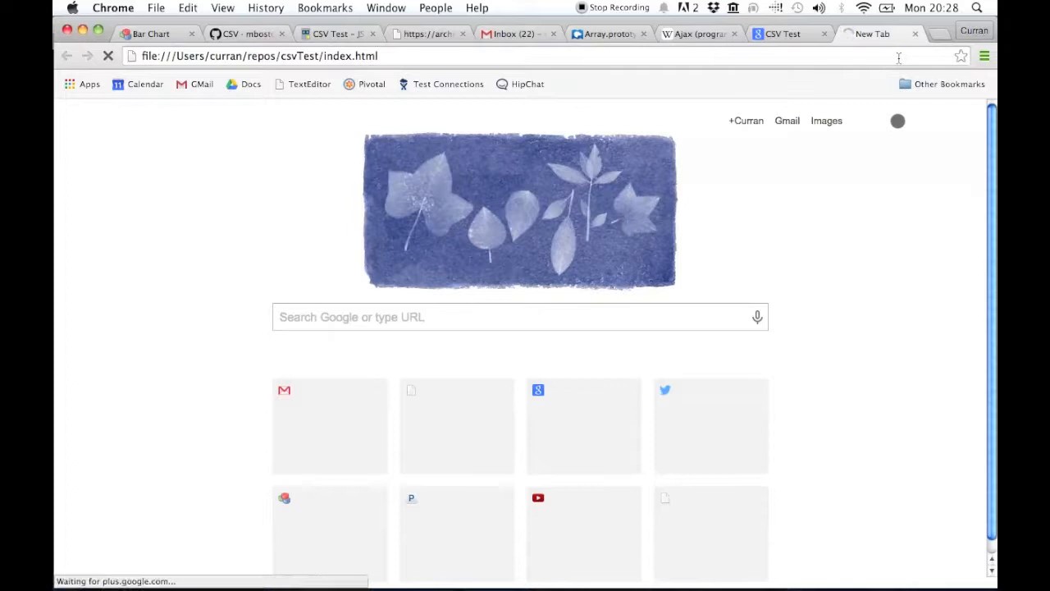
left_click(693, 34)
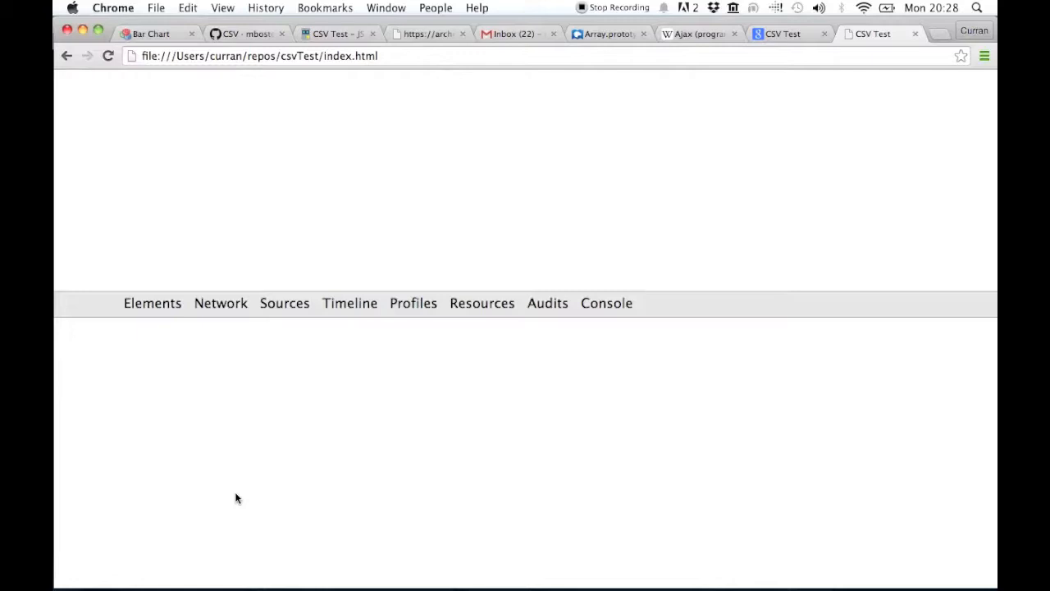
left_click(606, 302)
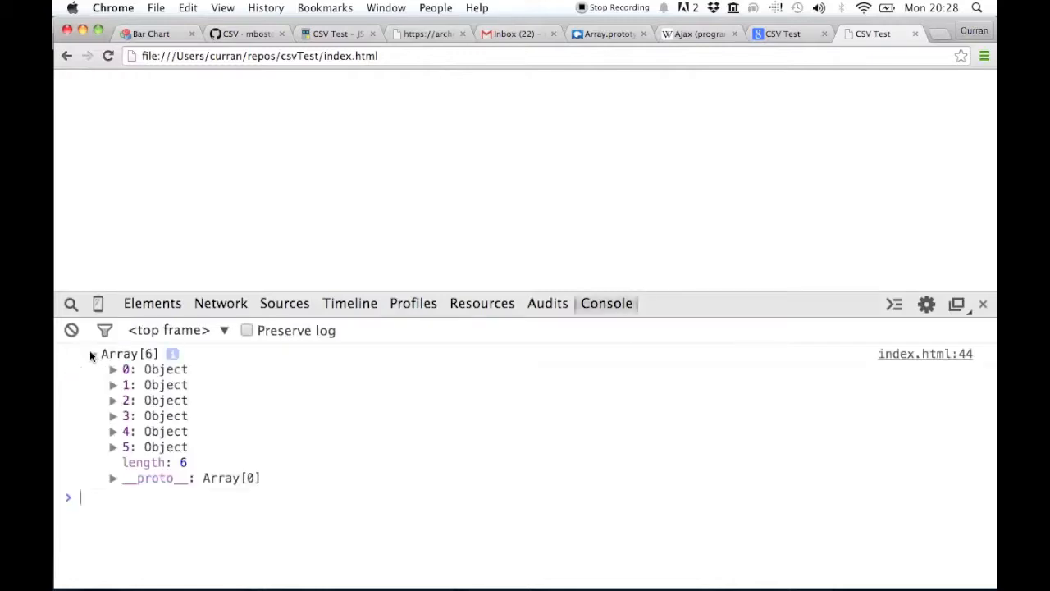
left_click(113, 385)
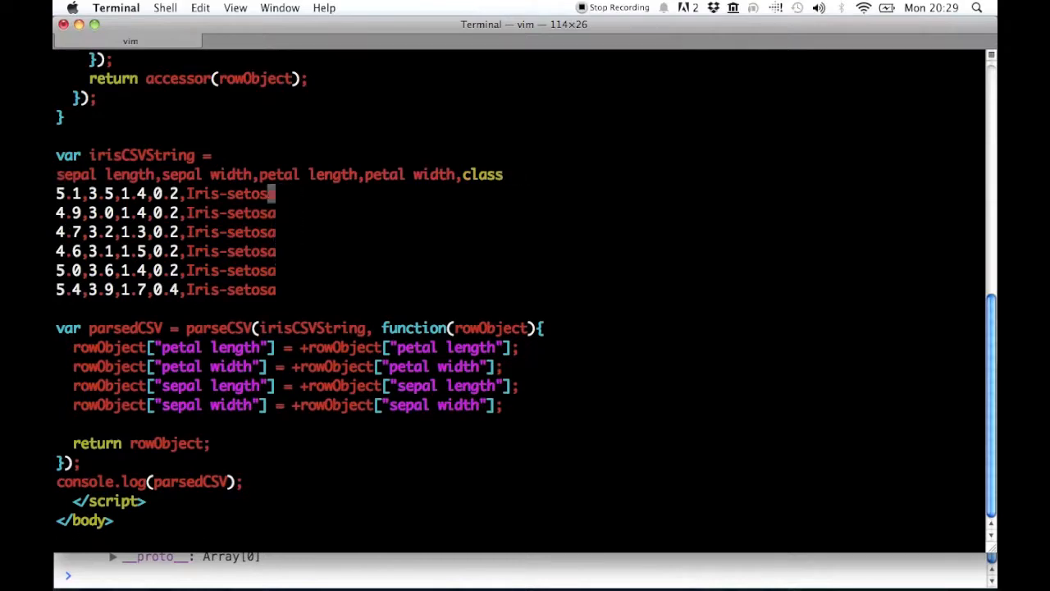
Write the selected CSV lines to iris.csv and delete the inline irisCSVString block.
key("V")
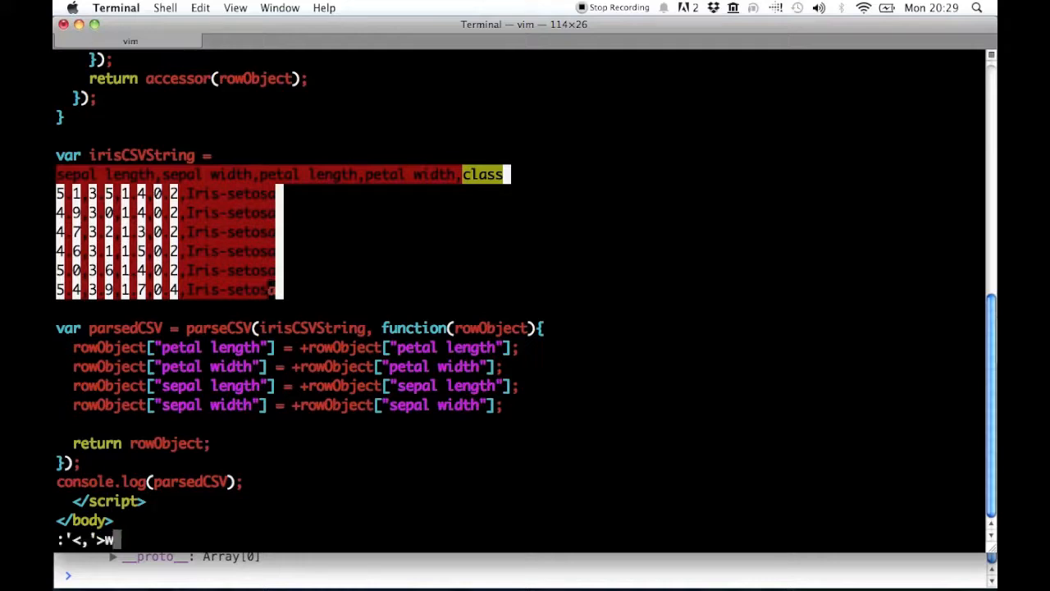
type("iris.cs")
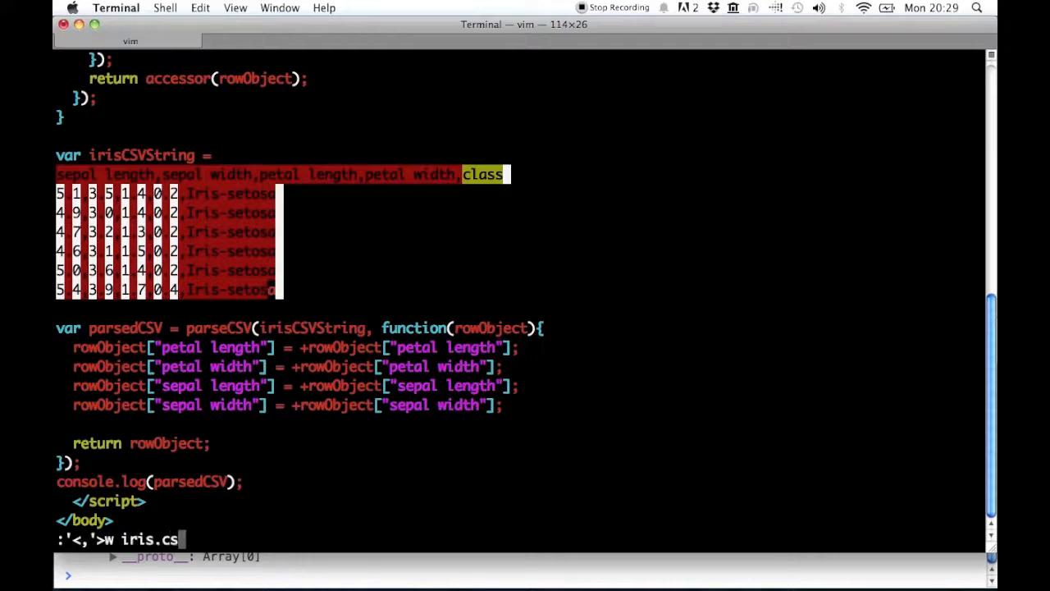
type("v")
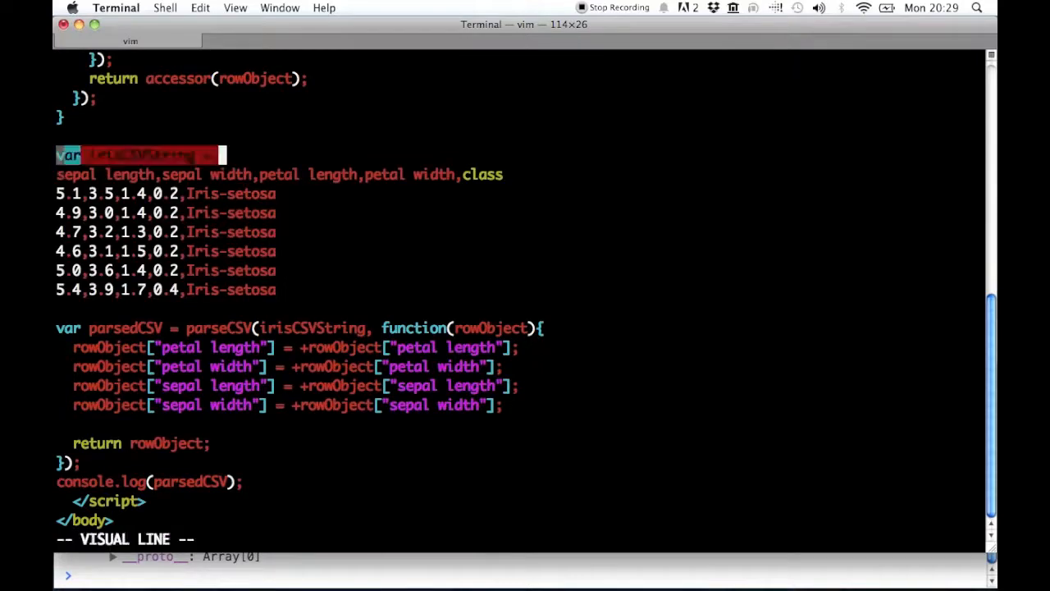
key("d")
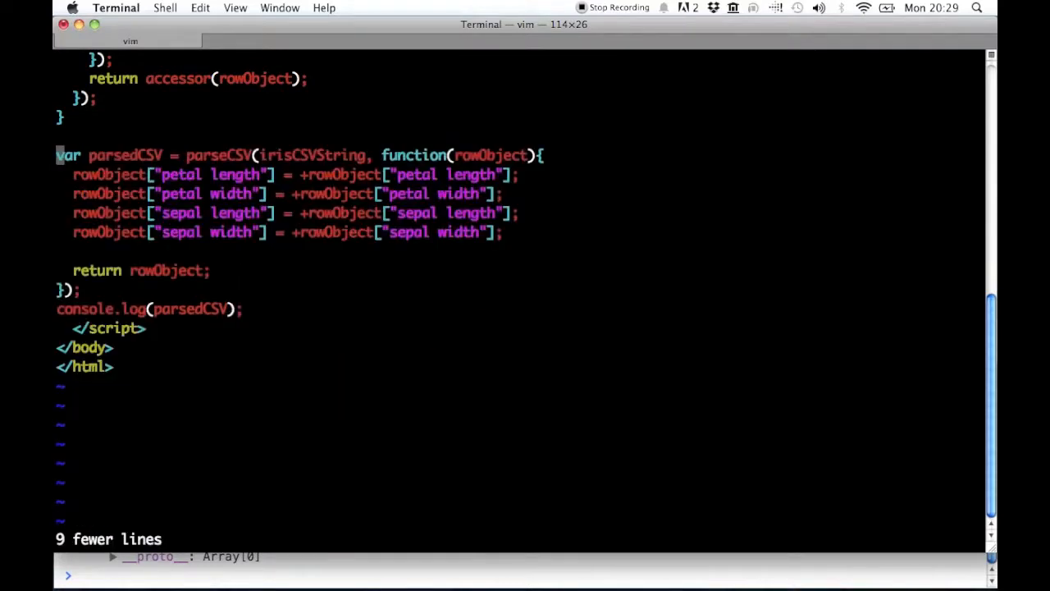
type(":sp")
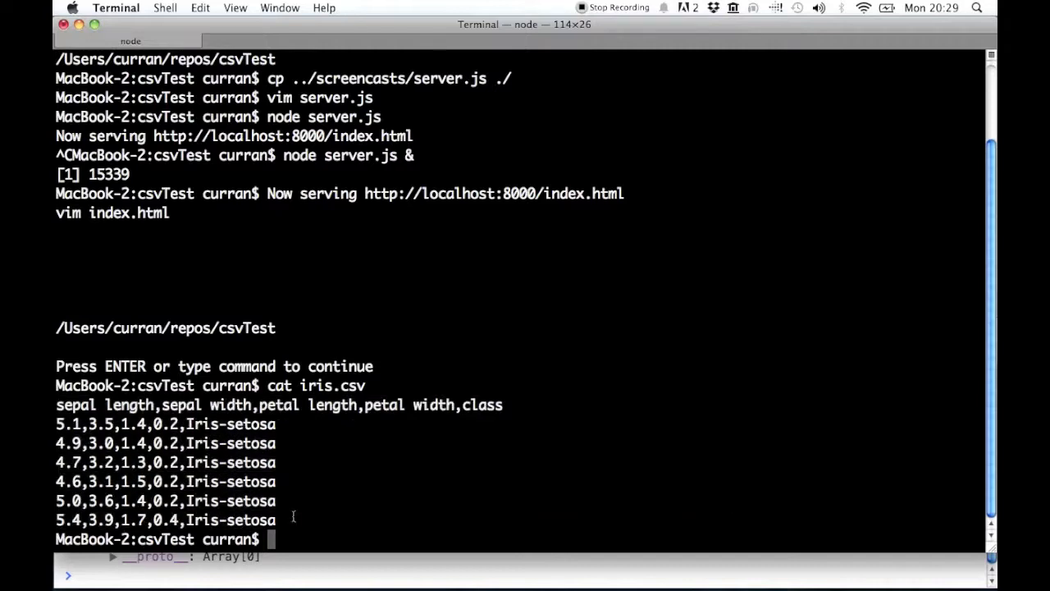
mouse_move(348, 514)
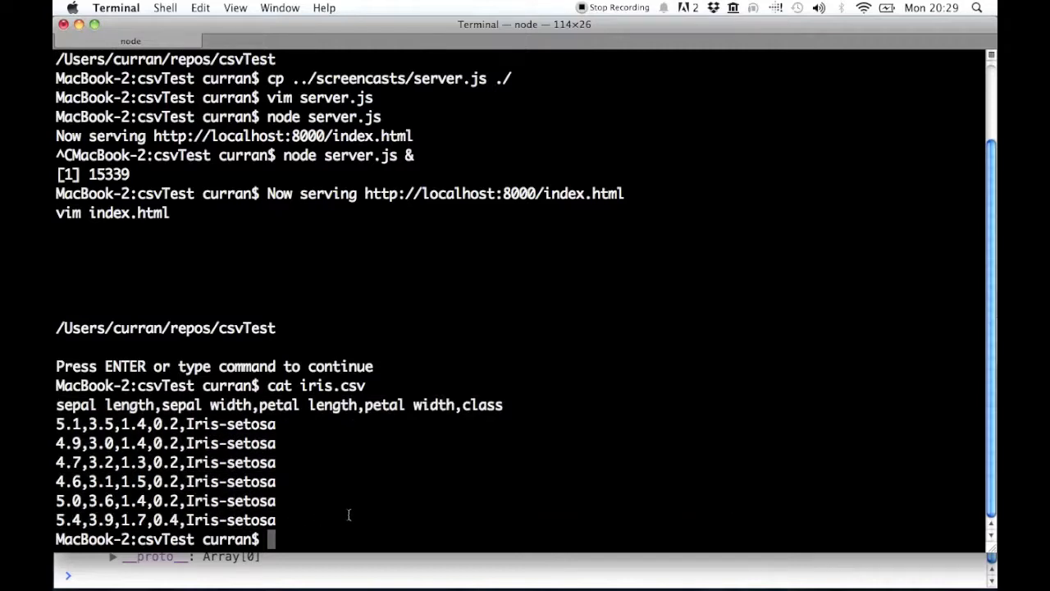
Check the iris.csv header and six rows, then go back to Chrome's CSV Test page.
type("v")
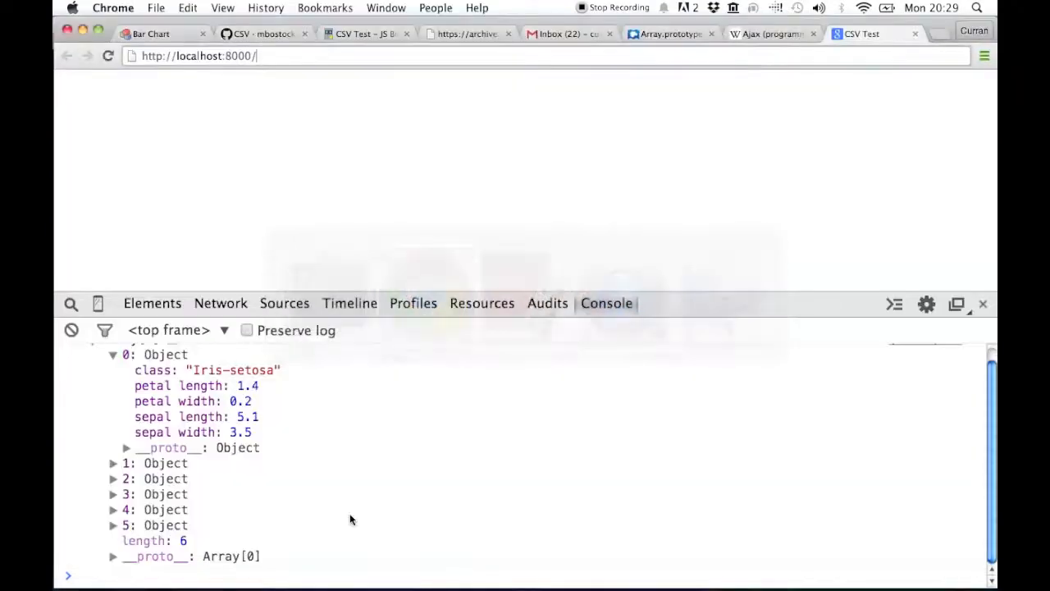
Select and copy the get-ajax-data.js XMLHttpRequest example from the Wikipedia Ajax article.
left_click(767, 34)
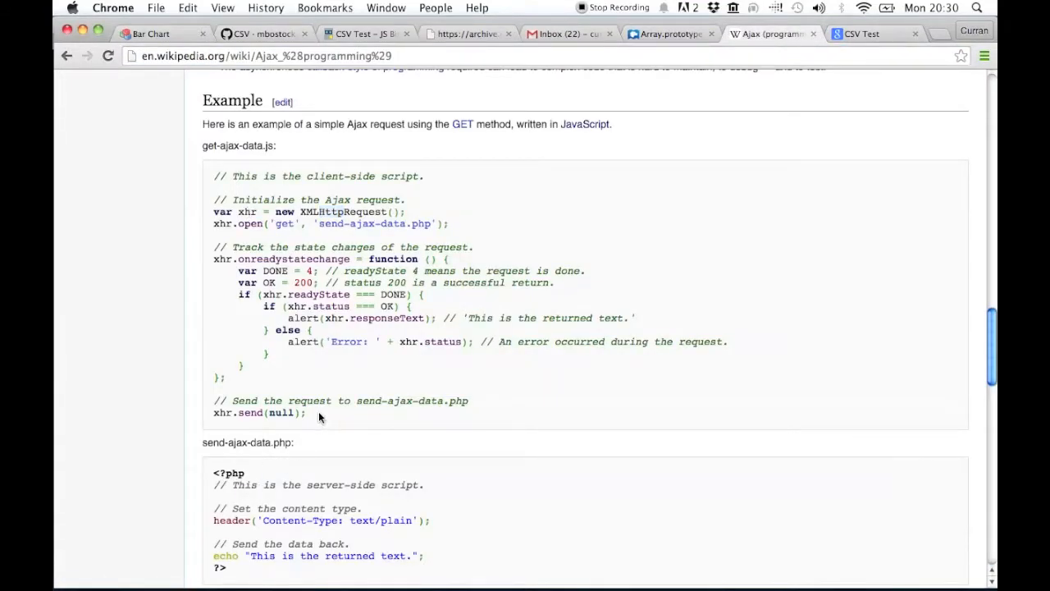
left_click_drag(215, 175, 306, 412)
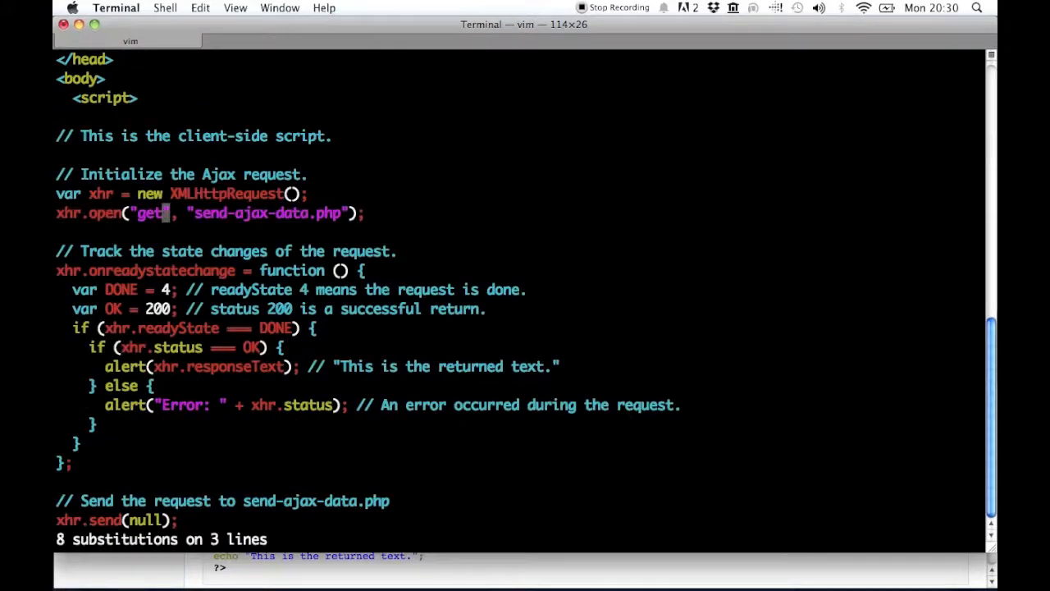
Point the Ajax request at iris.csv and log its response text with console.log.
key("v")
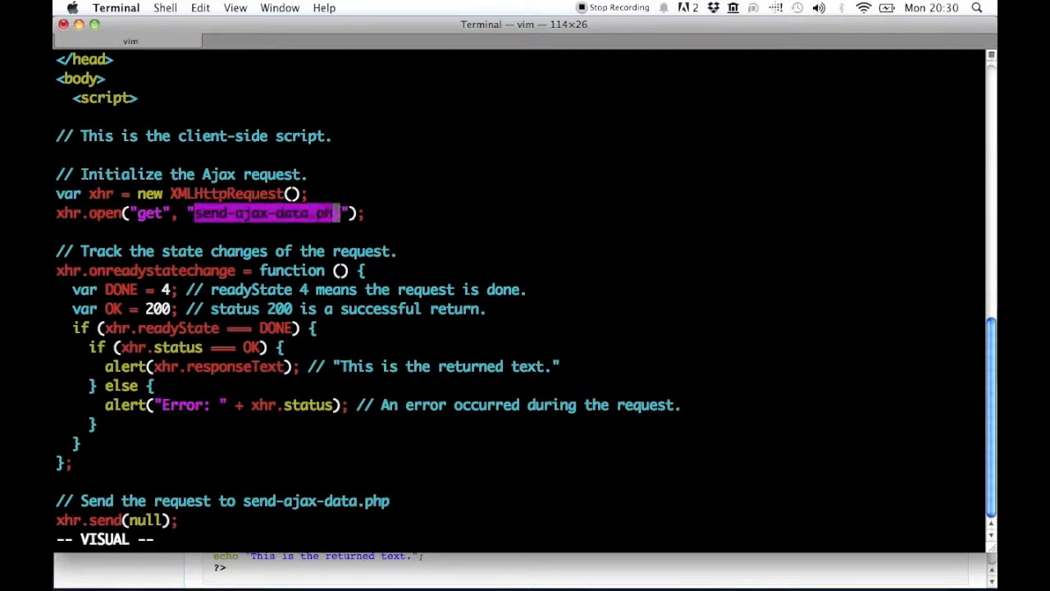
type("iri")
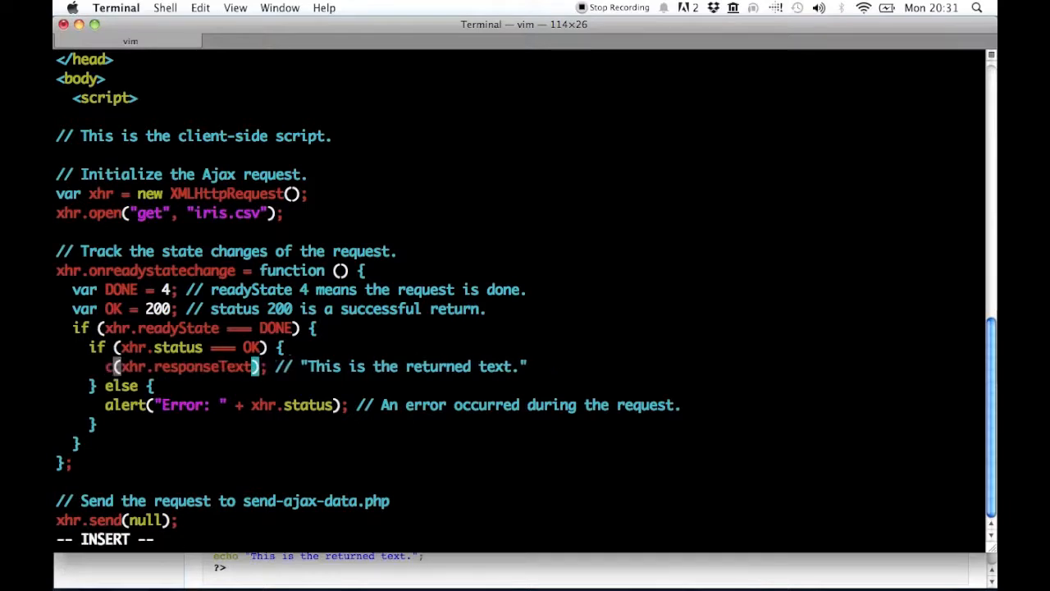
type("console.log")
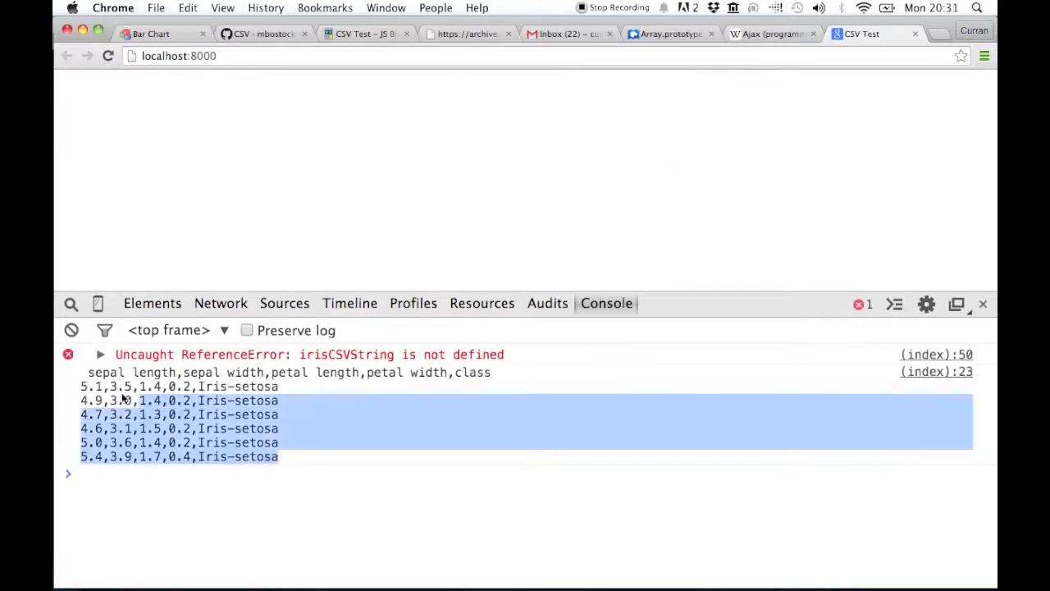
Select the logged iris CSV header and rows in Chrome's console, then return to vim.
left_click(123, 402)
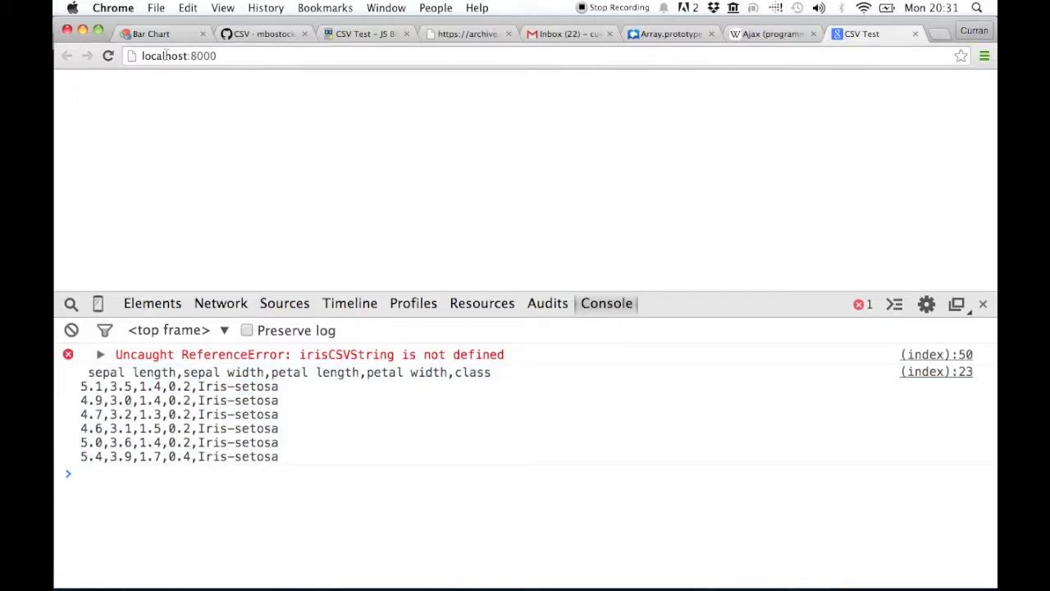
left_click(179, 55)
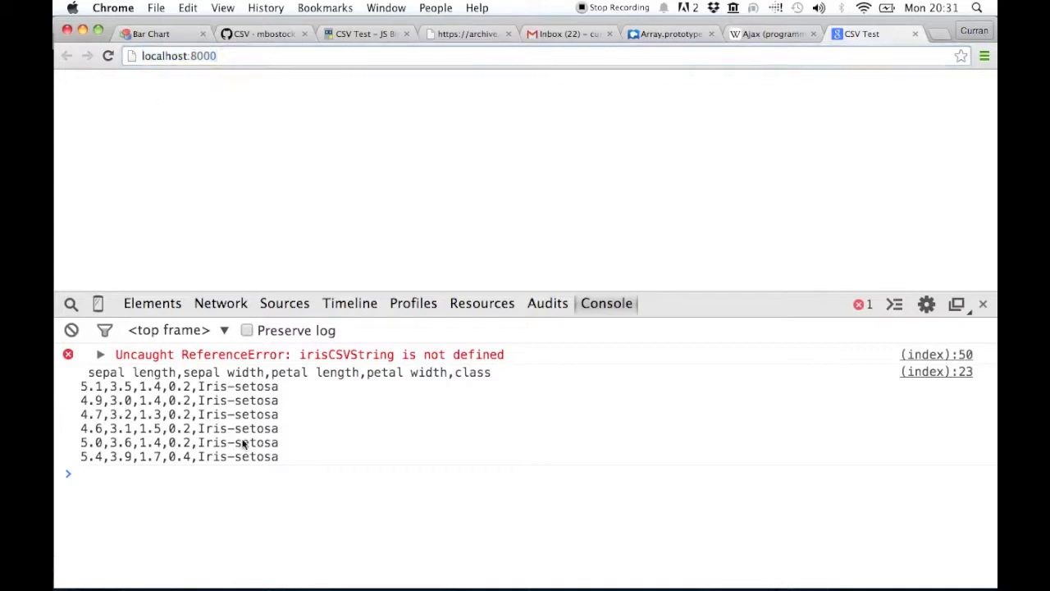
left_click_drag(88, 371, 277, 456)
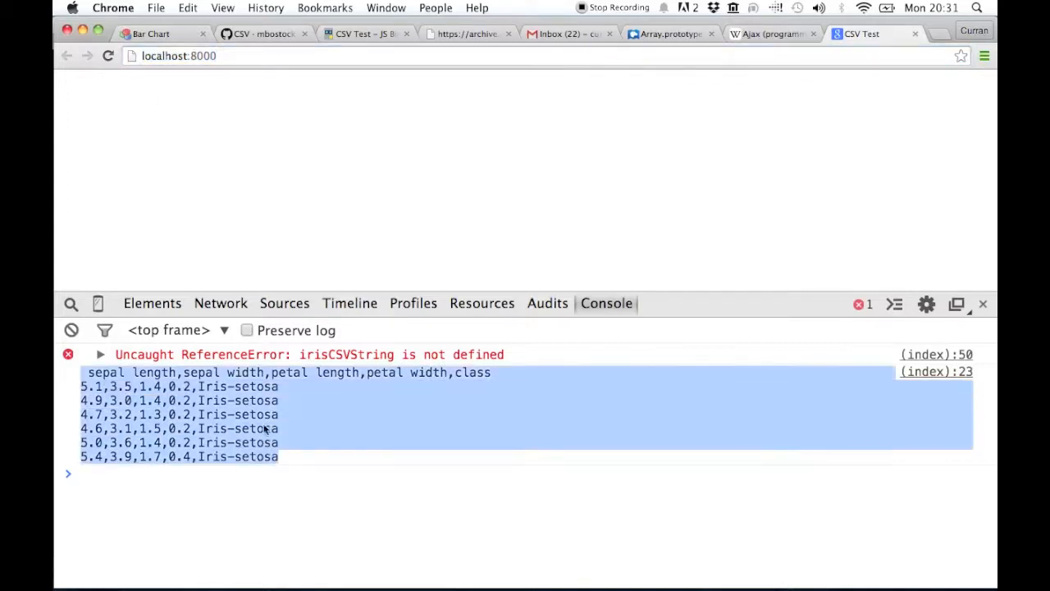
key("cmd+tab")
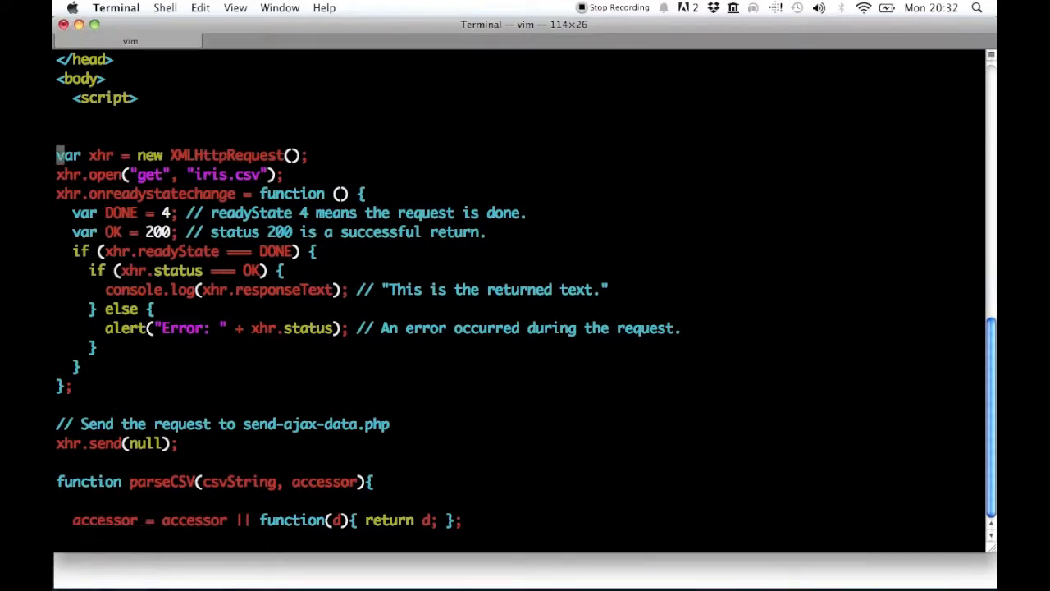
Insert an empty function getFile(fileName, callback){ } above the XHR request block.
key("V")
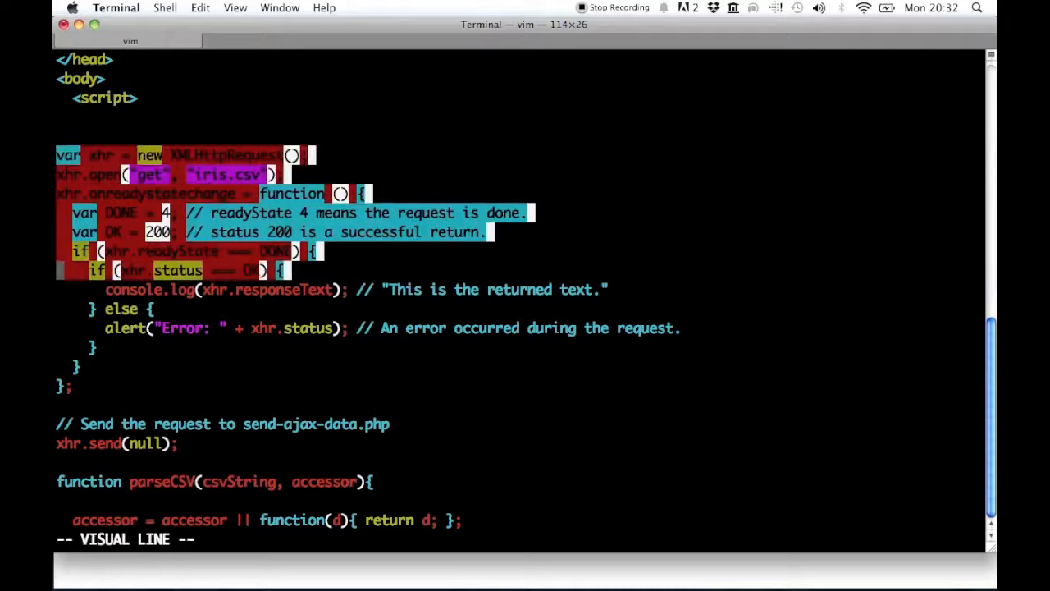
key("j")
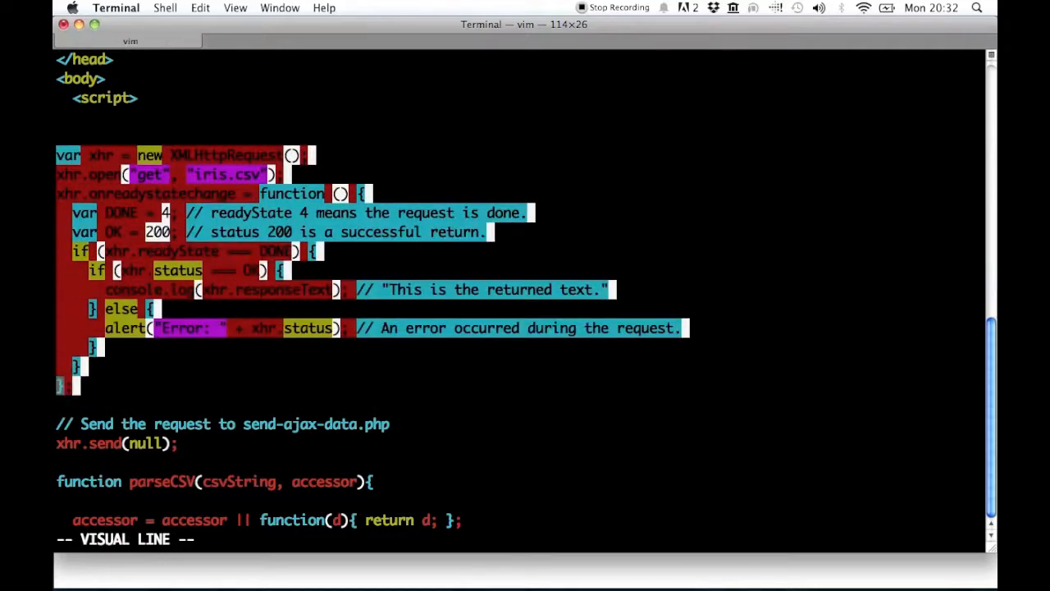
key("Escape")
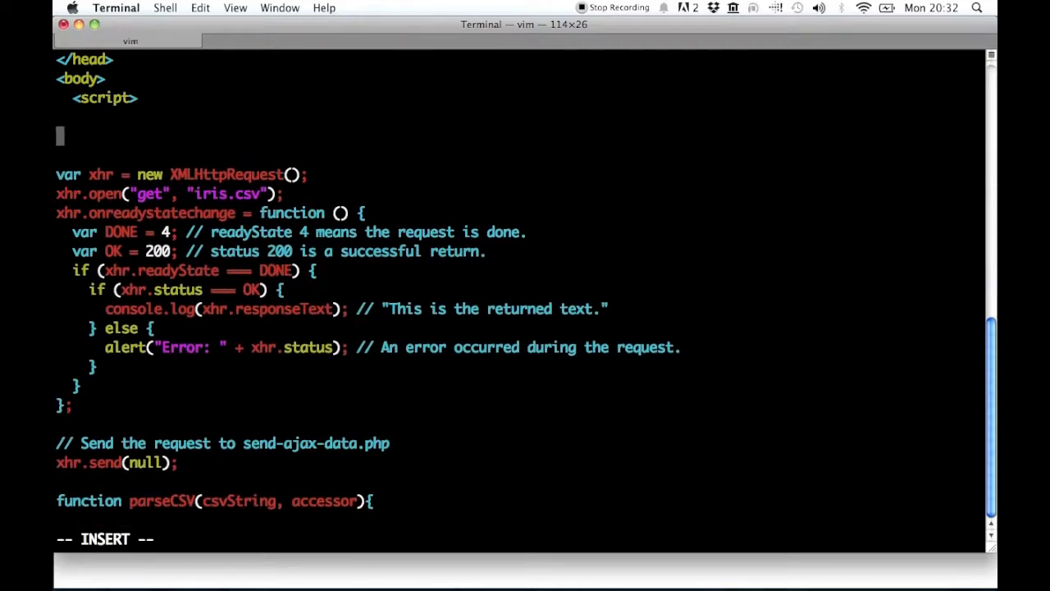
type("function")
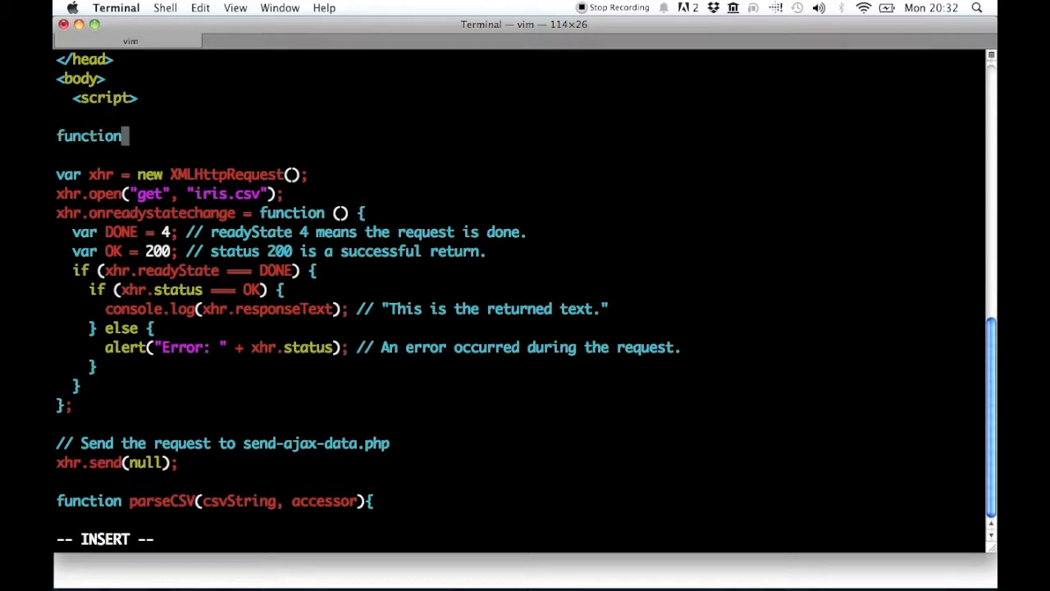
type("getFile(")
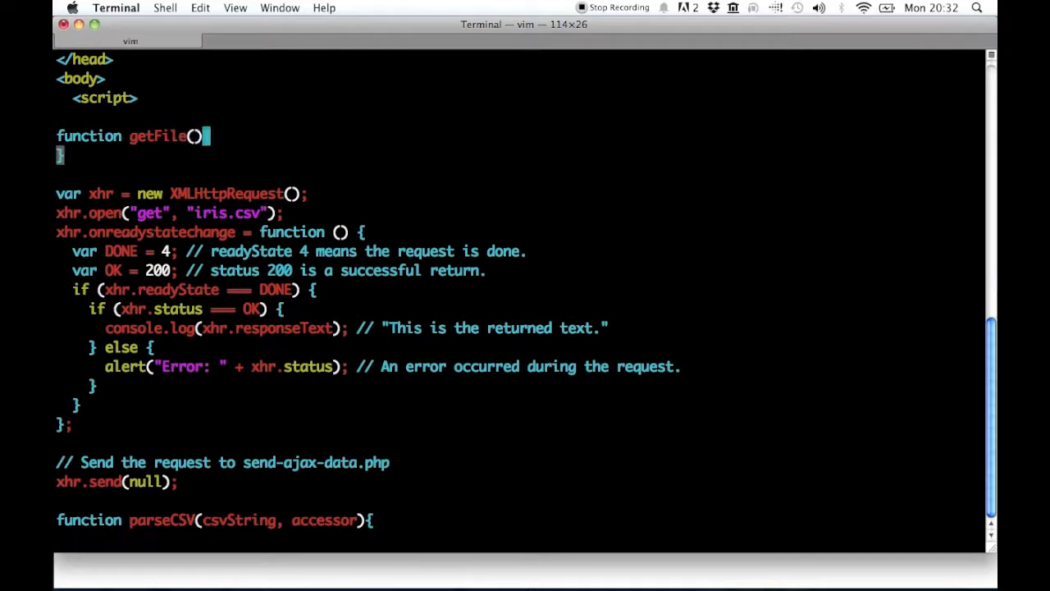
type("{")
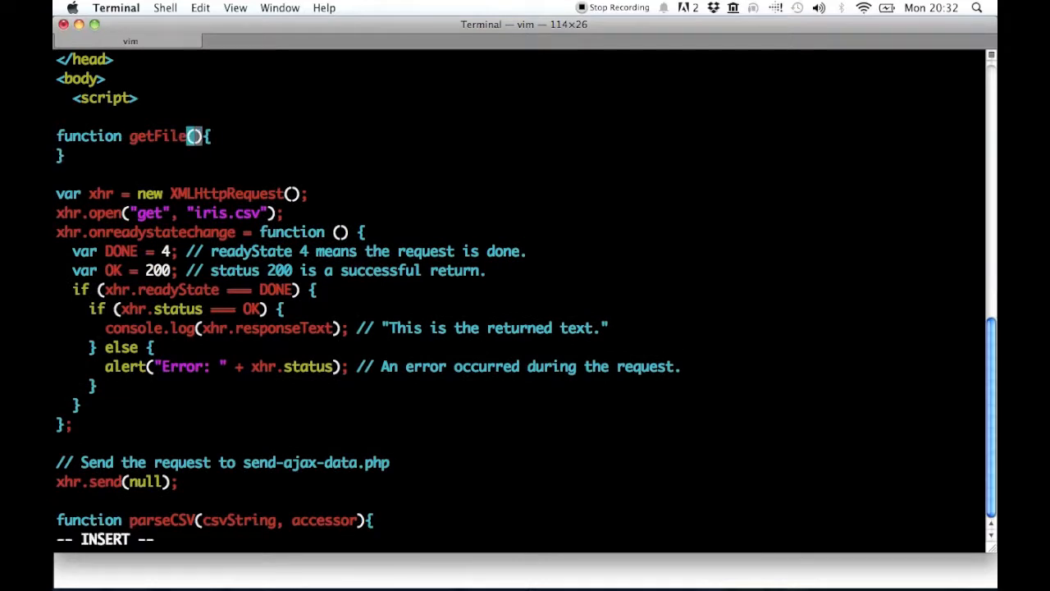
type("file")
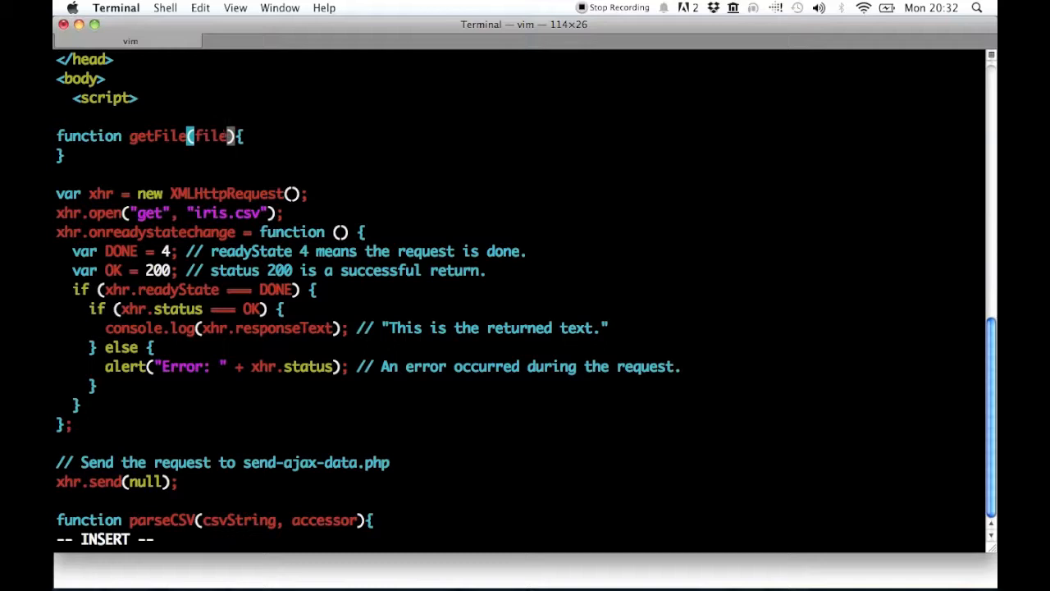
type("Name,")
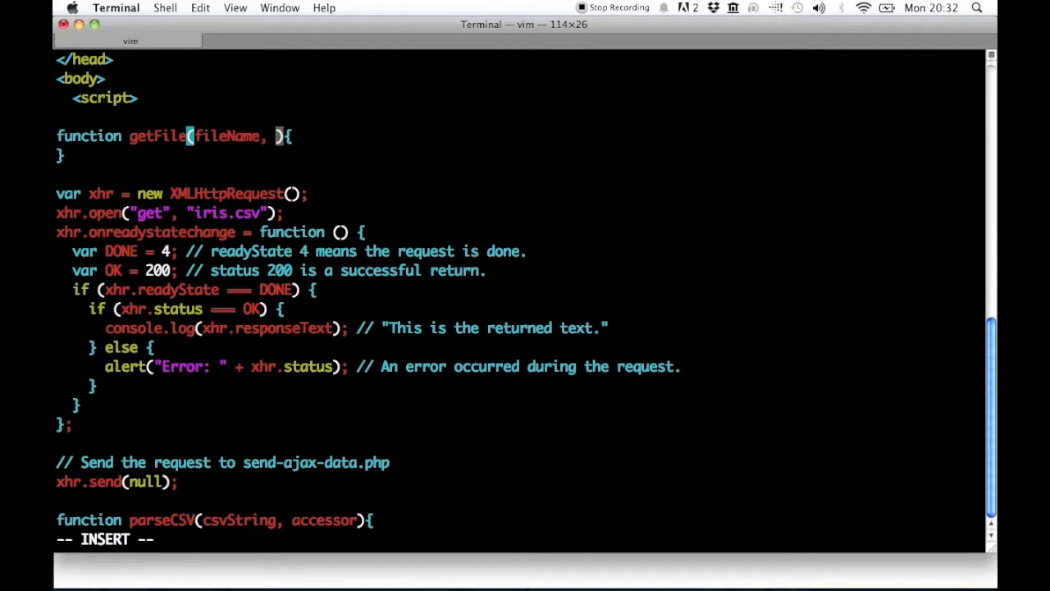
type("callback")
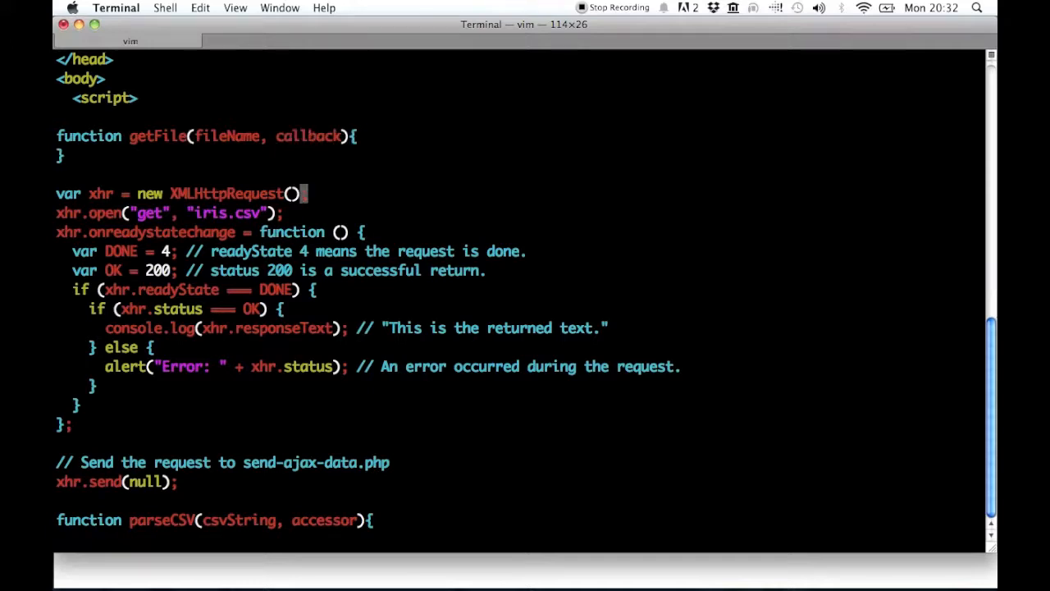
Indent the request code inside getFile and replace "iris.csv" with fileName.
key("V")
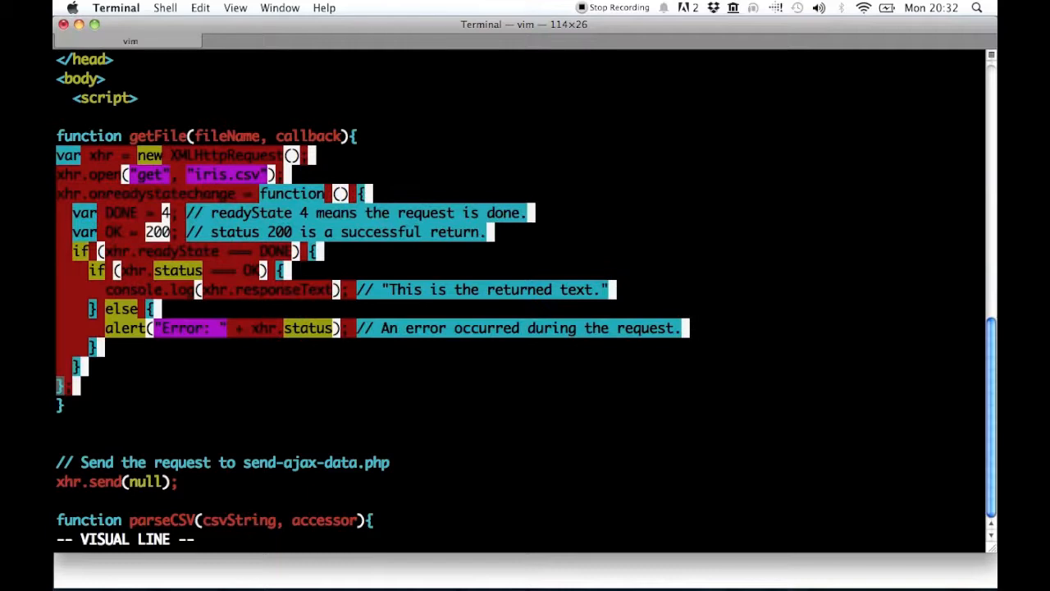
key(">")
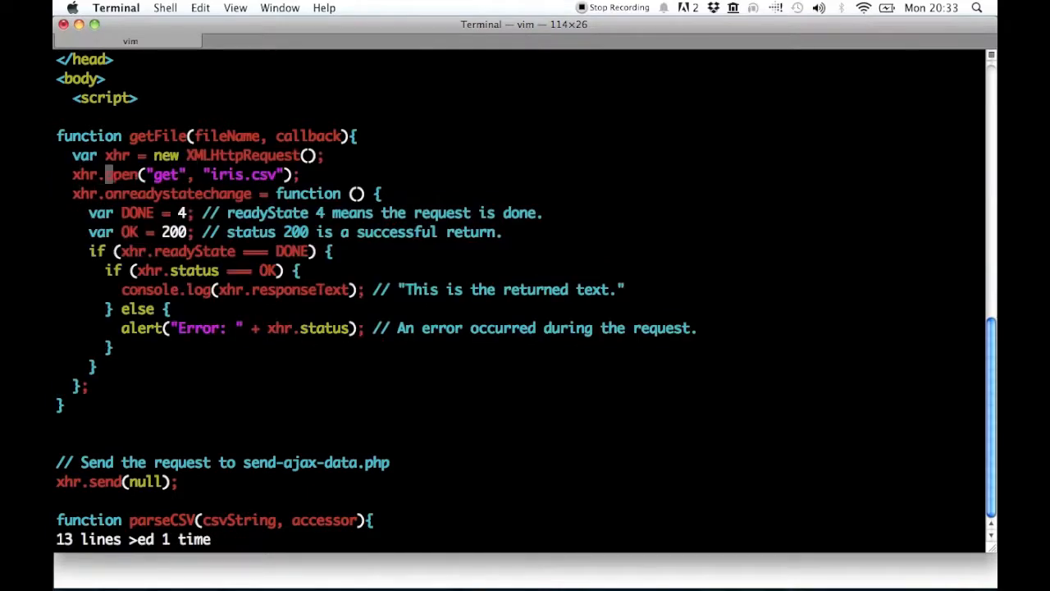
key("v")
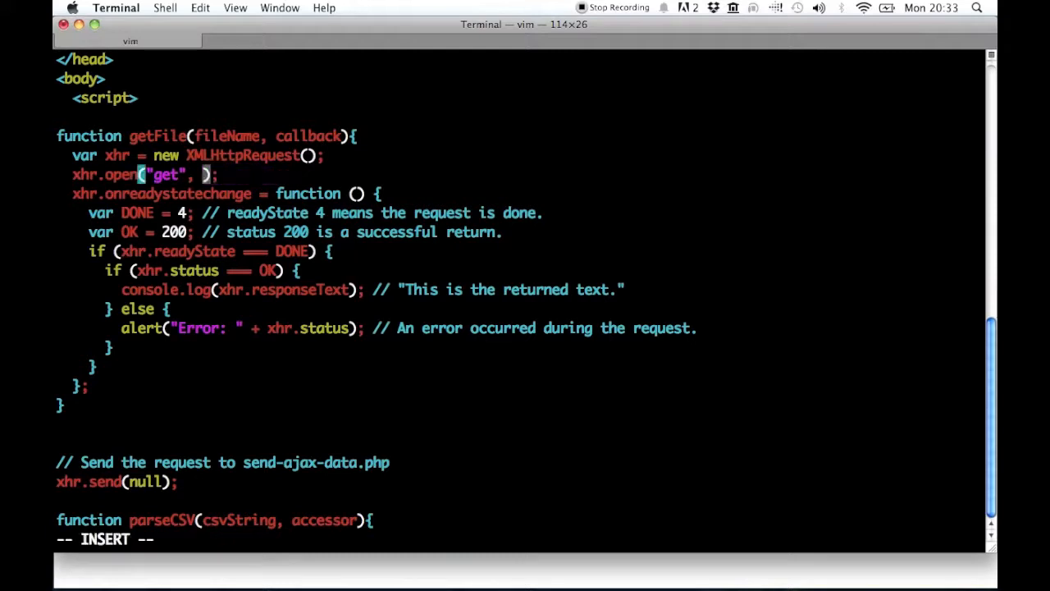
type("fileName")
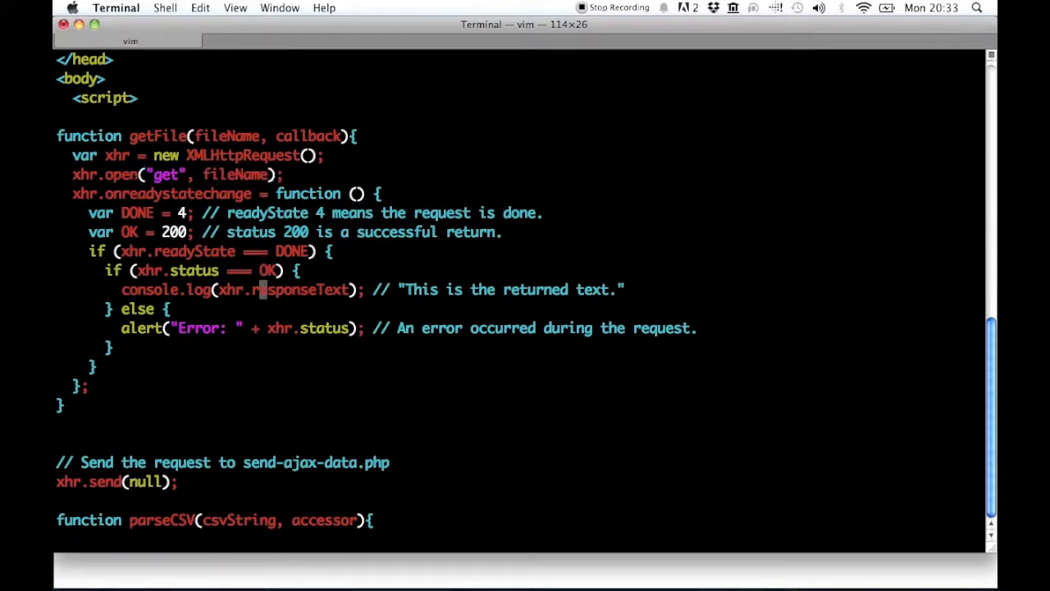
Pass xhr.responseText to callback instead of logging it, and move xhr.send inside getFile.
key("o")
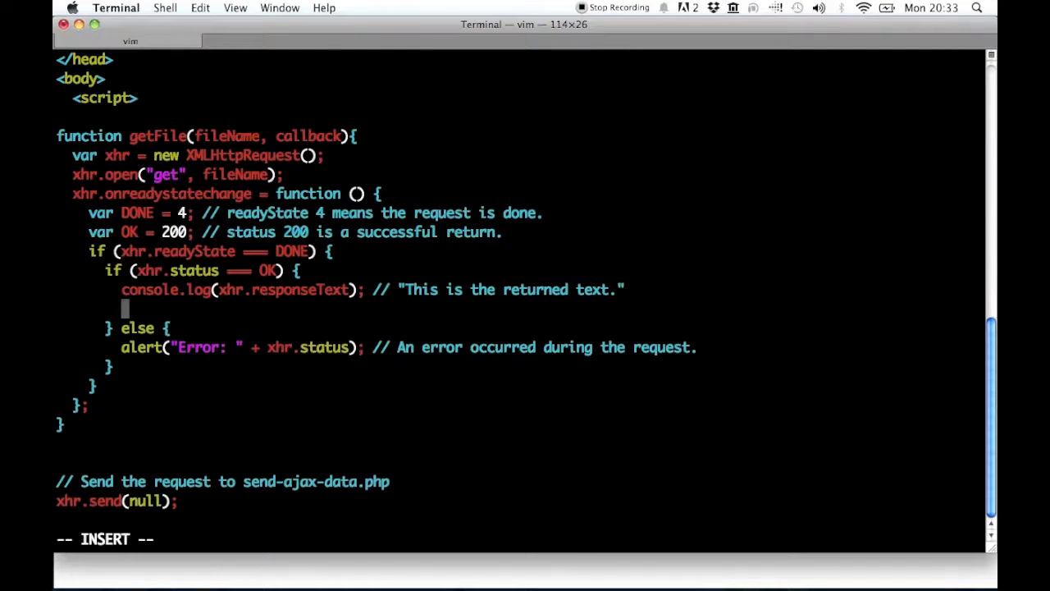
type("callback")
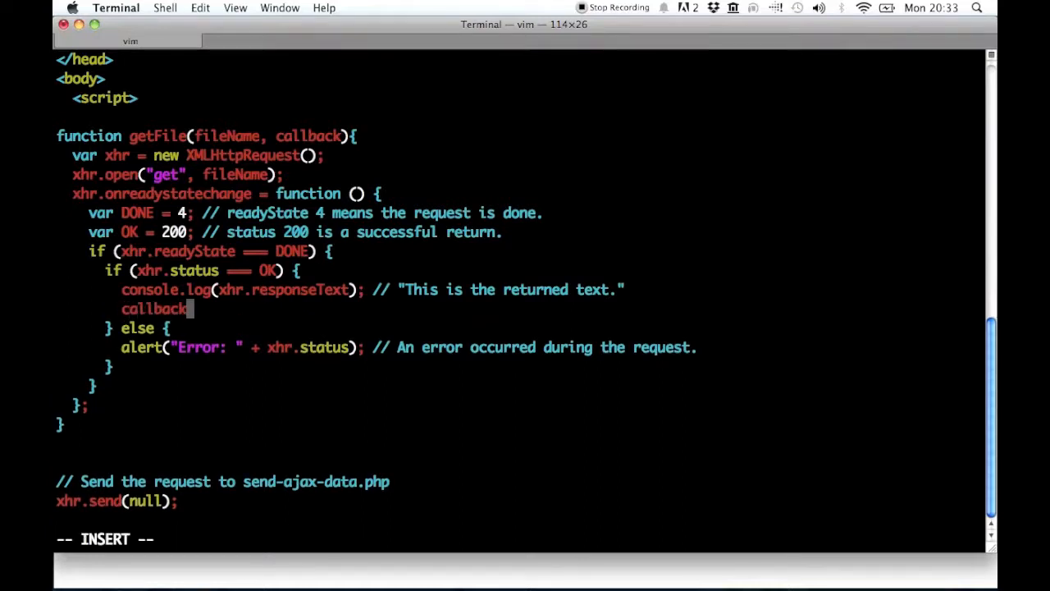
type("();")
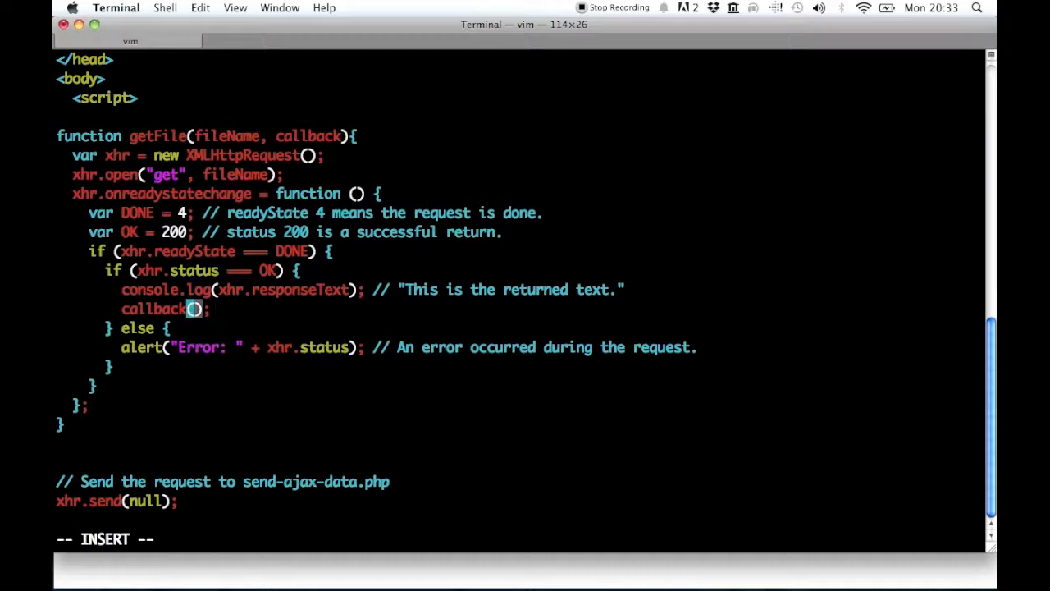
key("v")
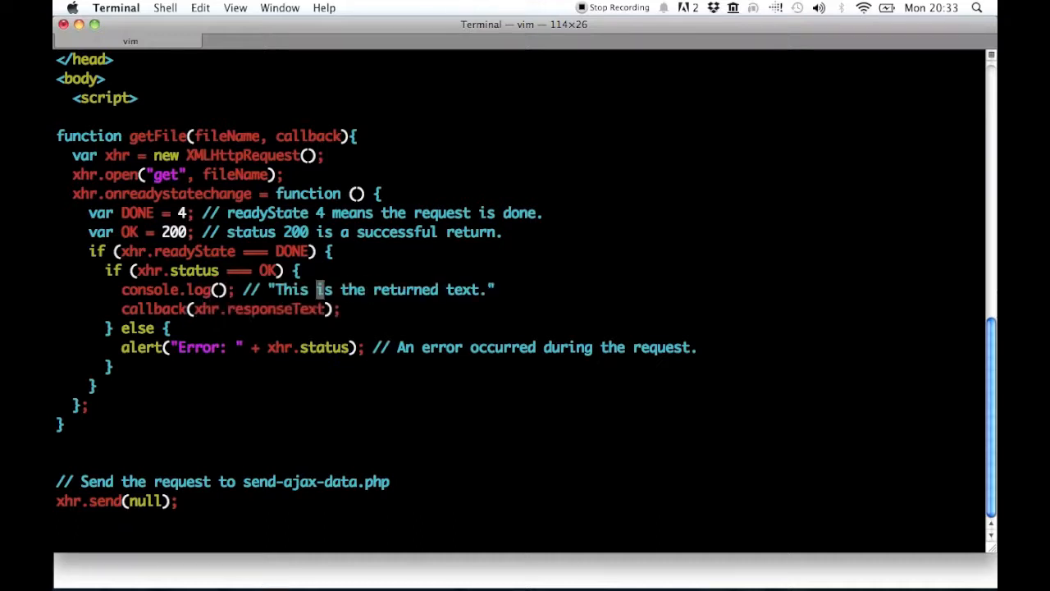
key("dd")
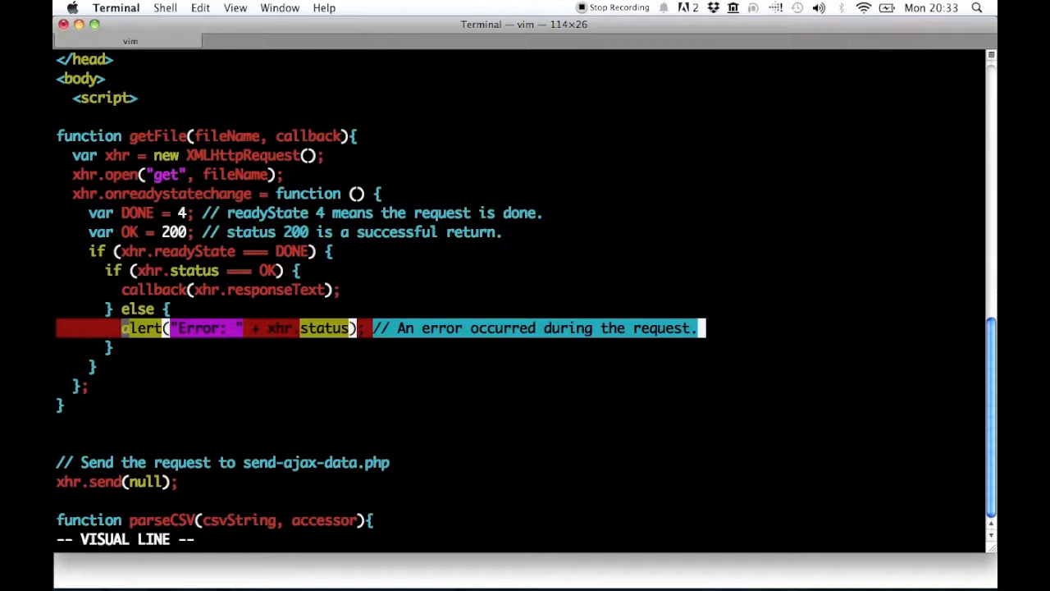
key("Escape")
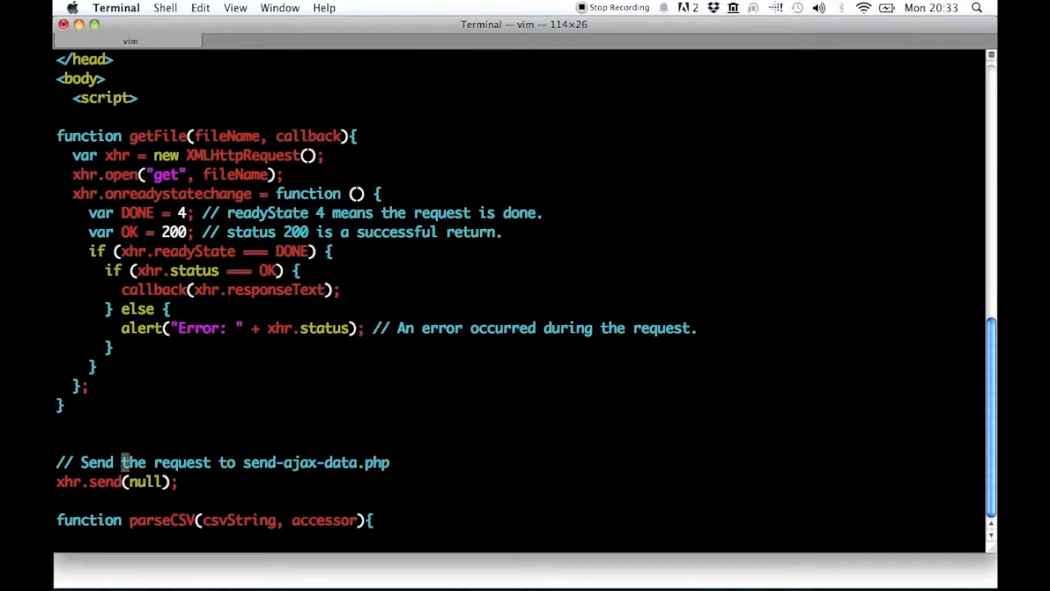
key("V")
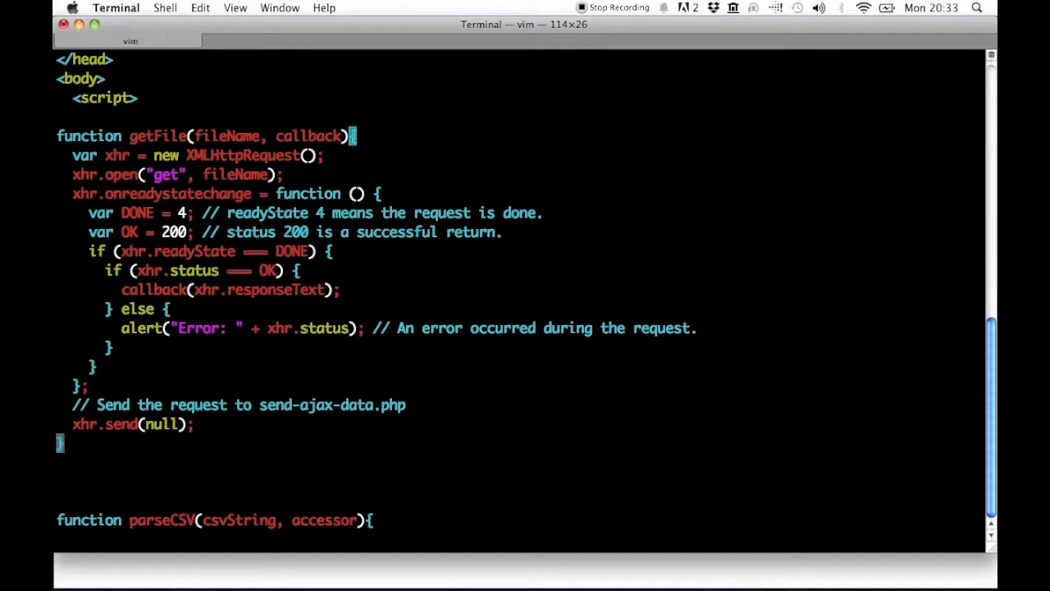
key("V")
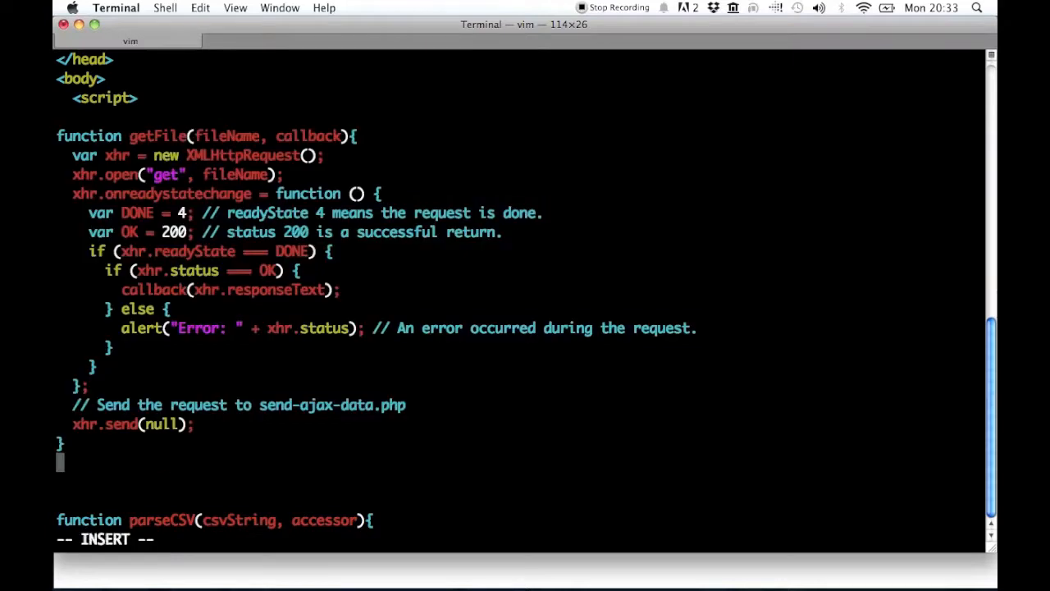
Add getFile("iris.csv", function(data){ }); below the function, with an empty body line.
type("getFile();")
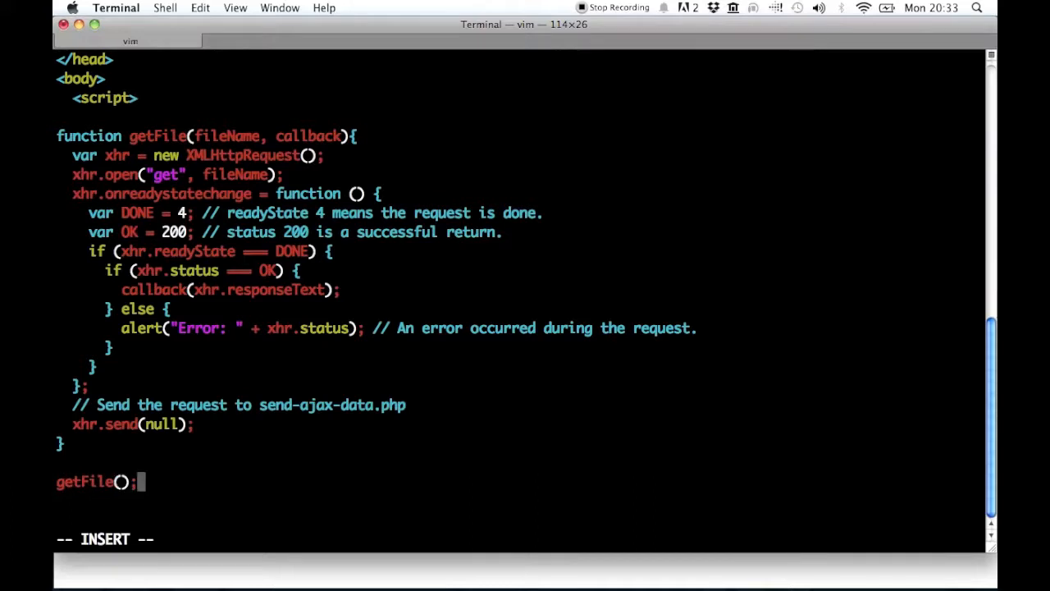
type("\"iris.csv\", function(")
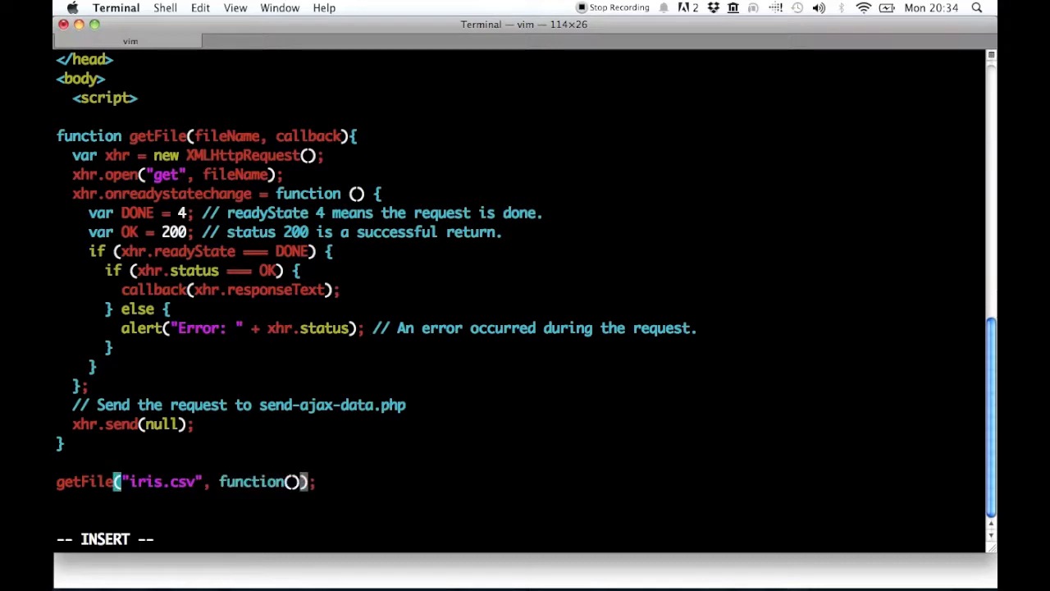
type("da){")
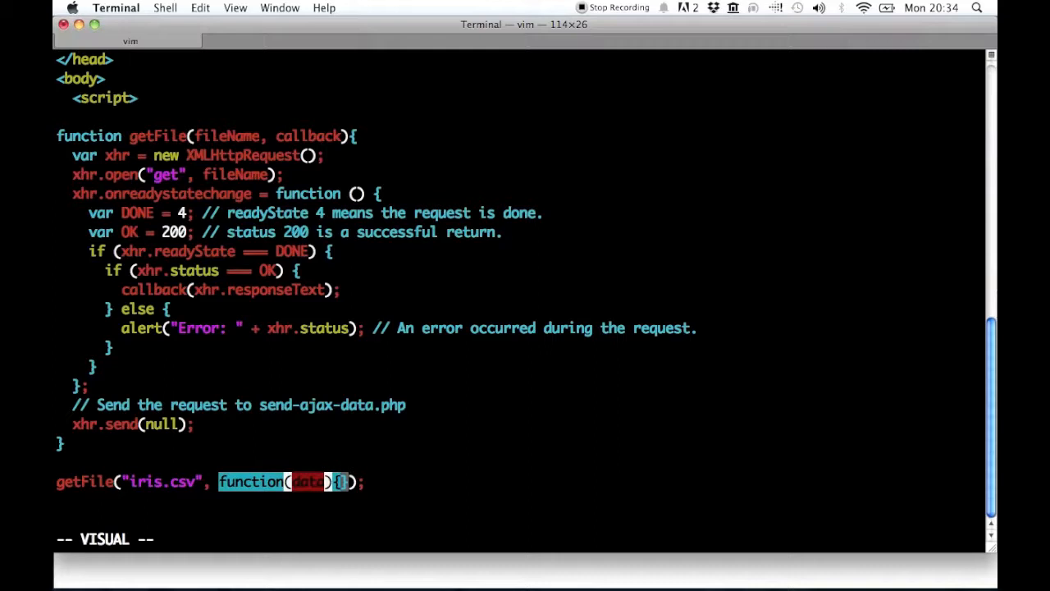
key("Escape")
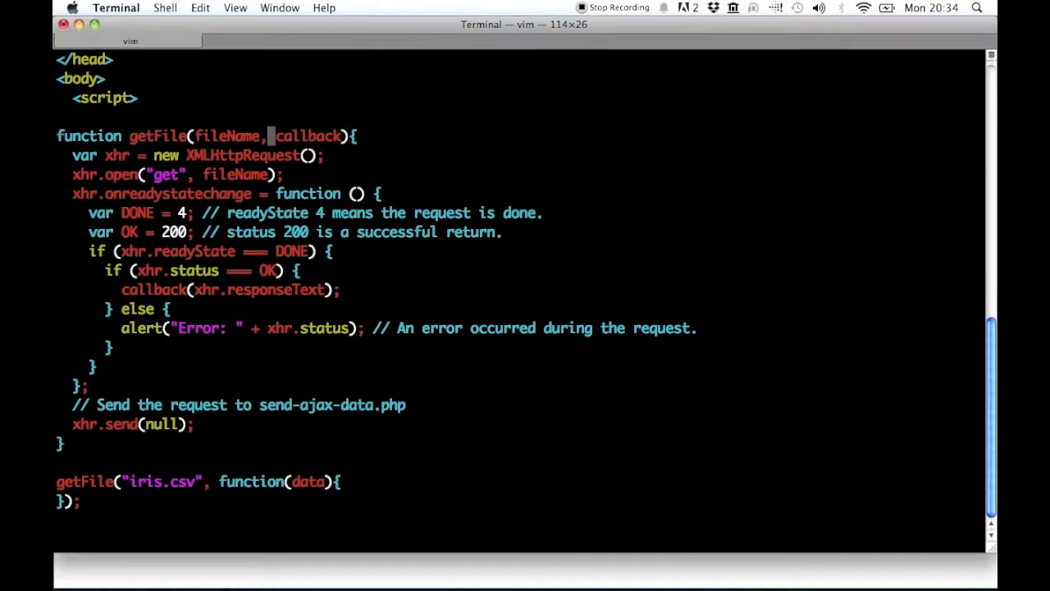
key("v")
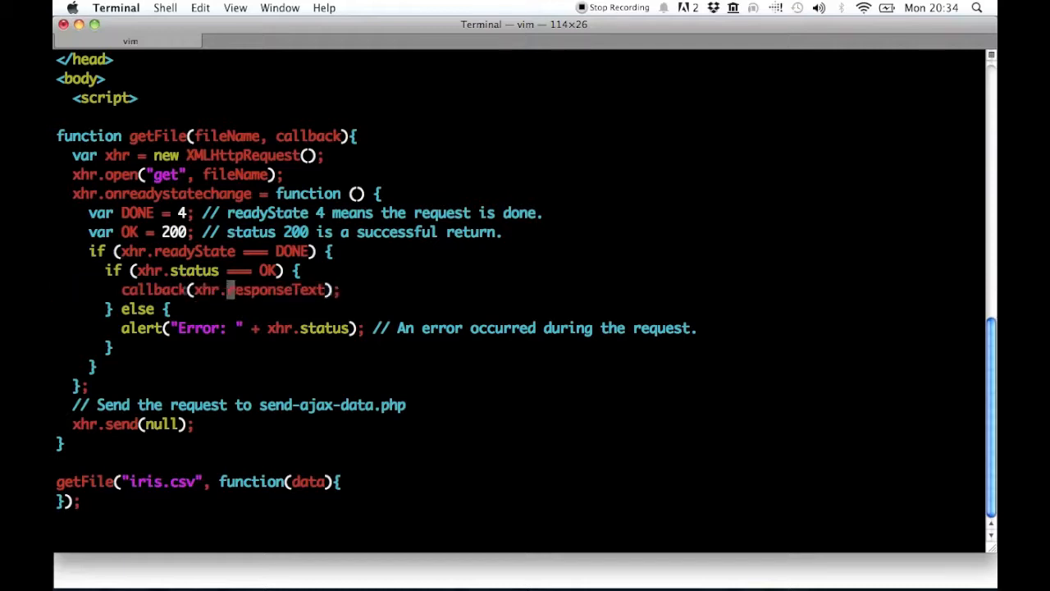
key("v")
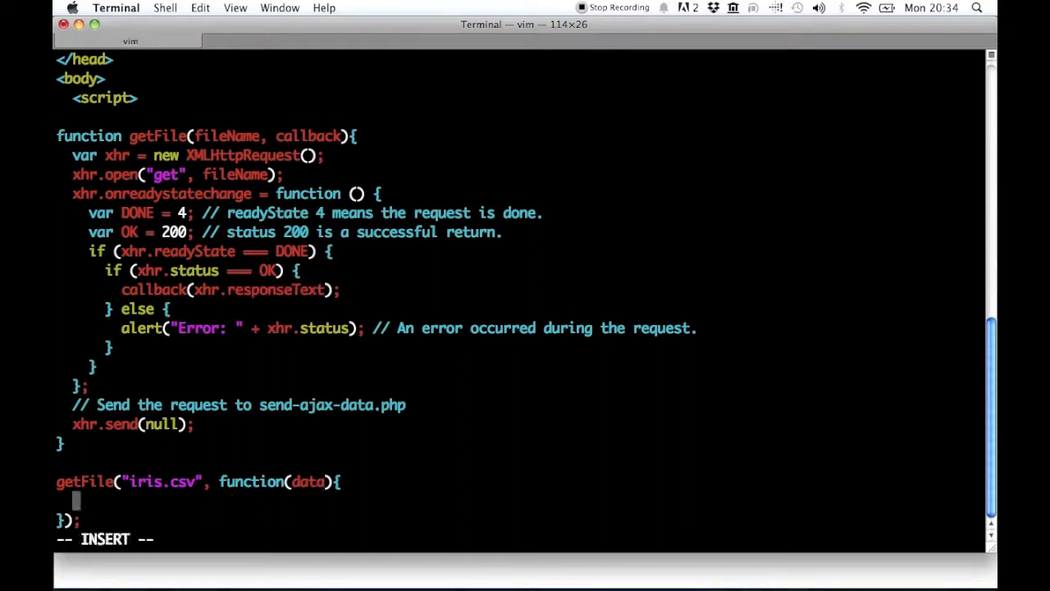
Write console.log(data) inside the getFile callback body.
type("console.log(")
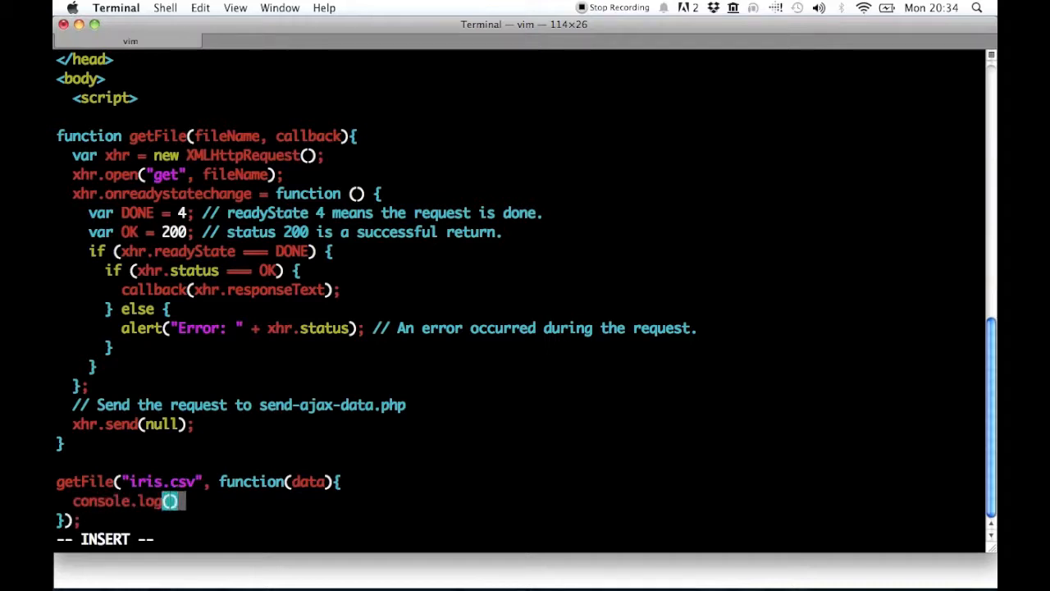
type("data")
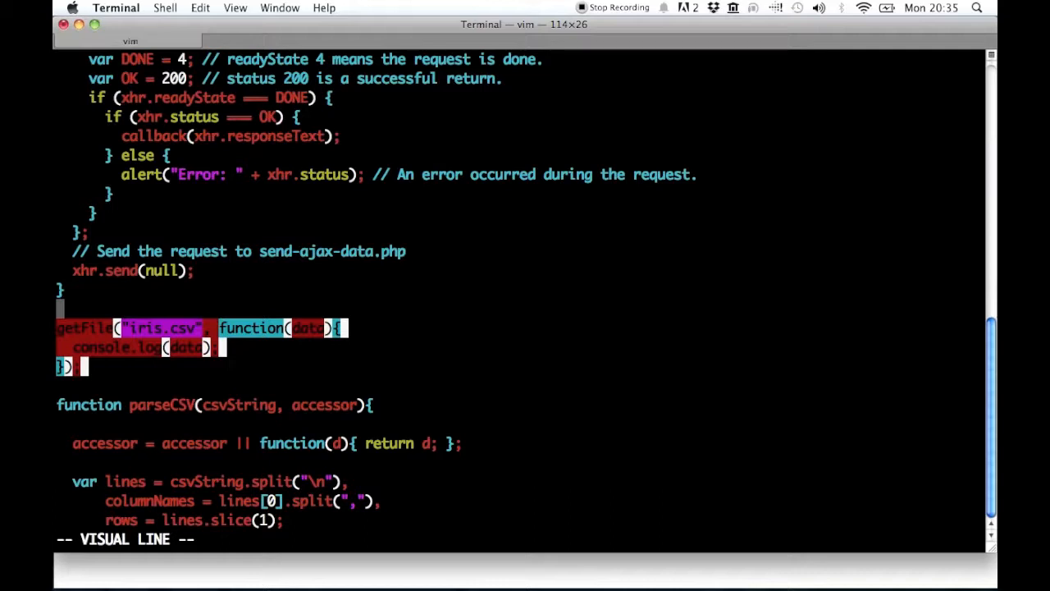
Move the parsedCSV parsing and logging into the getFile callback, renaming its parameter irisCSVString.
scroll("down", 3)
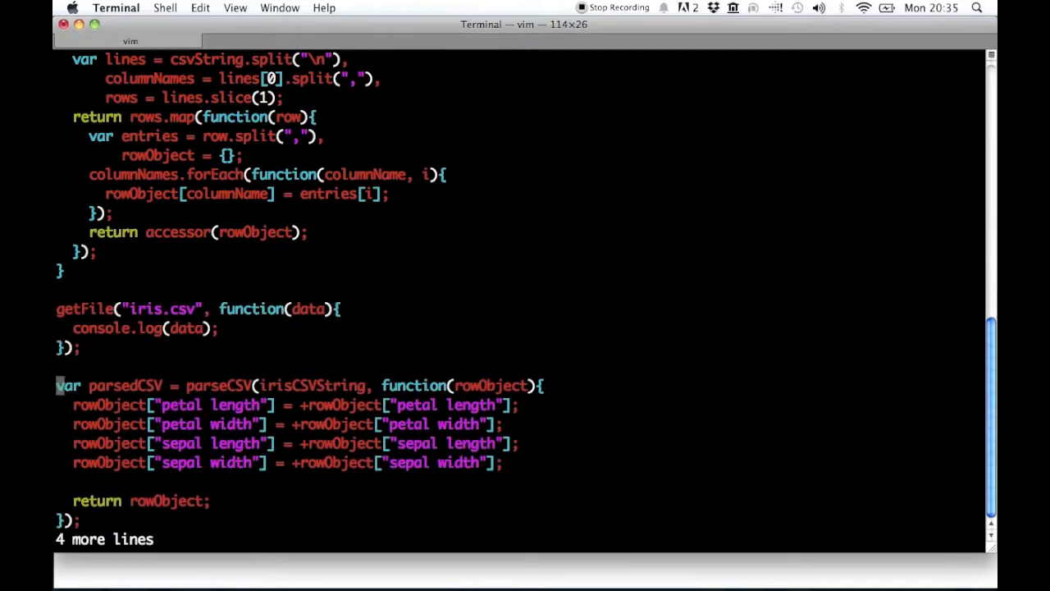
key("V")
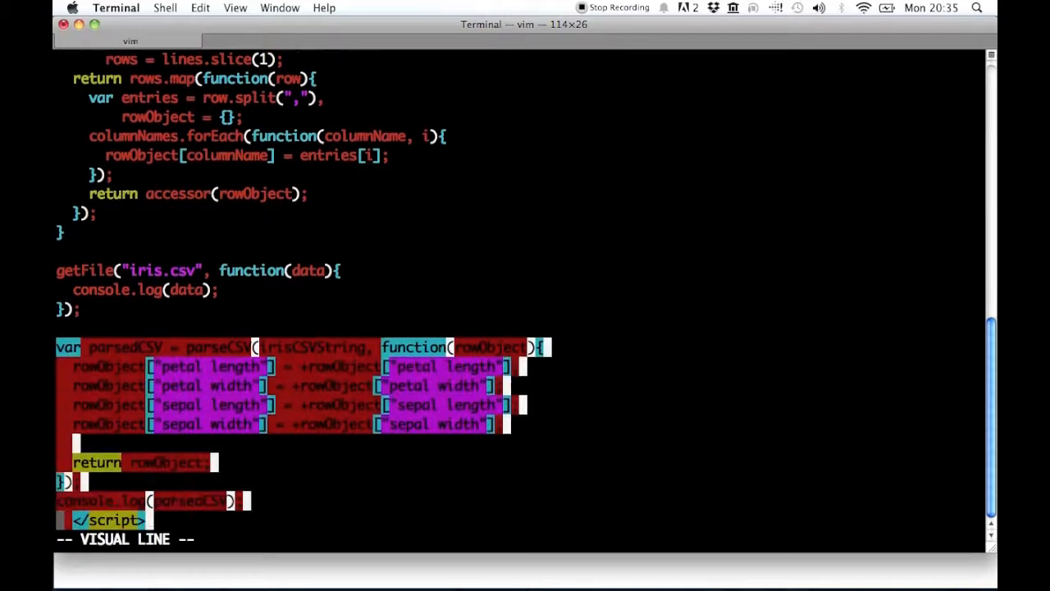
key("d")
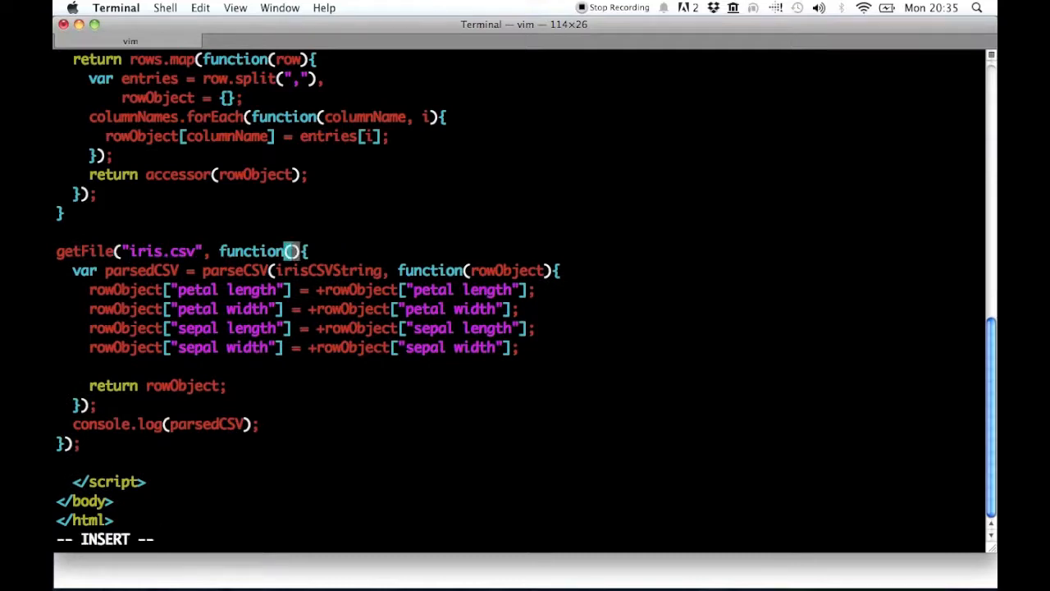
type("irisCSVString")
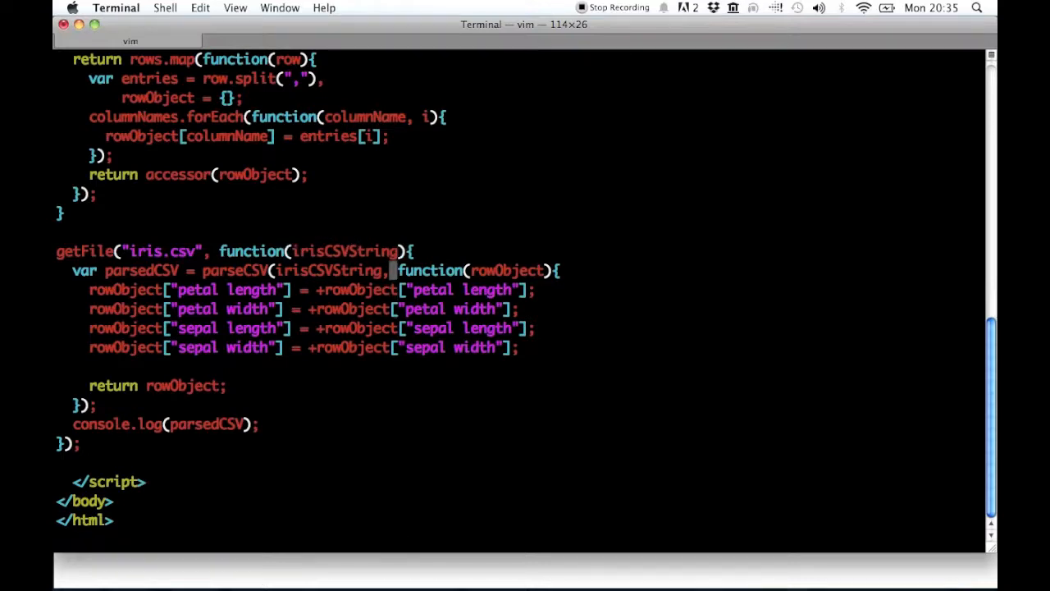
key("V")
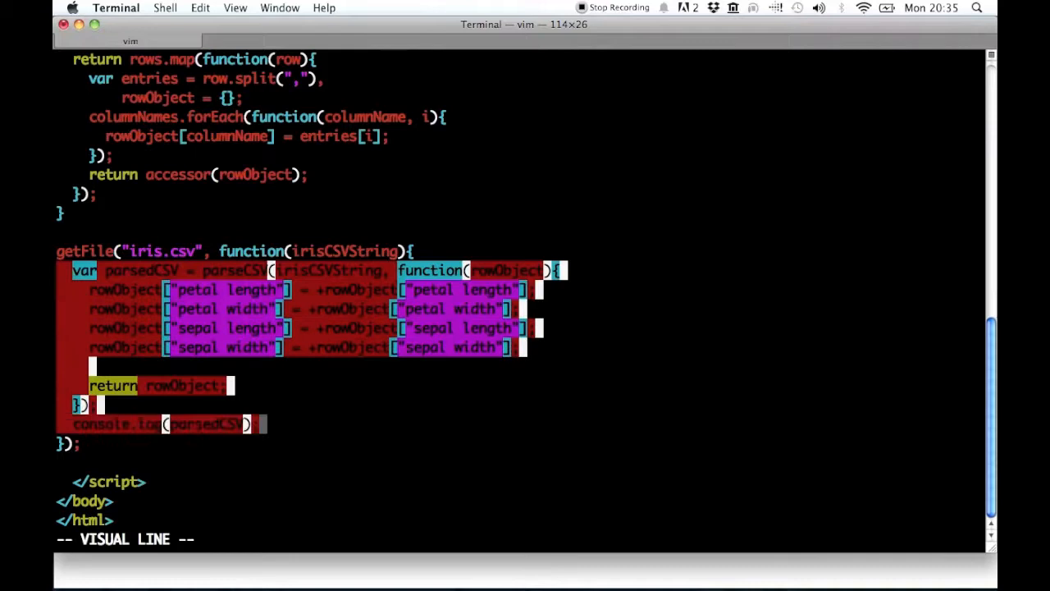
key("Escape")
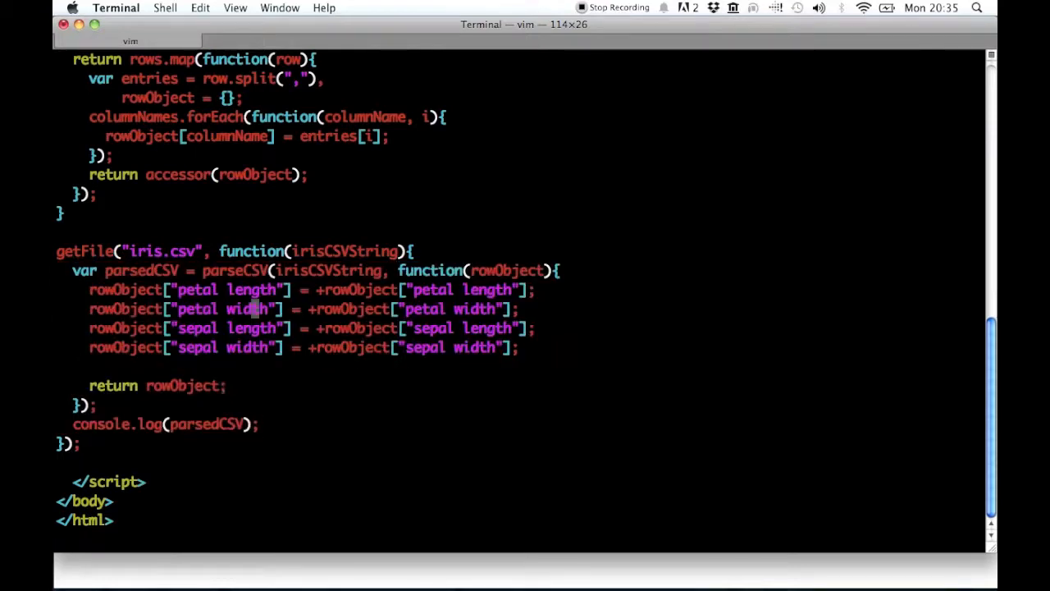
key("V")
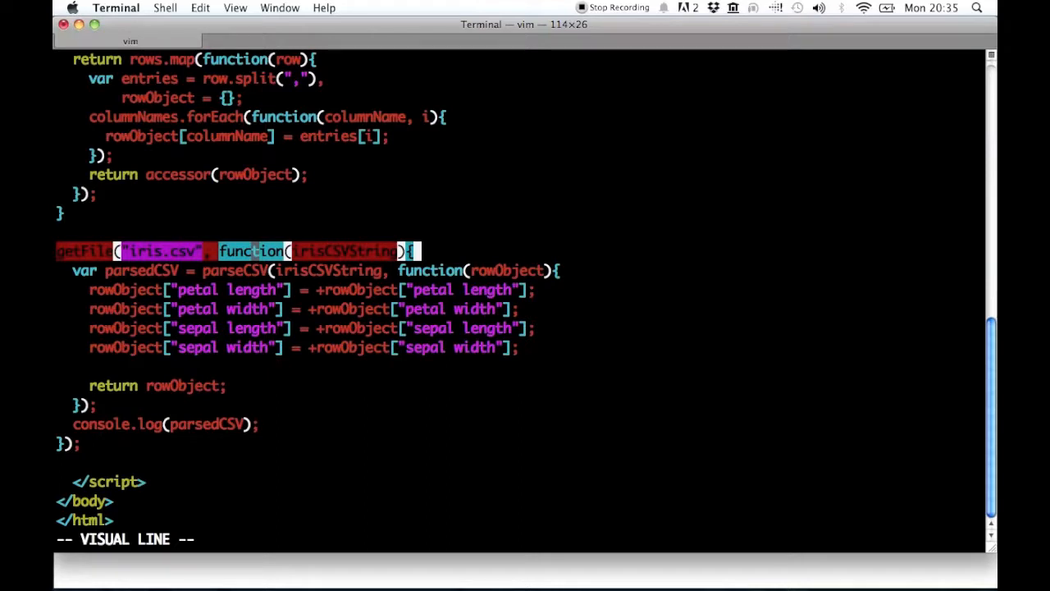
key("Escape")
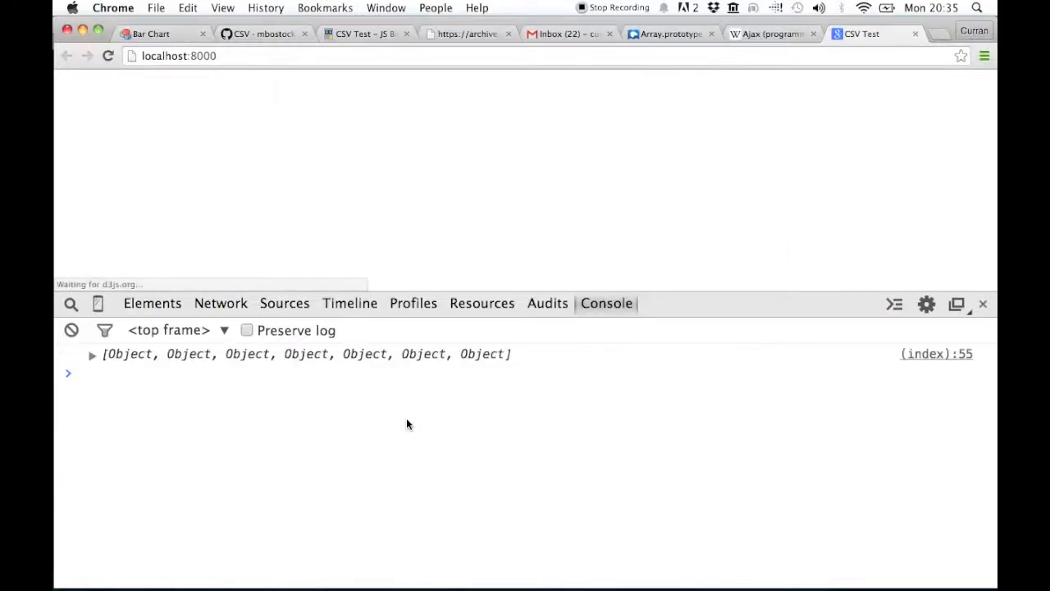
Expand the logged array in Chrome's Console to show objects 0–6 with length 7.
left_click(92, 354)
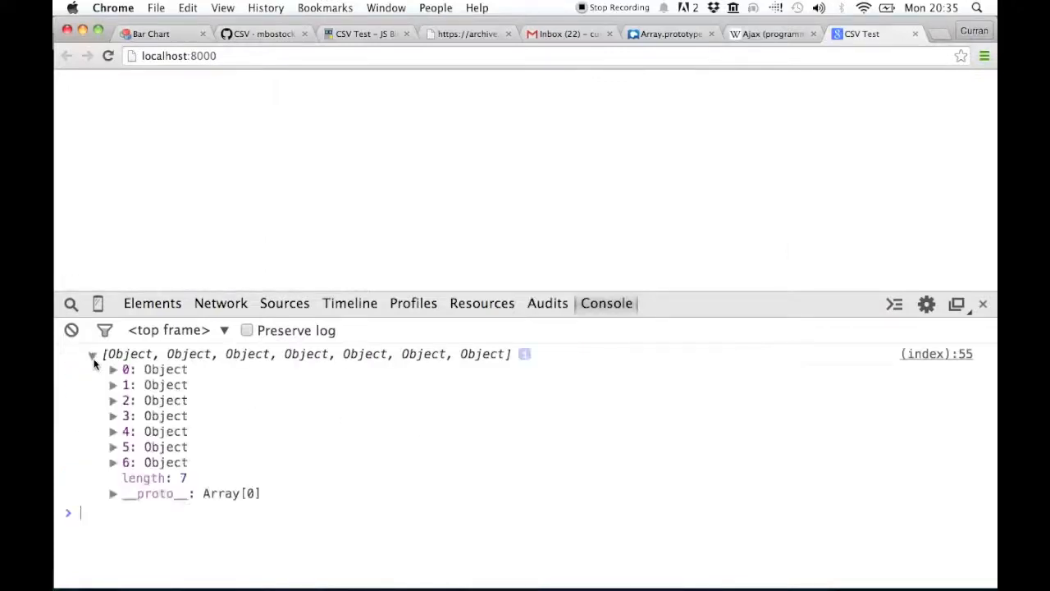
left_click(112, 370)
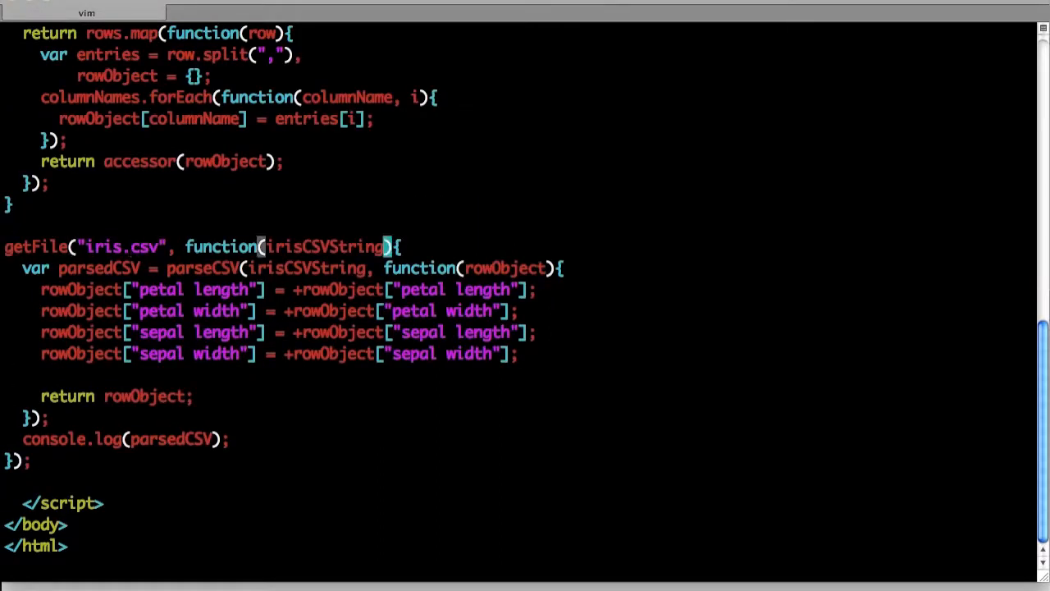
Add err as the callback's first parameter and an if(err) block alerting "Could not load file".
key("i")
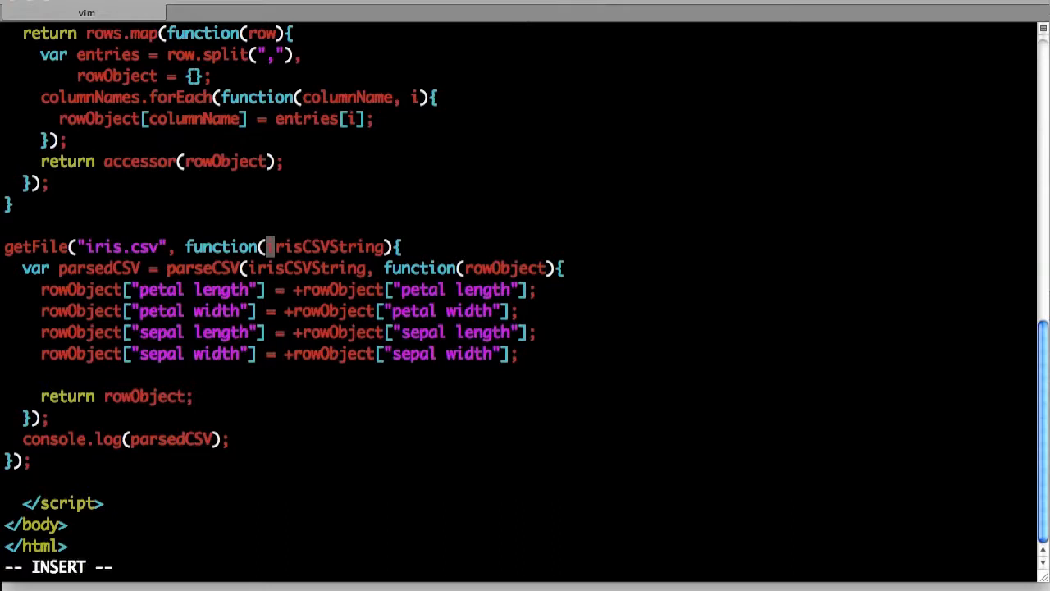
type("err,")
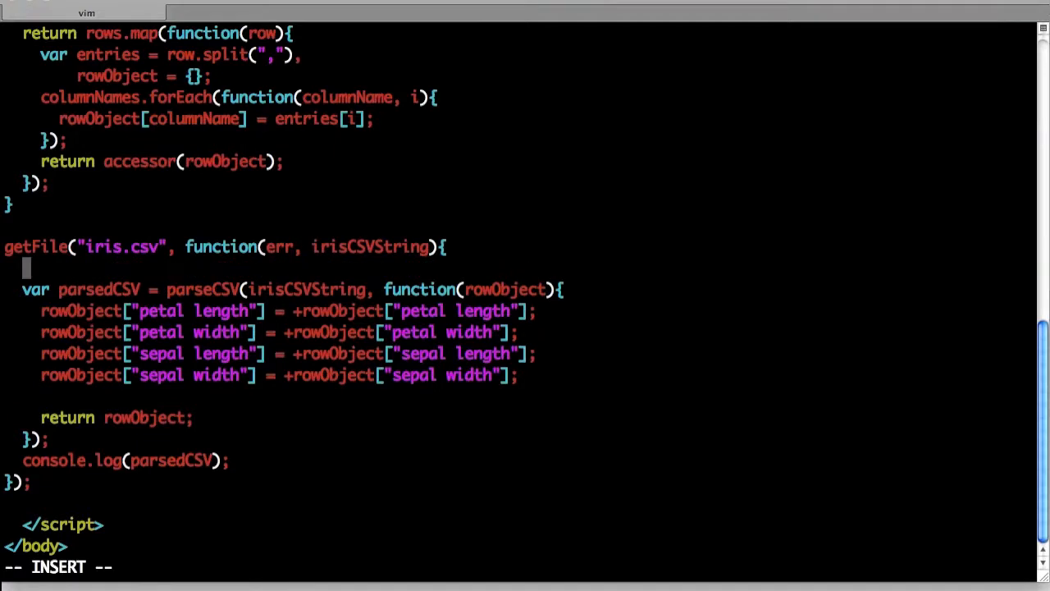
type("if(err){")
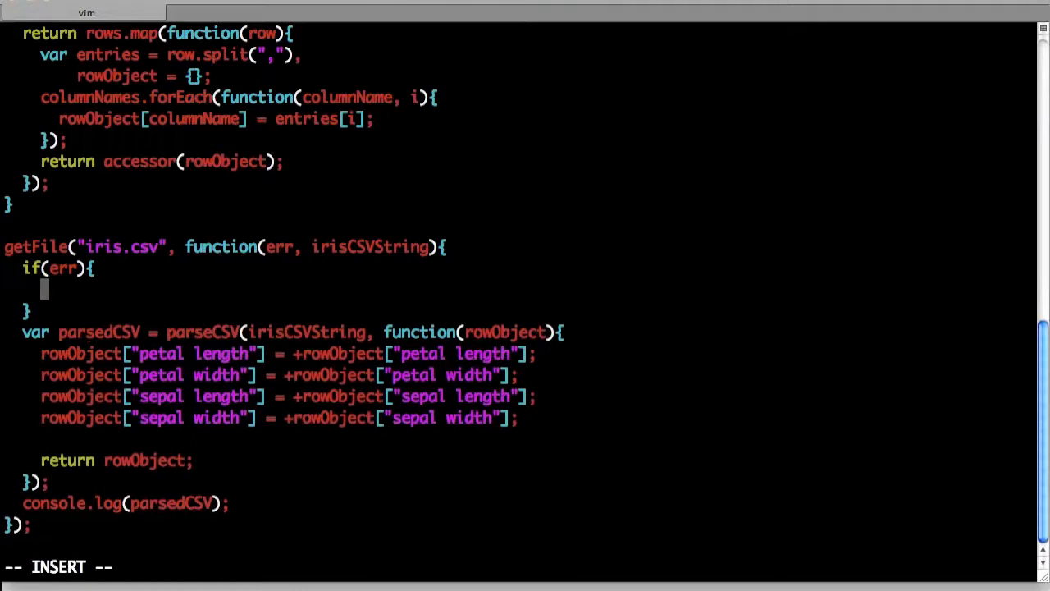
type("alert(")
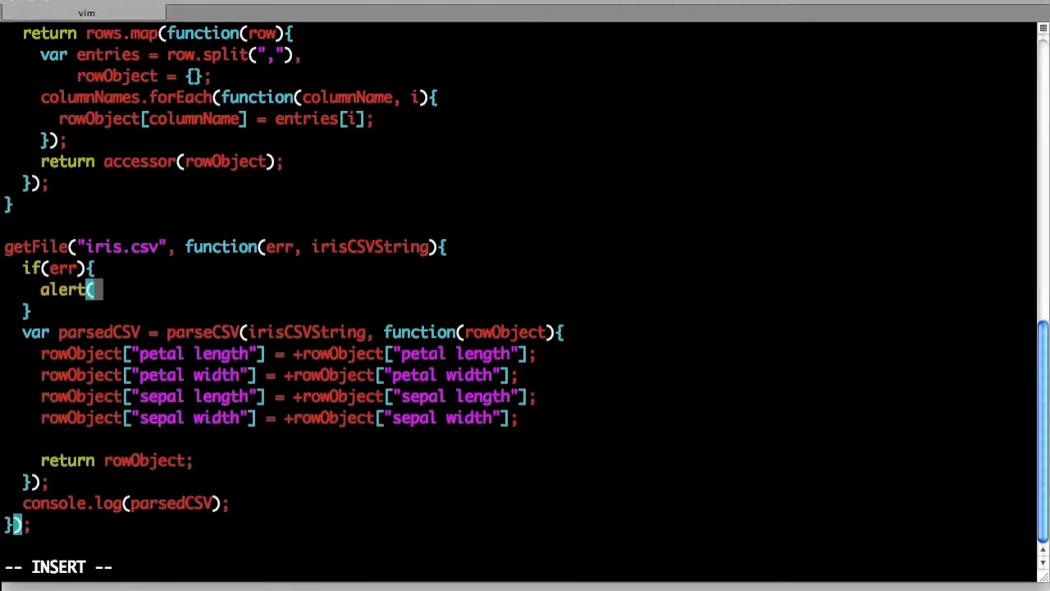
type("\"Could not load file\");")
left_click(17, 311)
type(" else {")
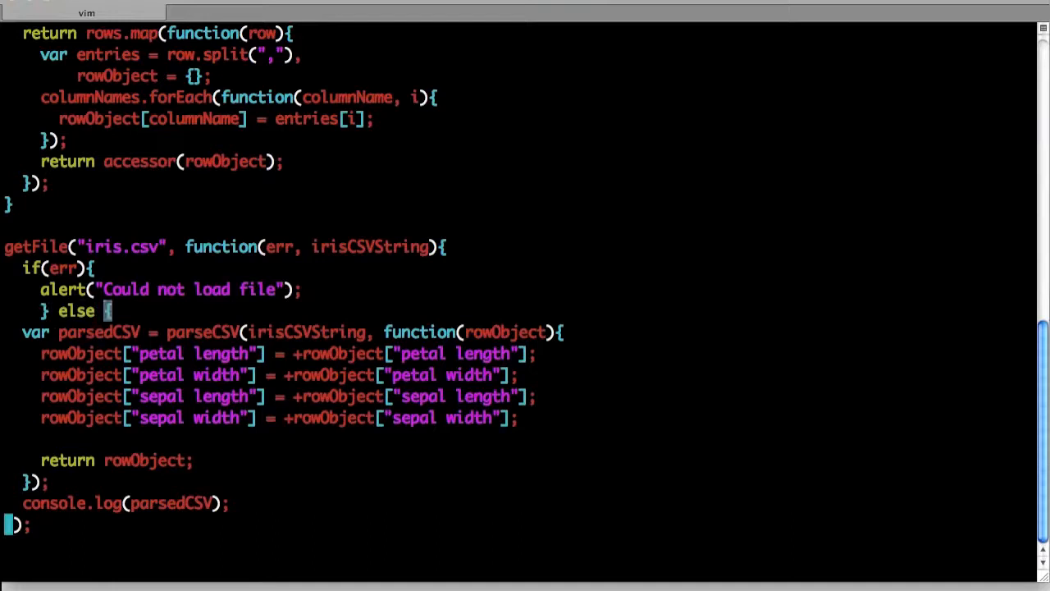
Indent the parsing and logging lines inside the else branch.
key("V")
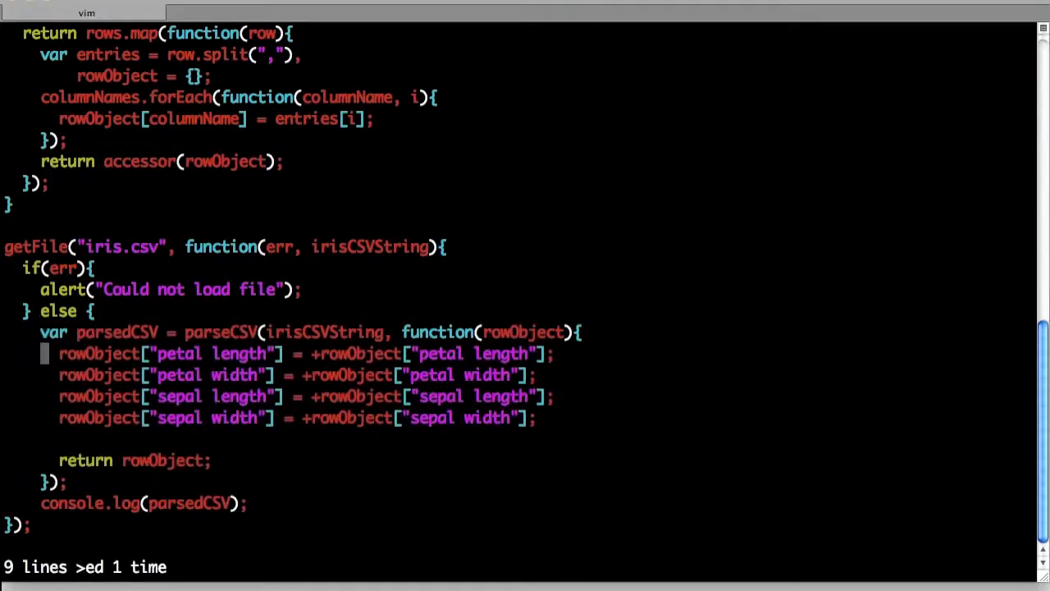
key("i")
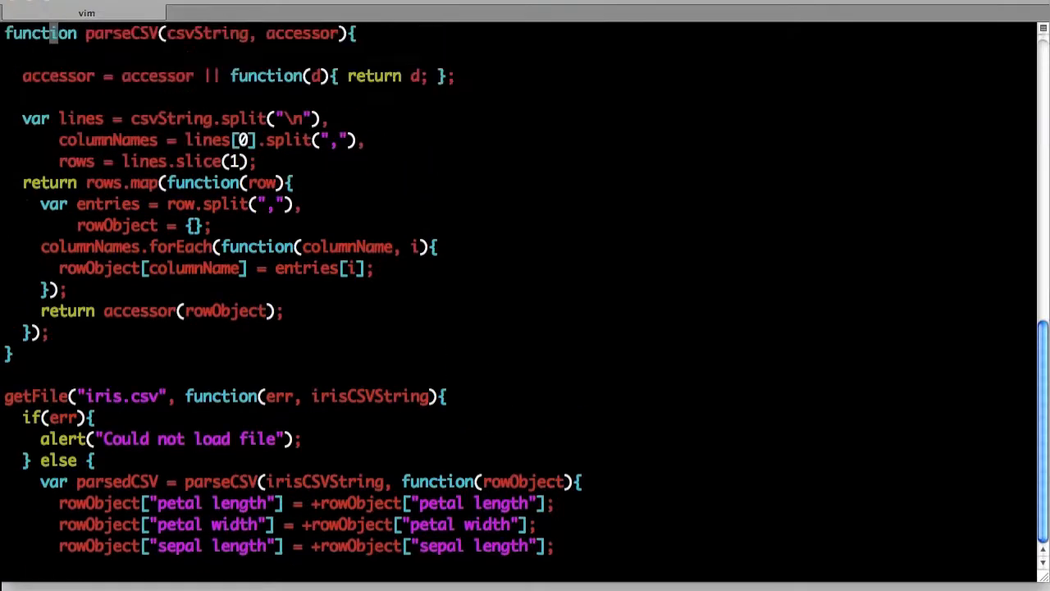
scroll("down", 3)
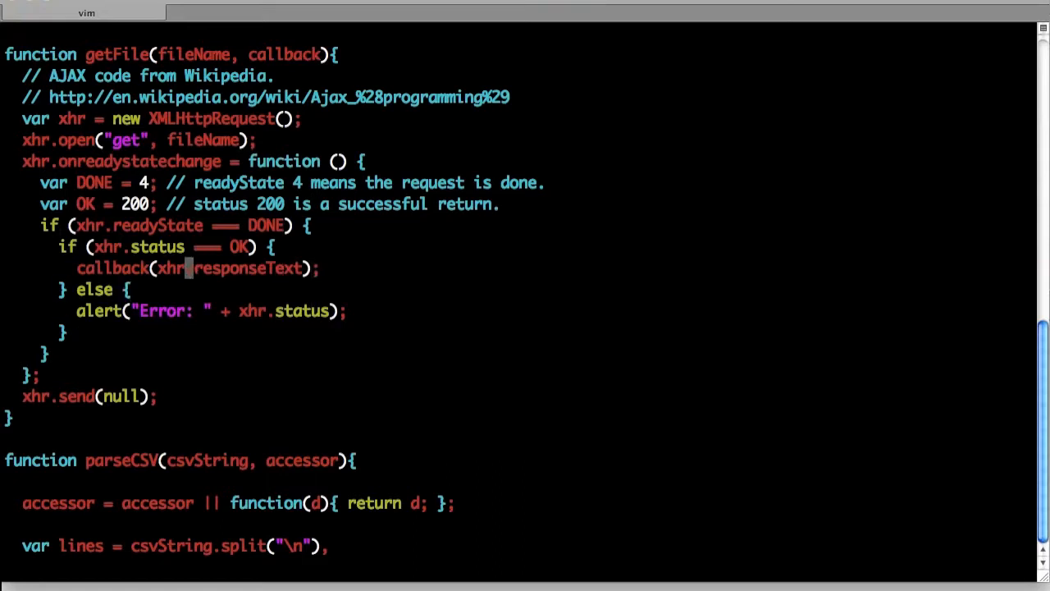
Make getFile call callback(null, xhr.responseText) on success.
type("null")
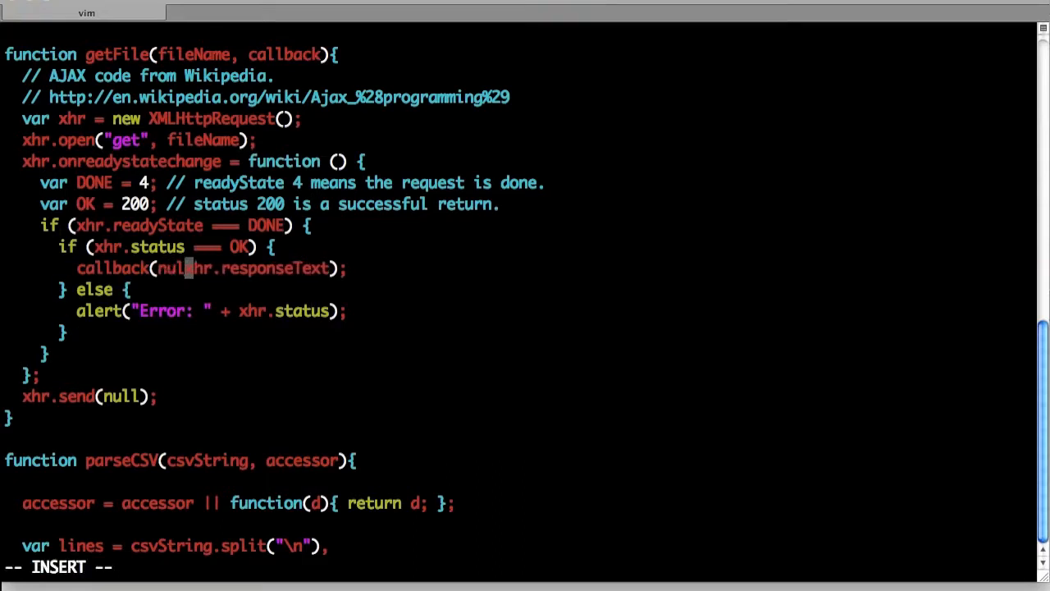
type(",")
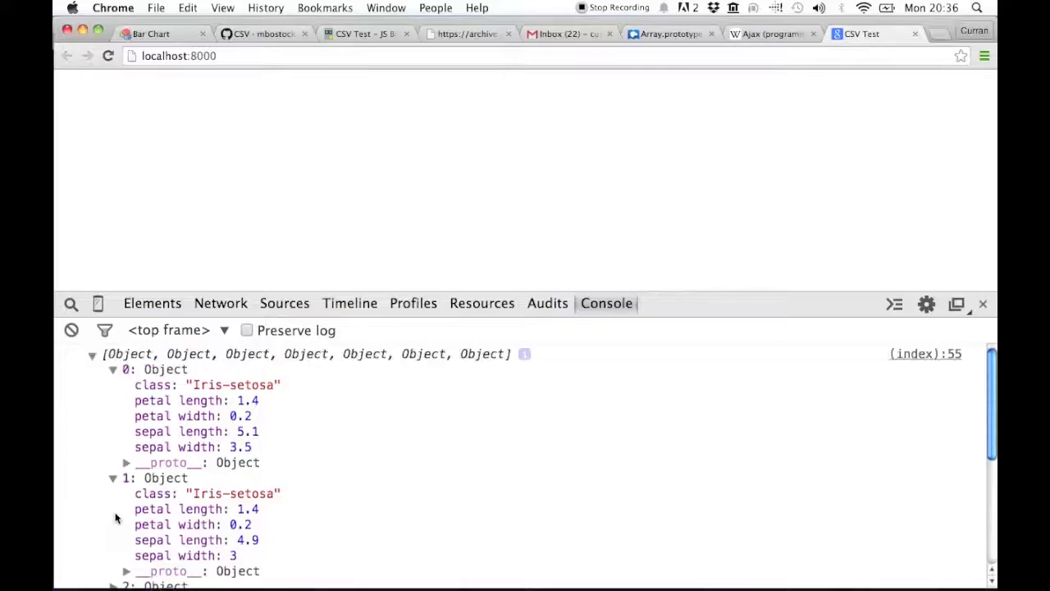
mouse_move(517, 74)
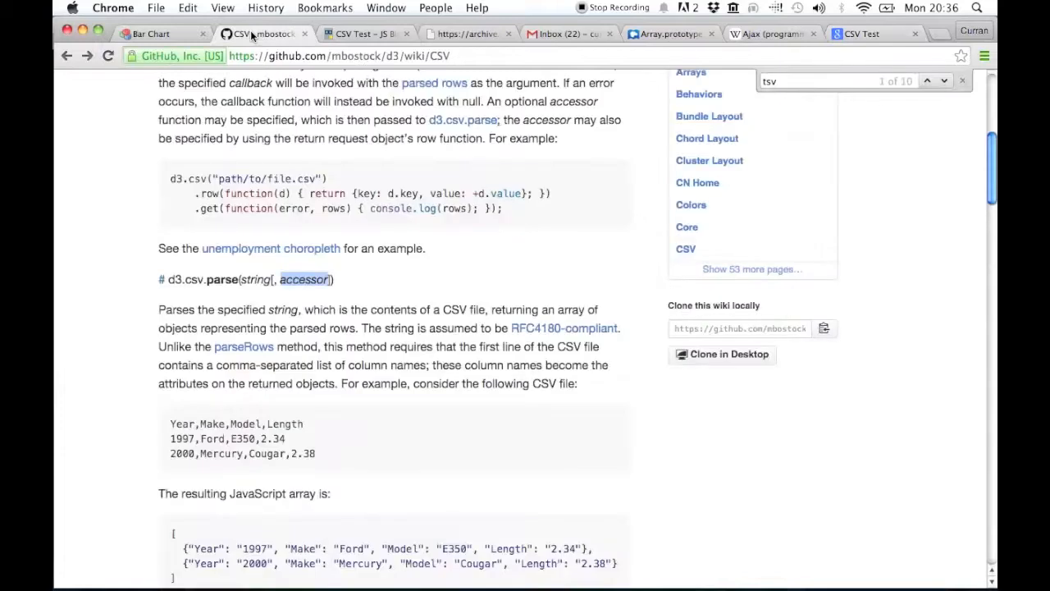
Switch to the Bar Chart example and highlight 'type' in the d3.tsv call.
left_click(152, 34)
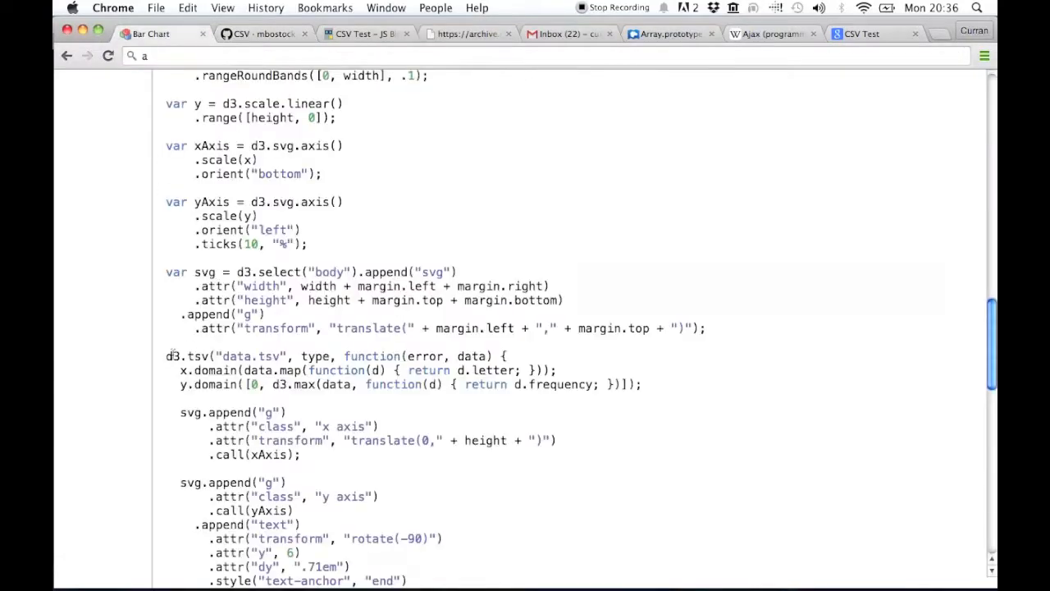
double_click(181, 356)
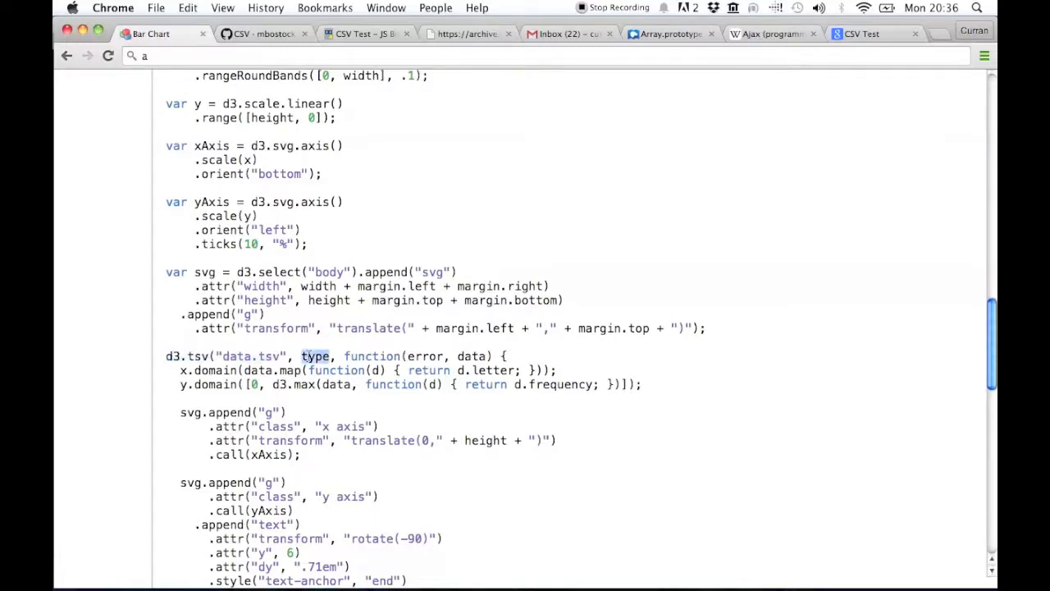
scroll("down", 3)
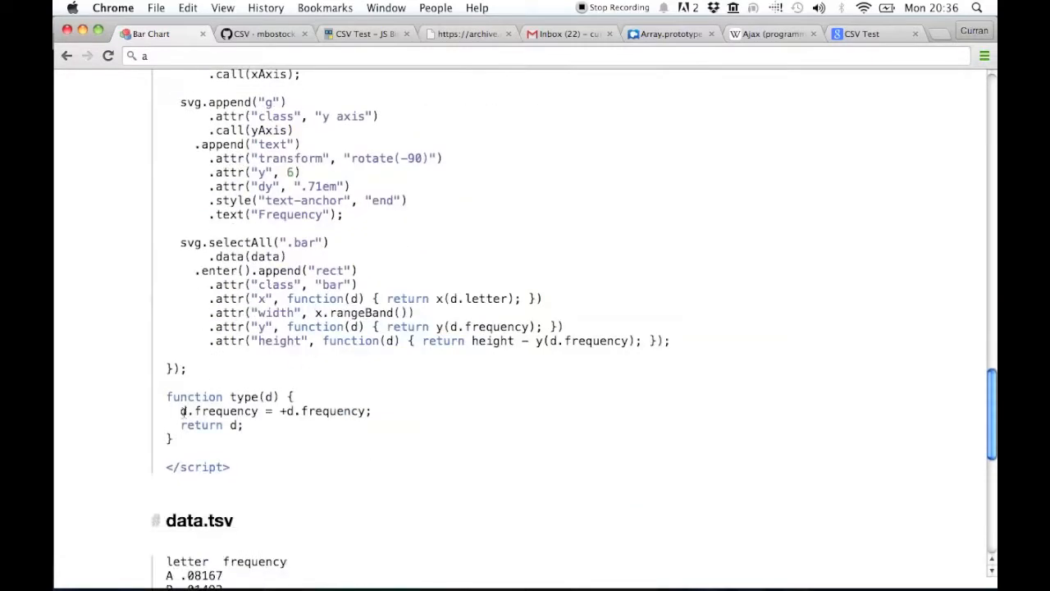
Highlight +d.frequency in function type(d) and the code inside the d3.tsv callback.
left_click_drag(170, 396, 242, 425)
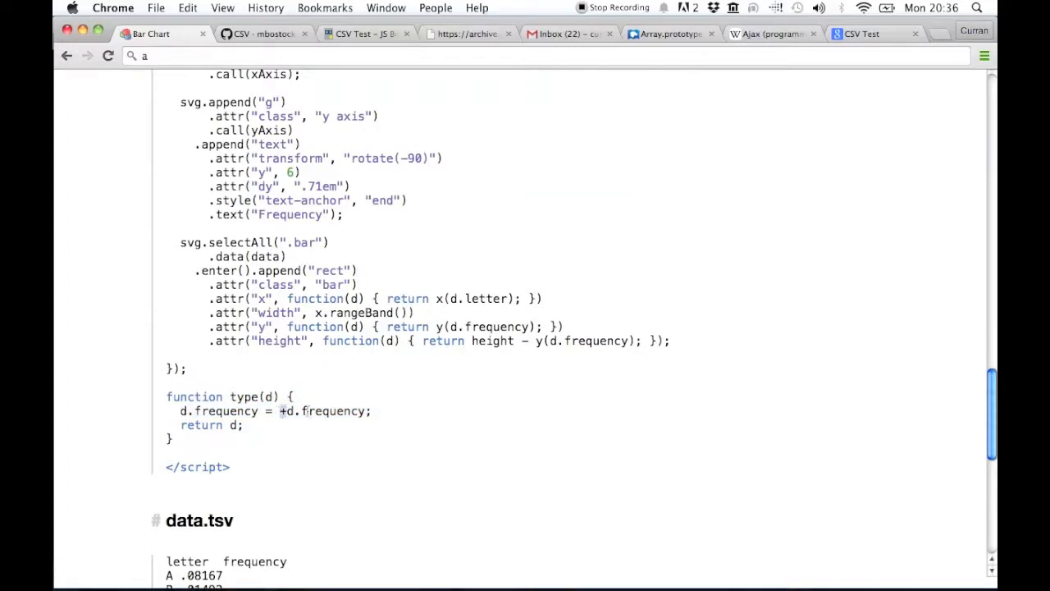
double_click(324, 410)
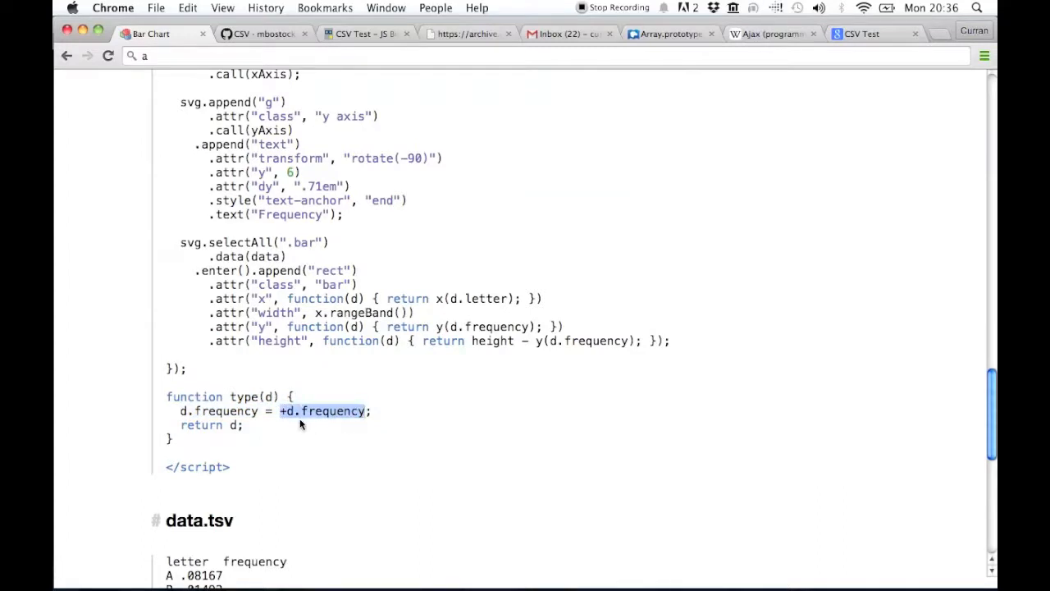
scroll("up", 3)
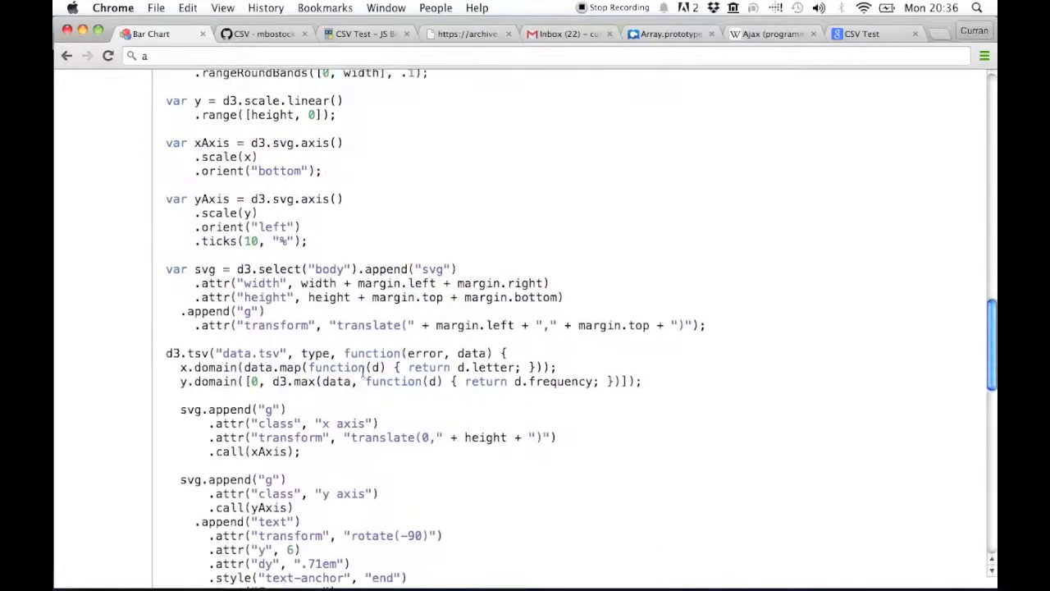
double_click(372, 353)
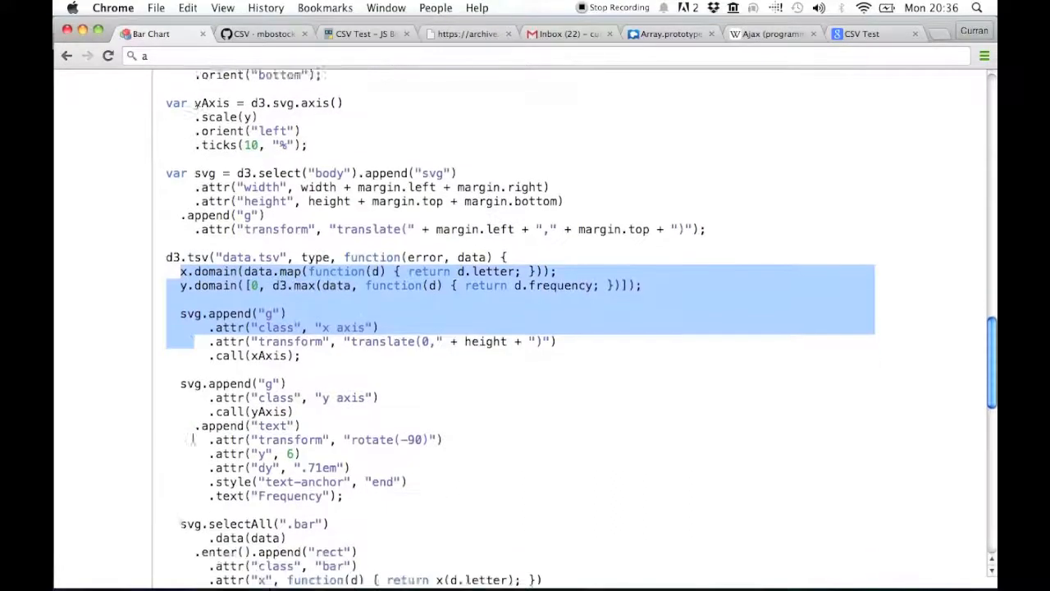
scroll("down", 3)
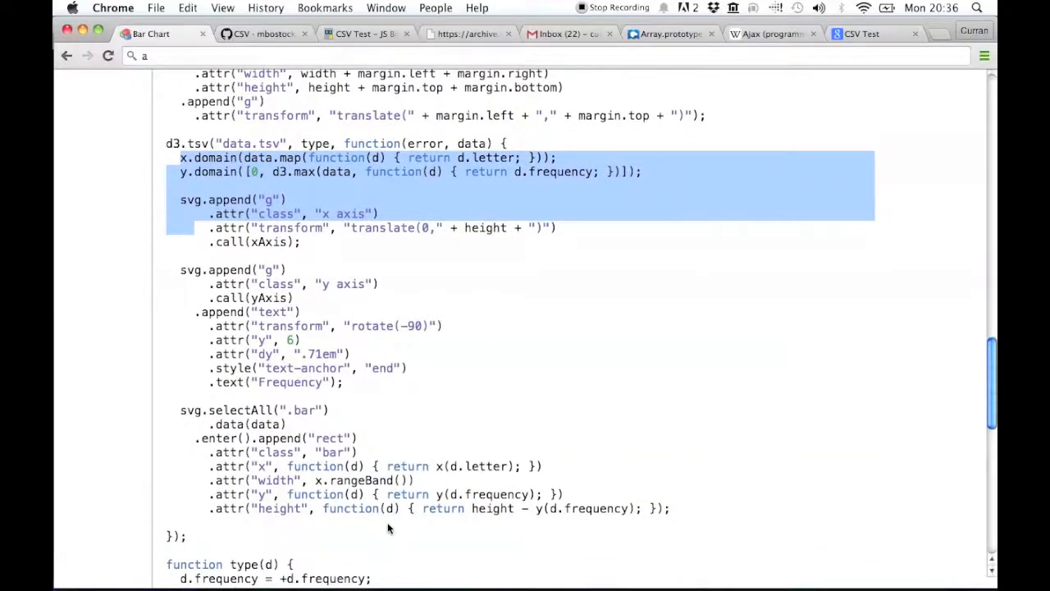